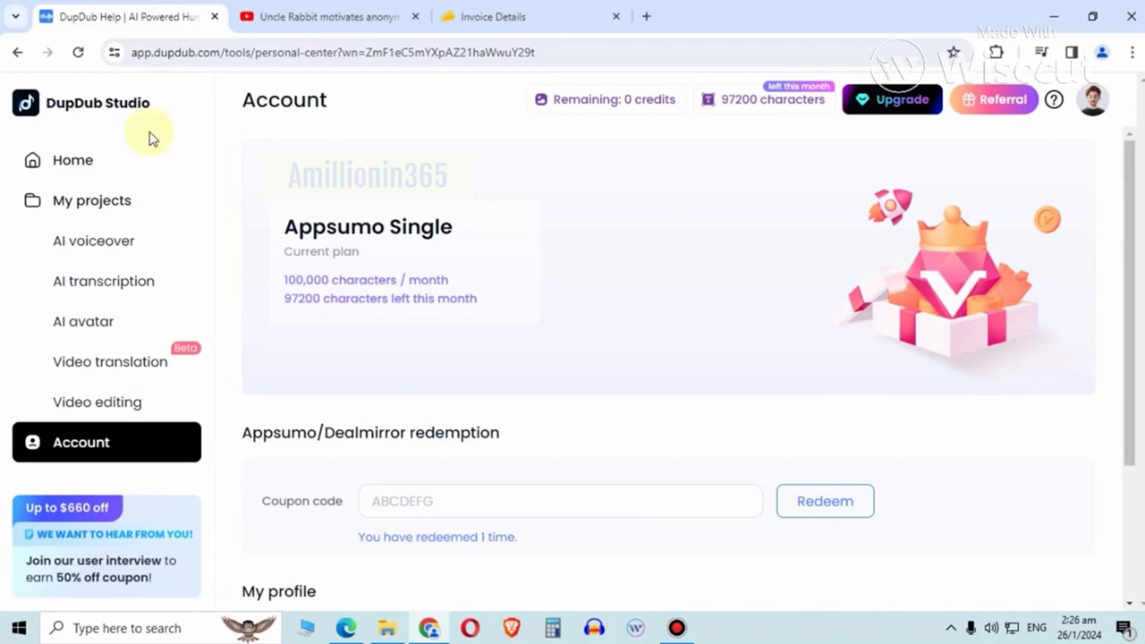
mouse_move(533, 258)
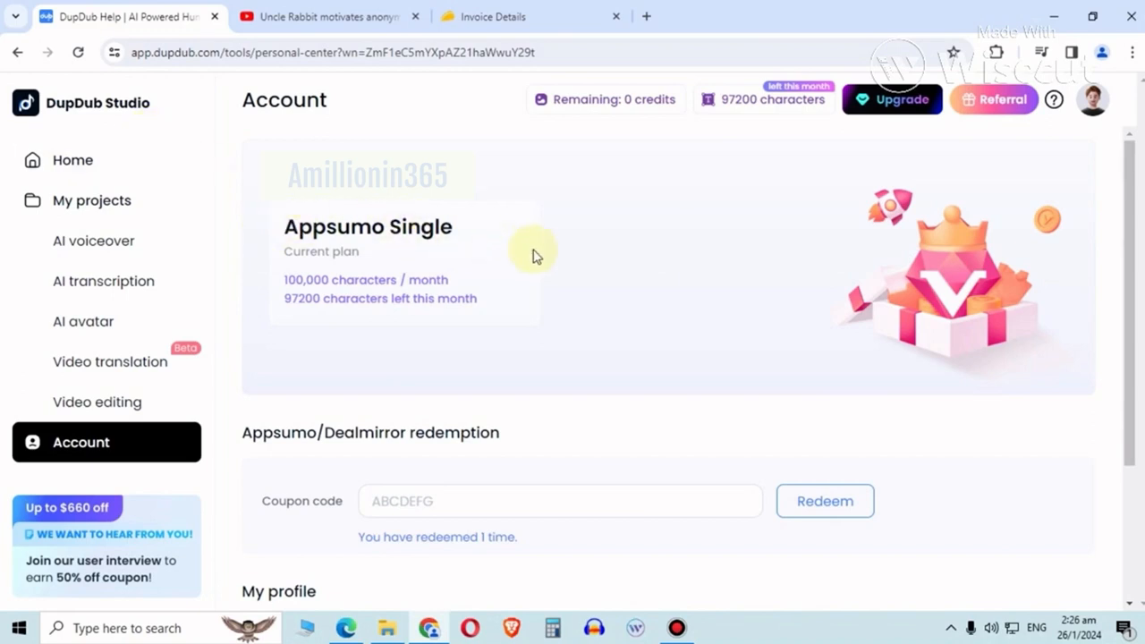
mouse_move(545, 267)
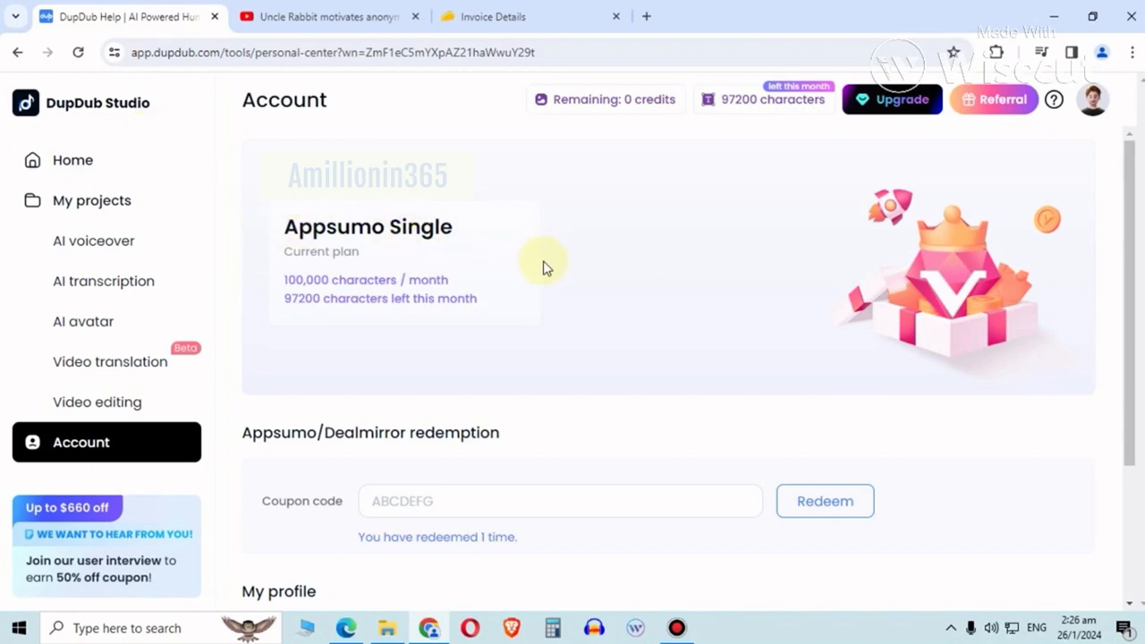
Open the Untitled video editing project and bring up its recording options.
click(492, 16)
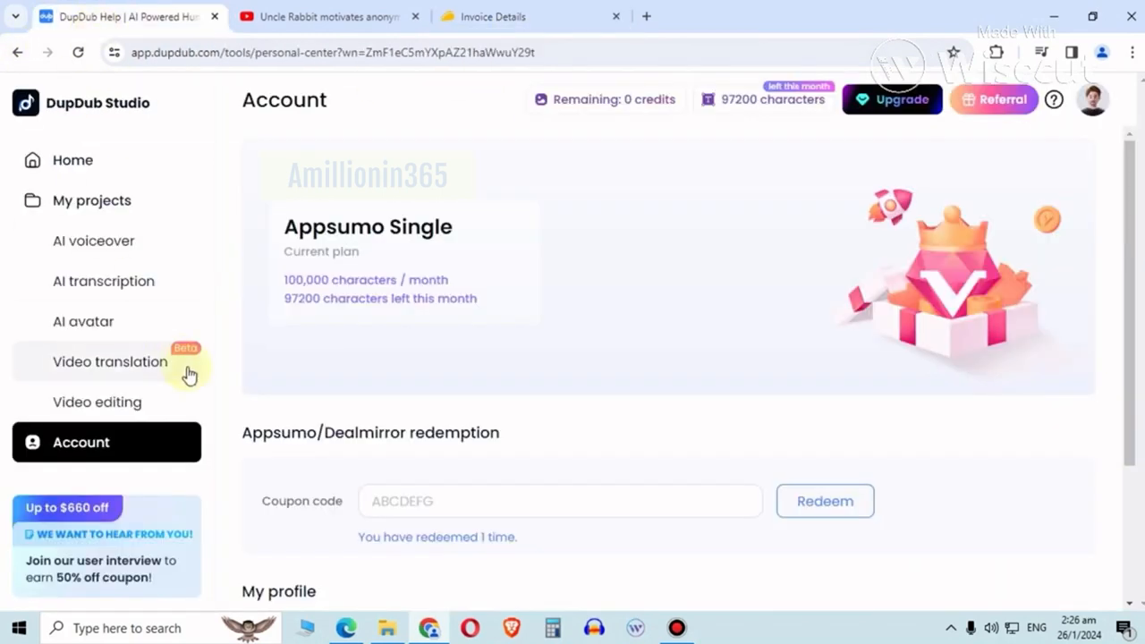
mouse_move(295, 358)
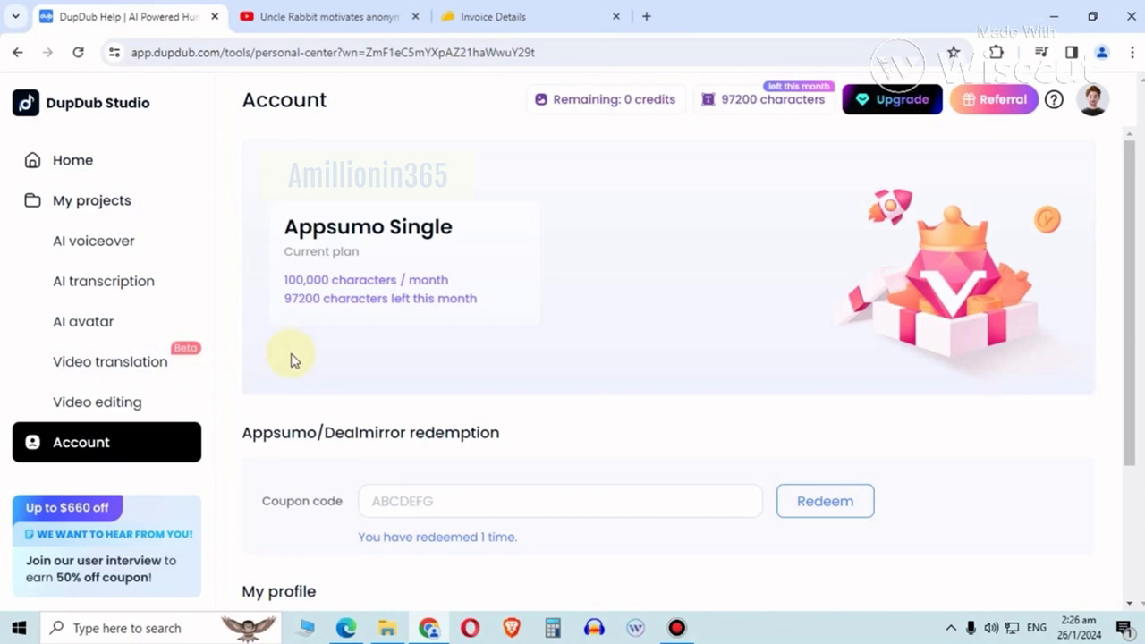
mouse_move(303, 369)
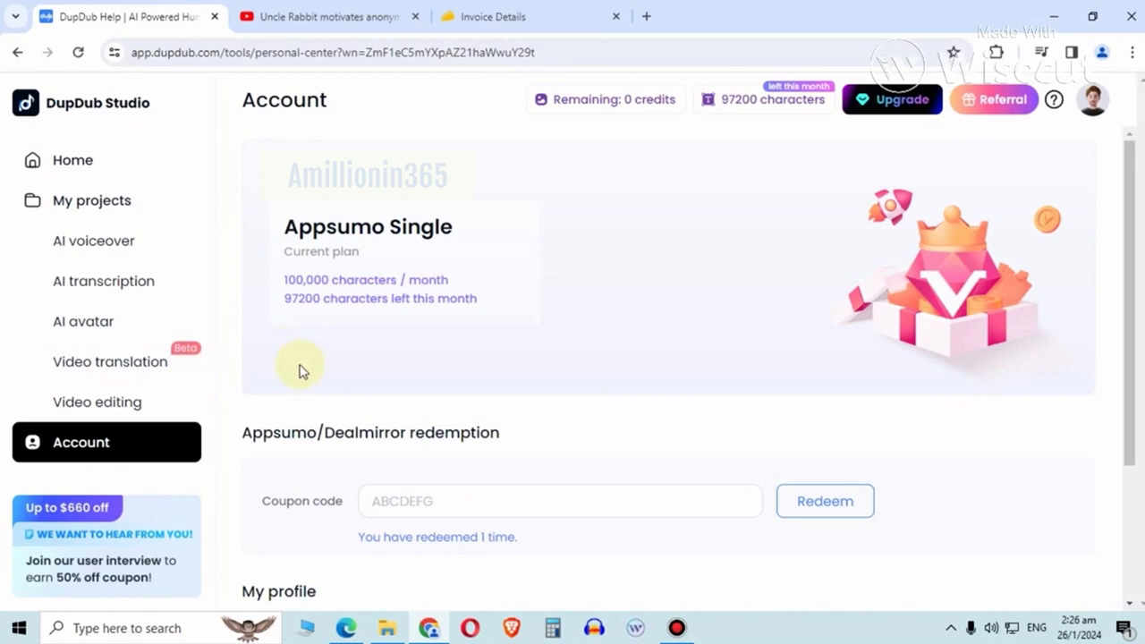
mouse_move(257, 385)
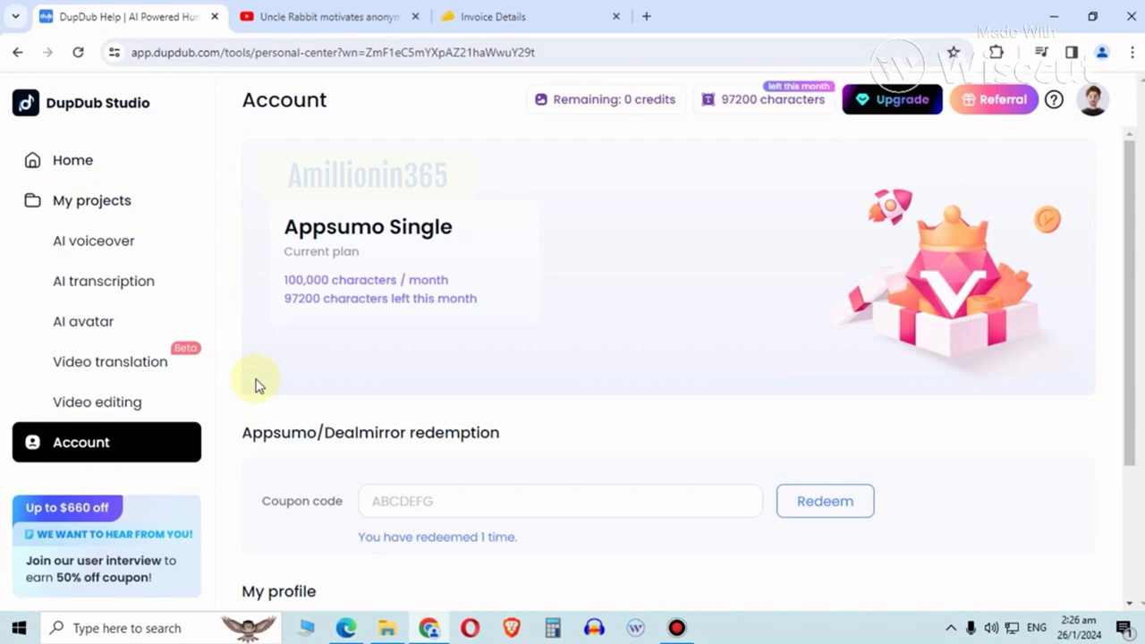
mouse_move(734, 139)
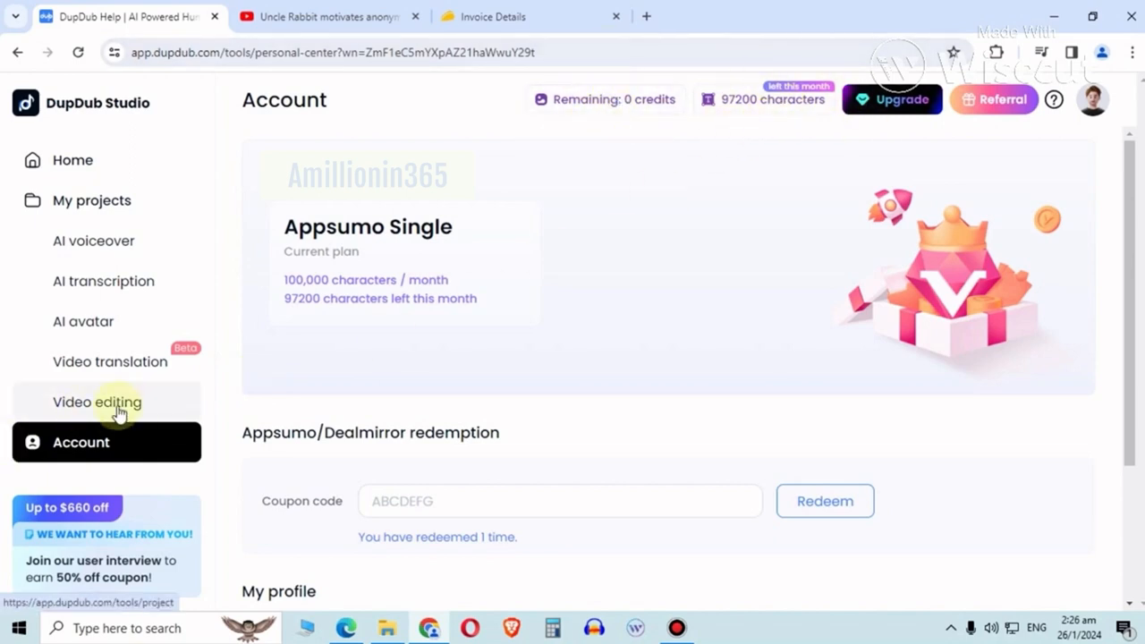
click(97, 400)
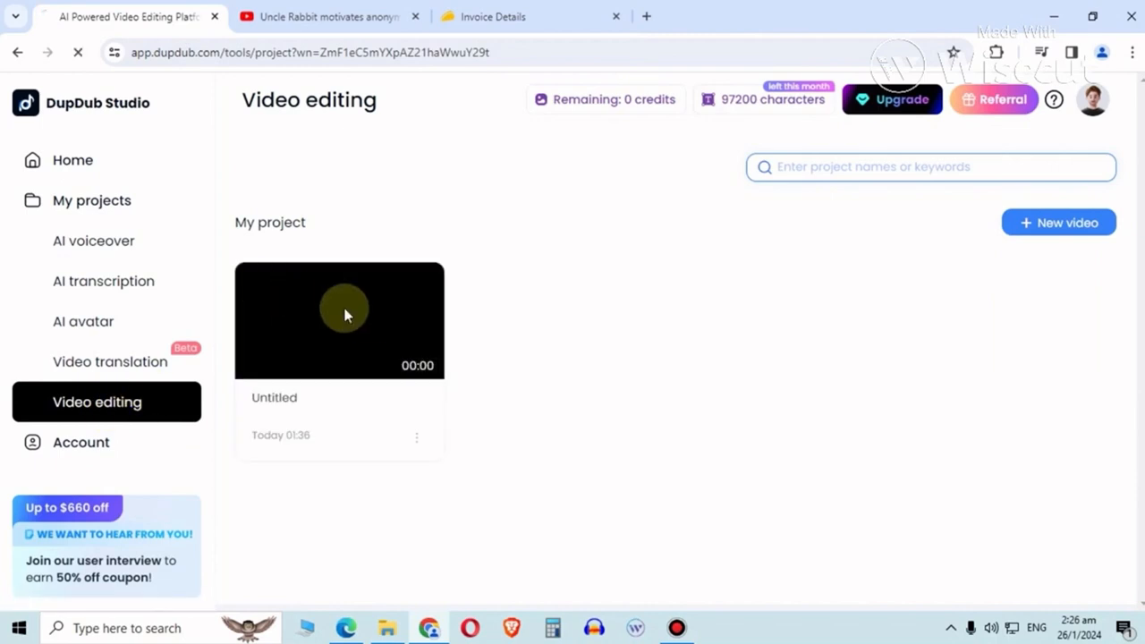
click(340, 321)
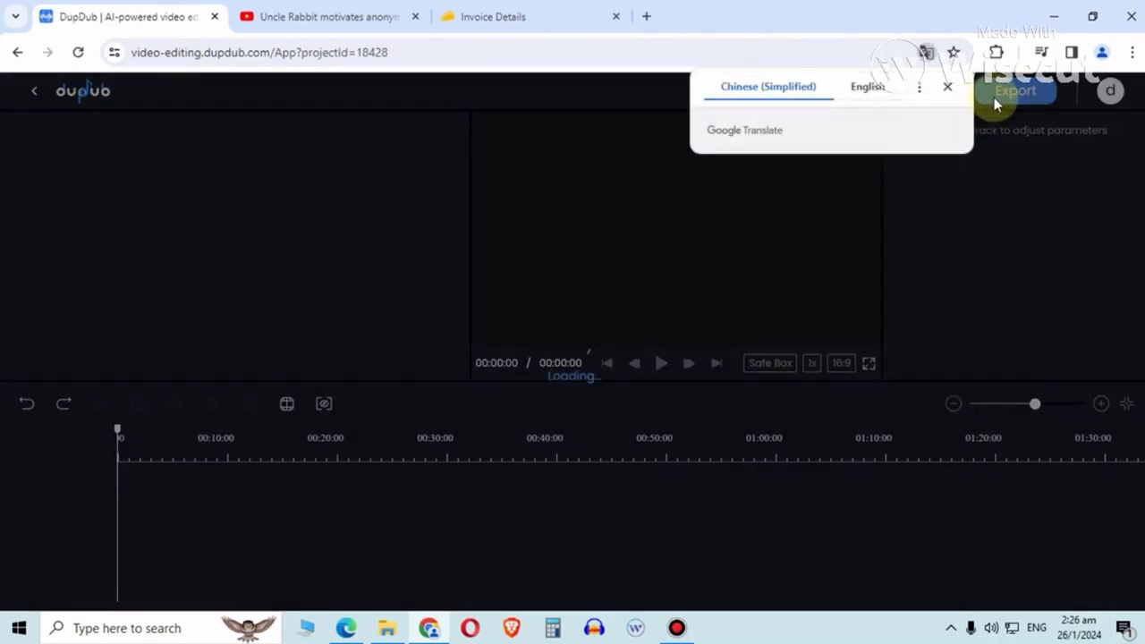
click(947, 86)
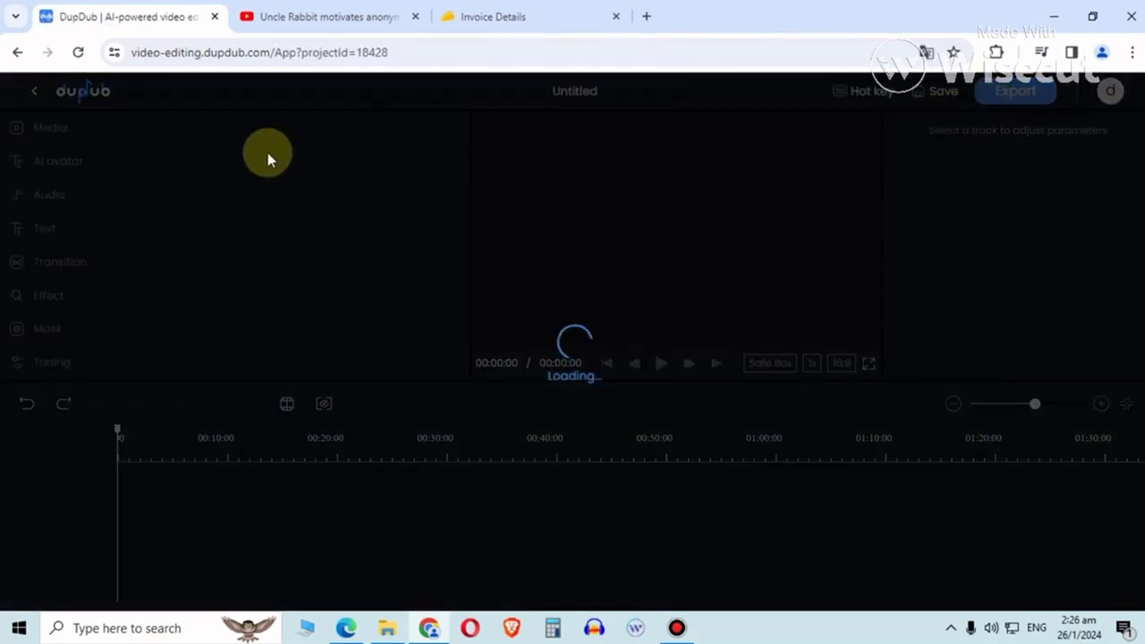
click(50, 127)
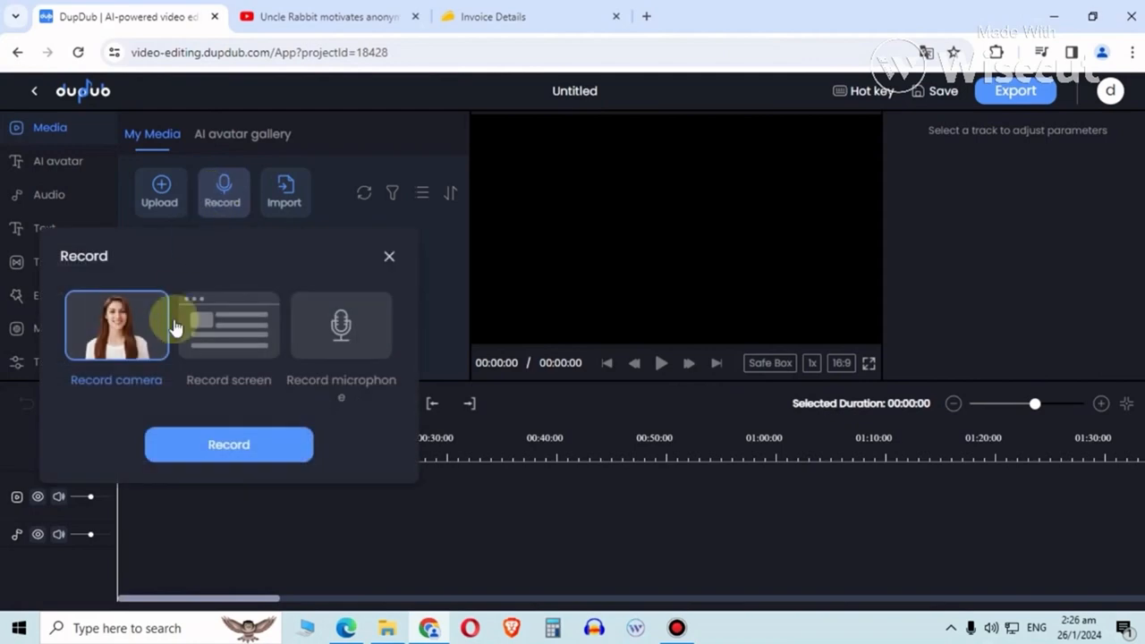
Import the Uncle Rabbit YouTube video from its pasted link, then leave the editor via Back.
click(284, 190)
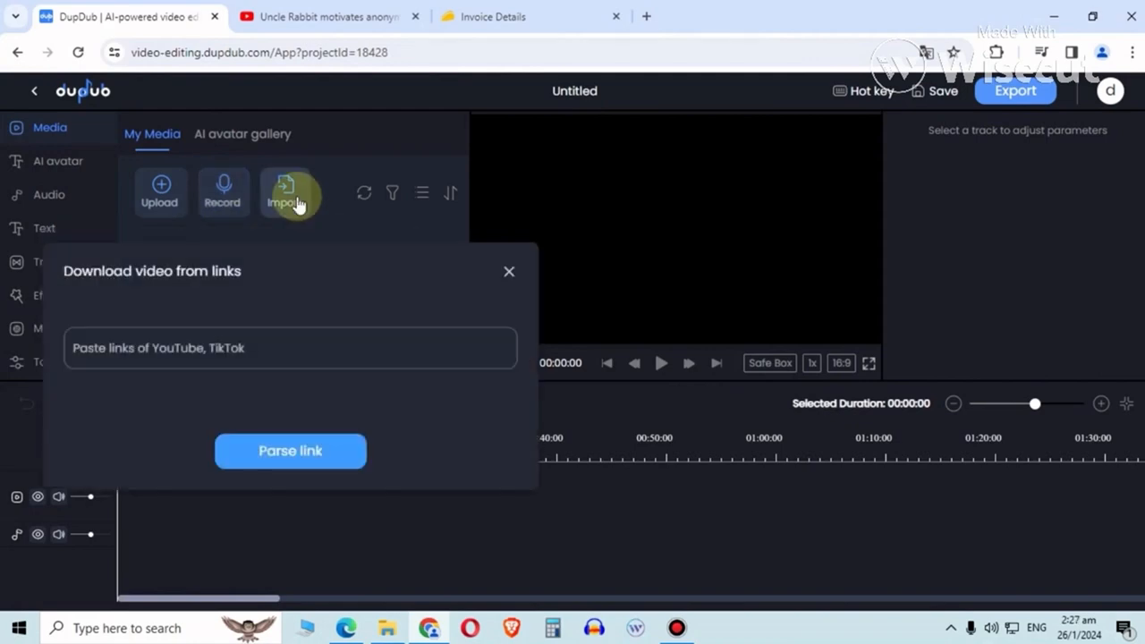
click(329, 16)
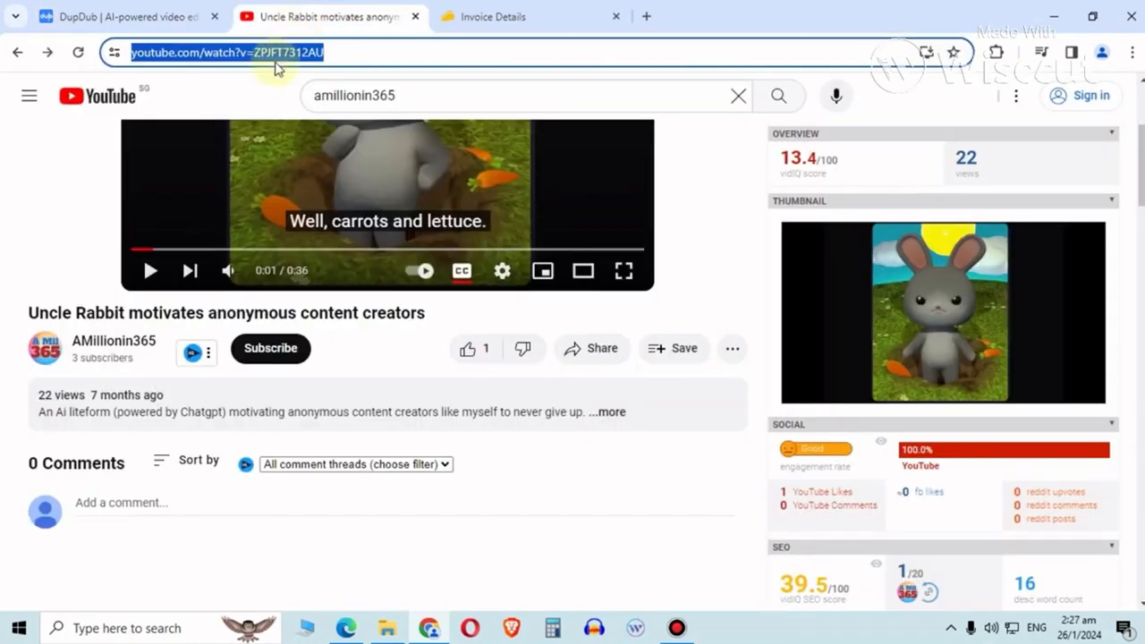
click(116, 16)
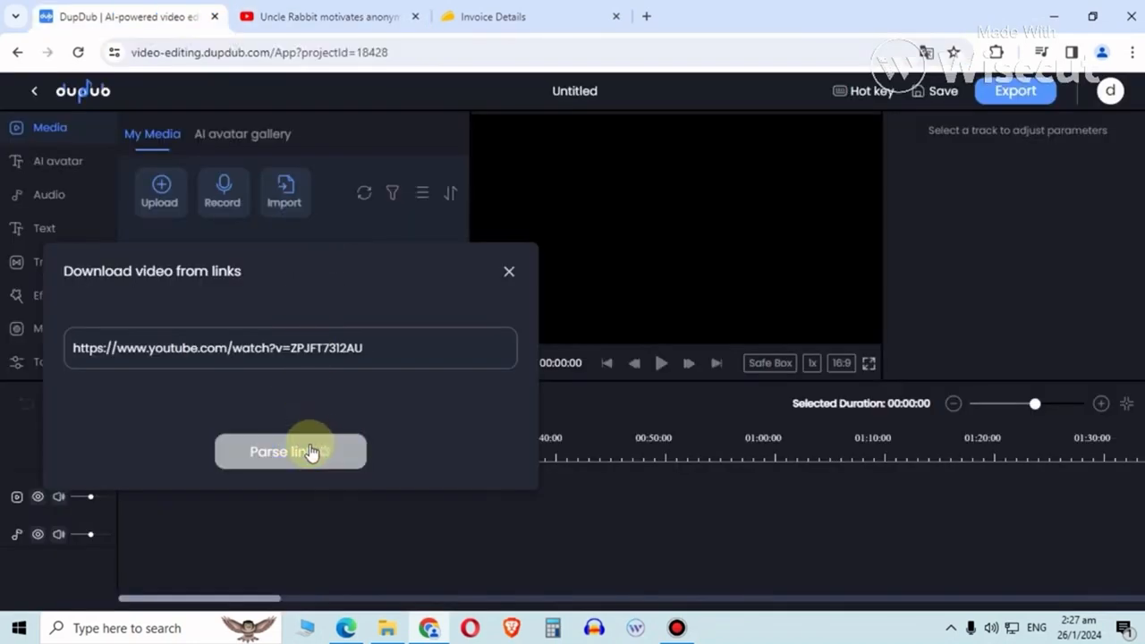
click(290, 451)
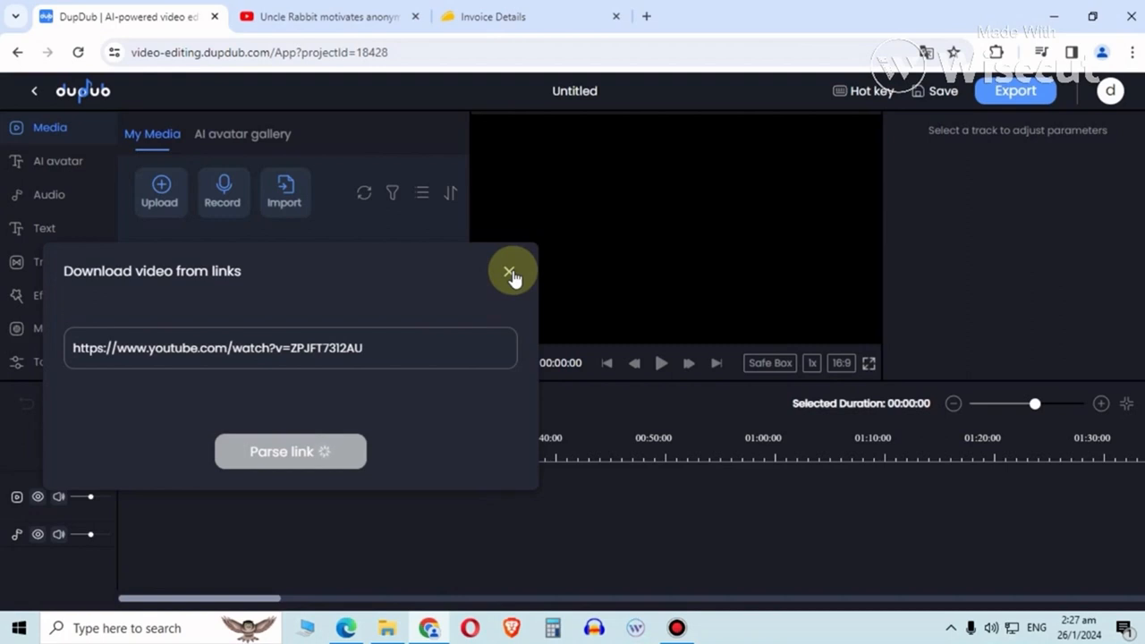
click(512, 272)
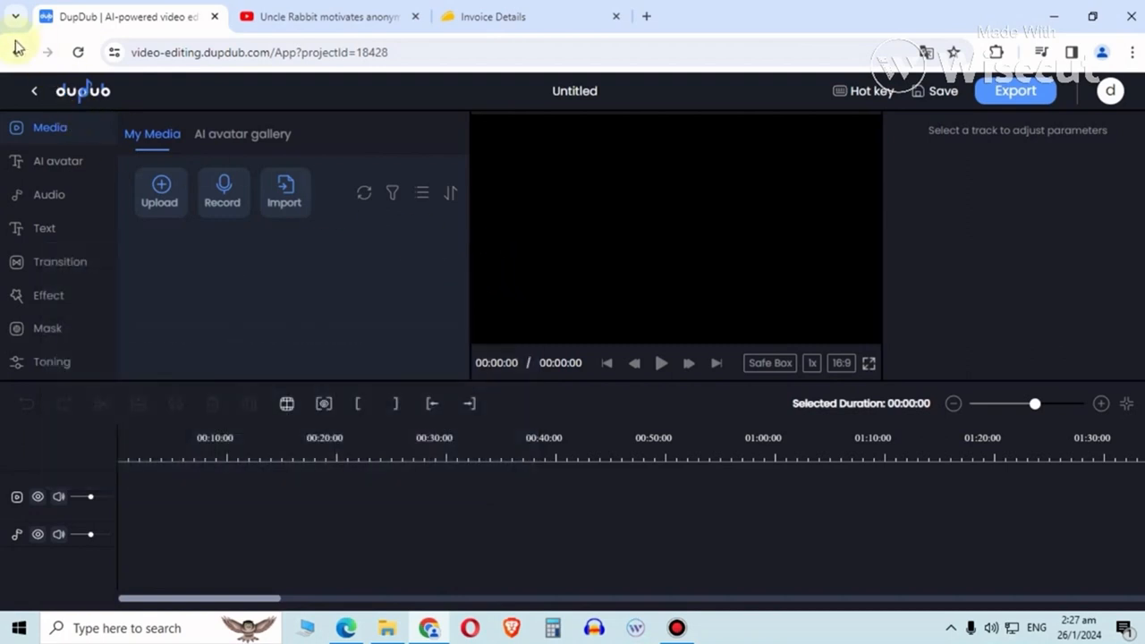
click(16, 52)
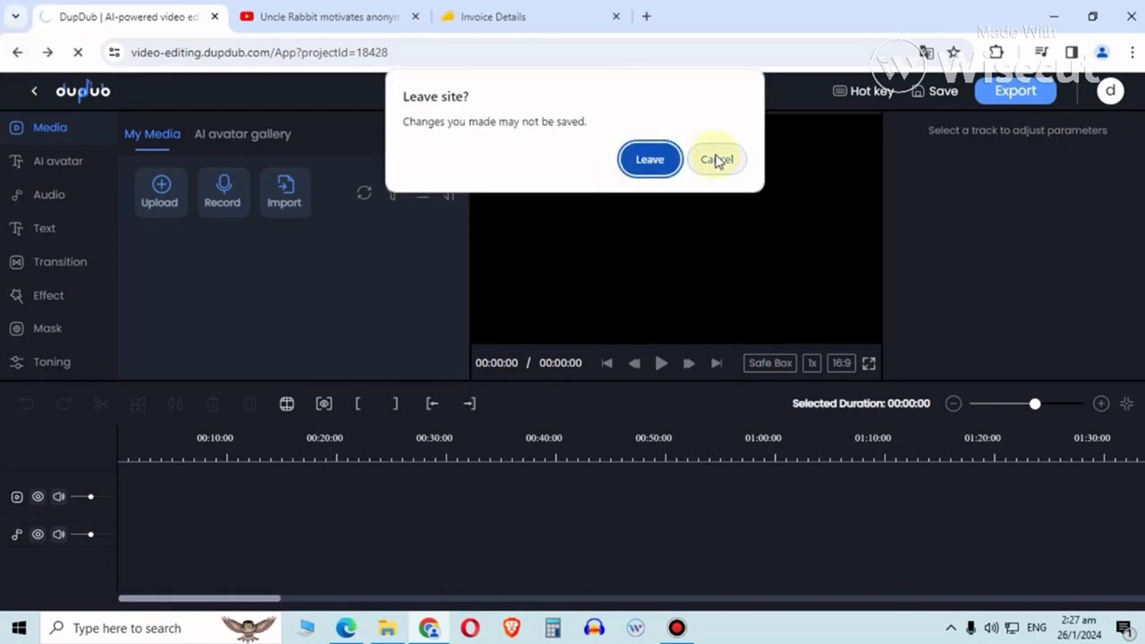
Start translating 5_5_5_Bigvu_Background.mp4 from English to Dutch, dismiss the credits notice, go to AI avatar.
click(649, 159)
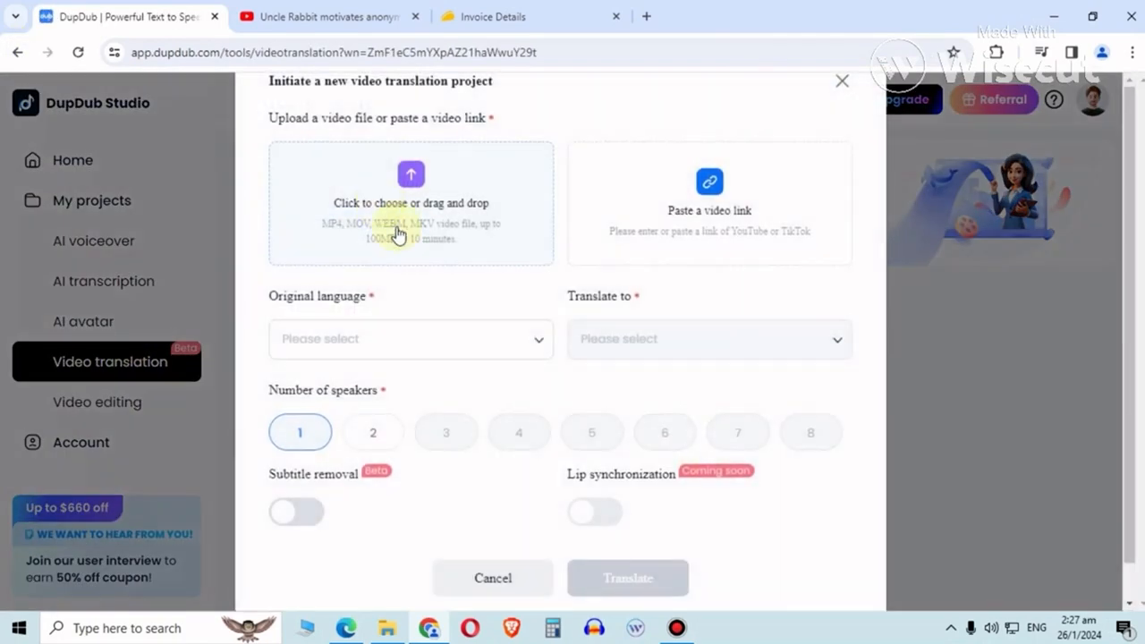
click(411, 204)
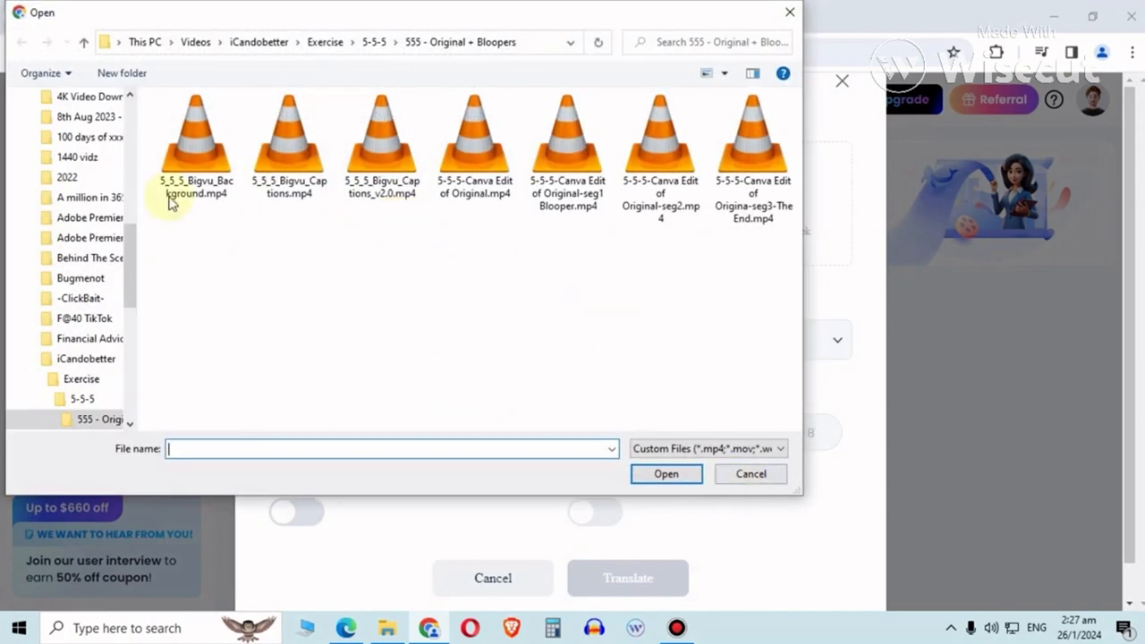
click(666, 472)
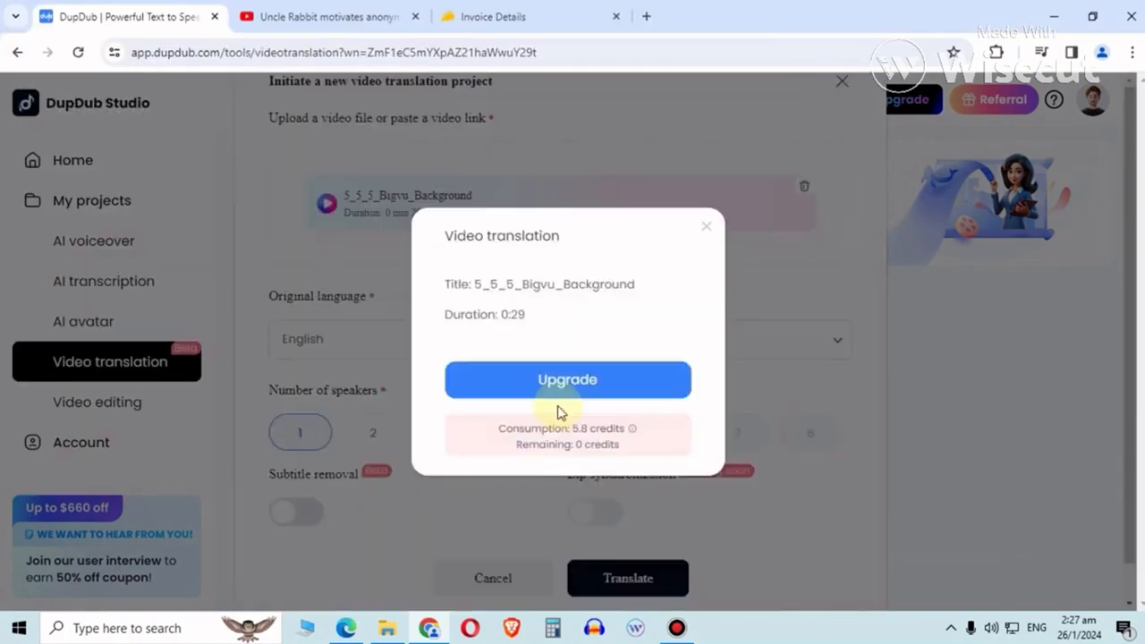
mouse_move(619, 315)
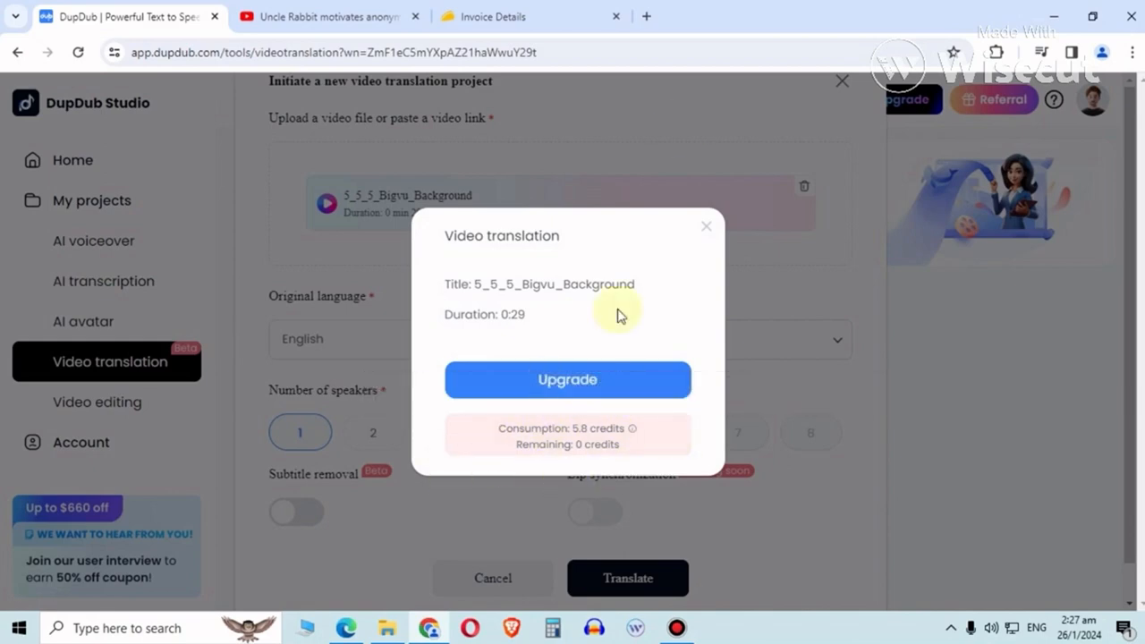
click(706, 226)
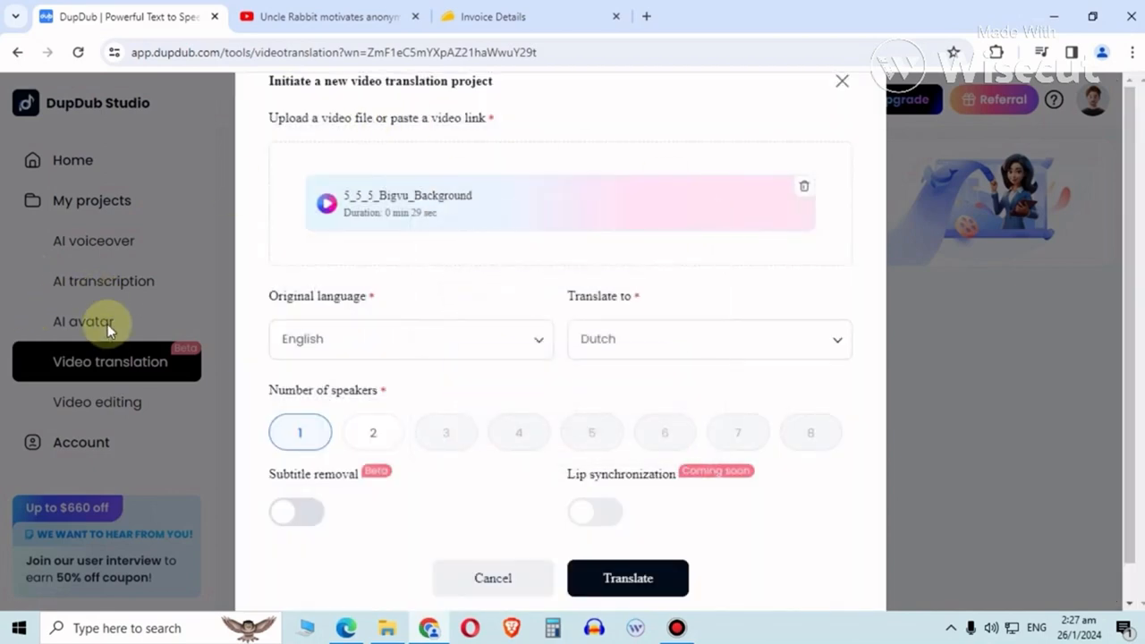
click(82, 322)
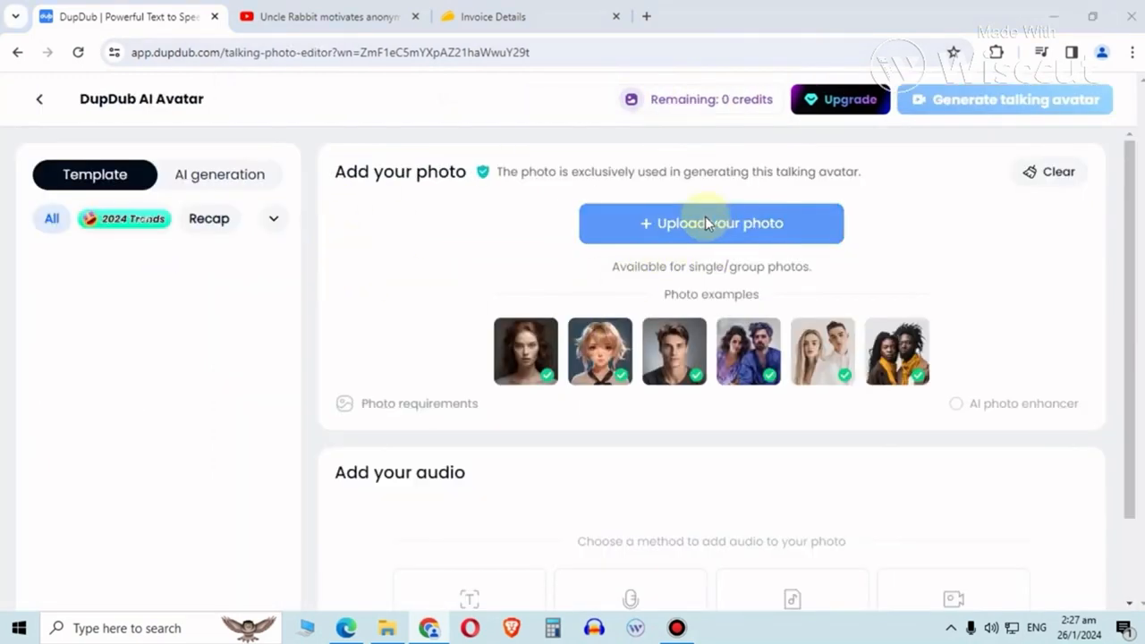
Upload 'A man standing under a castle.jpg' as the talking avatar photo.
click(710, 222)
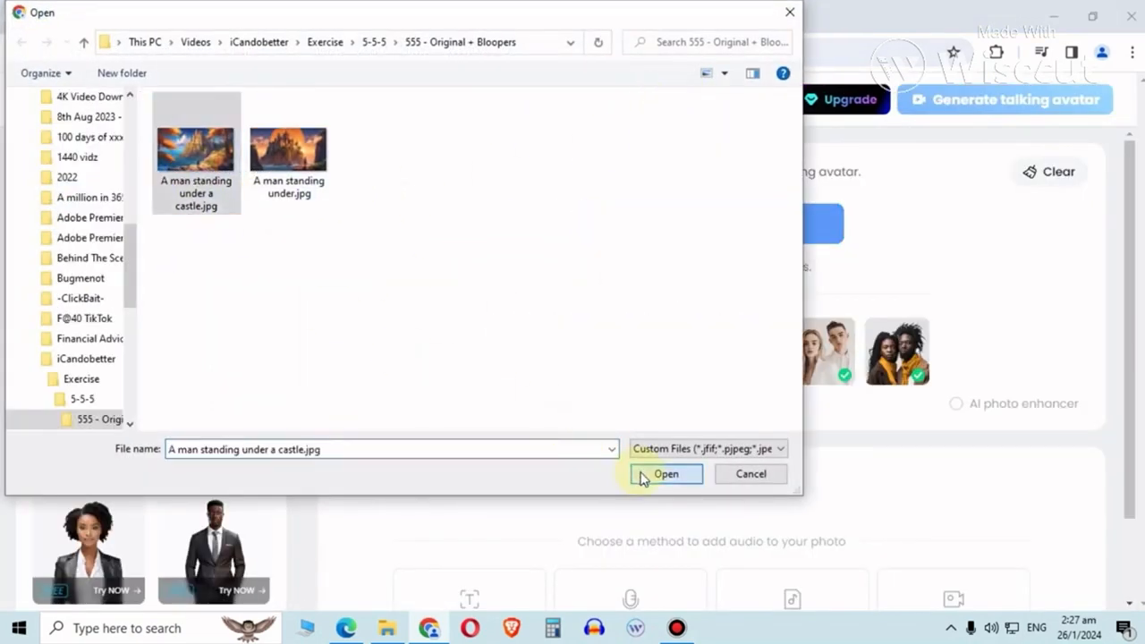
click(666, 474)
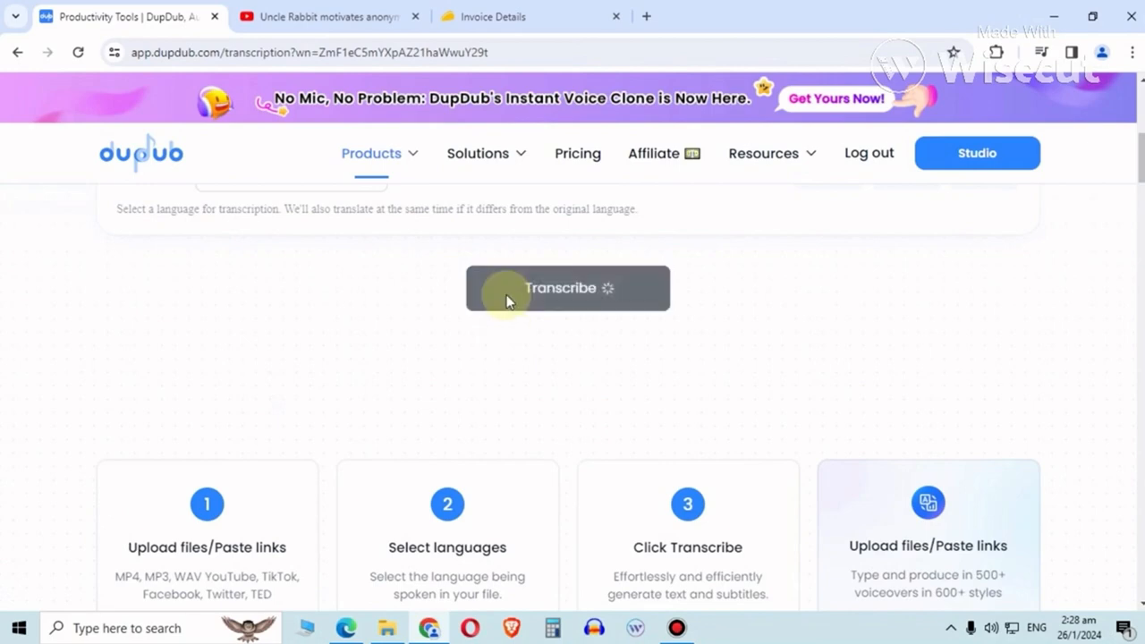
Go from the transcription file list to the AI voiceover workspace with its two saved files.
click(568, 286)
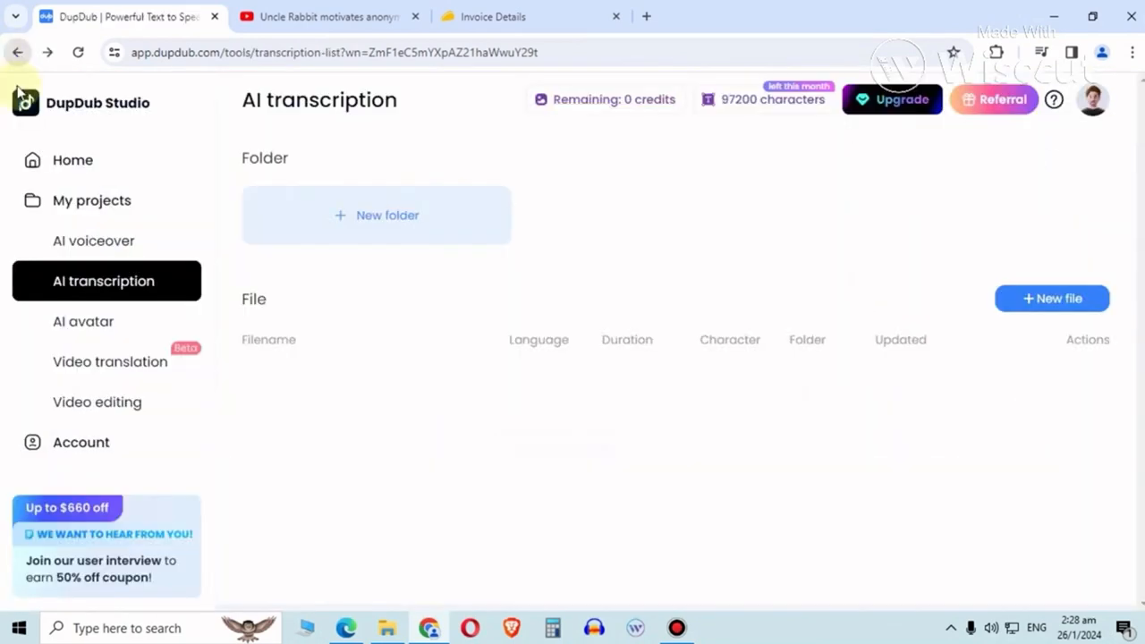
click(93, 240)
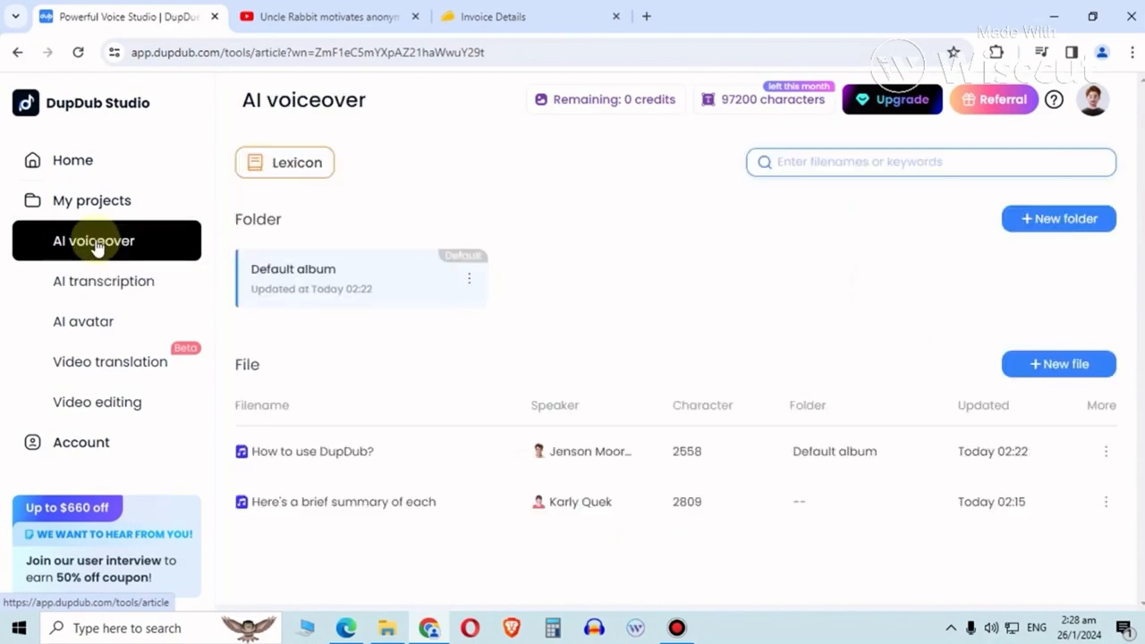
mouse_move(165, 267)
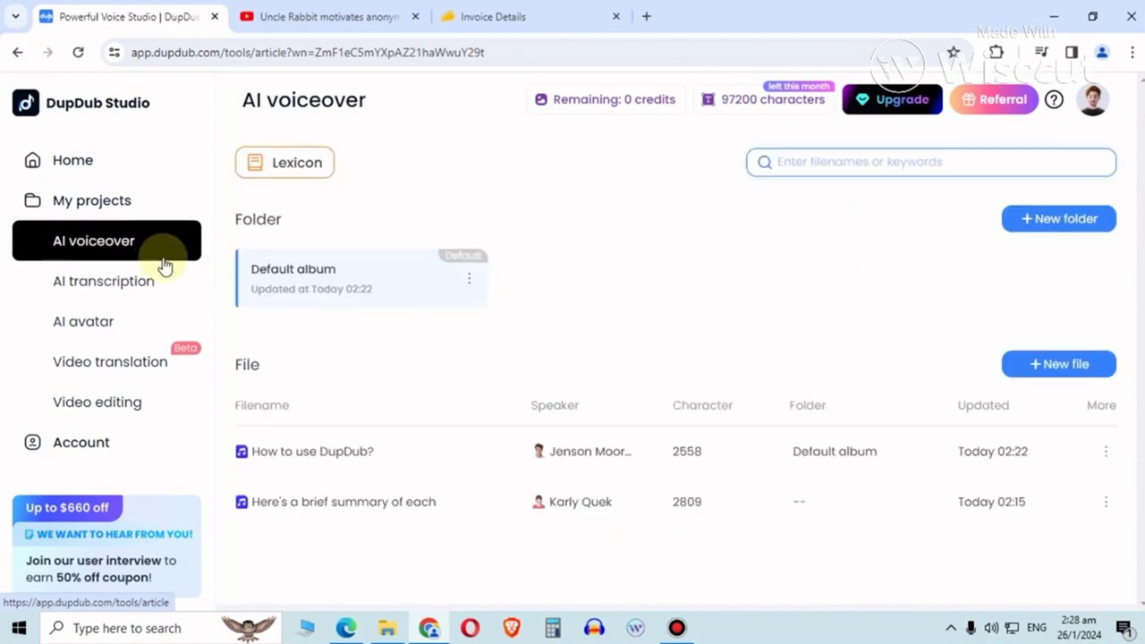
mouse_move(135, 281)
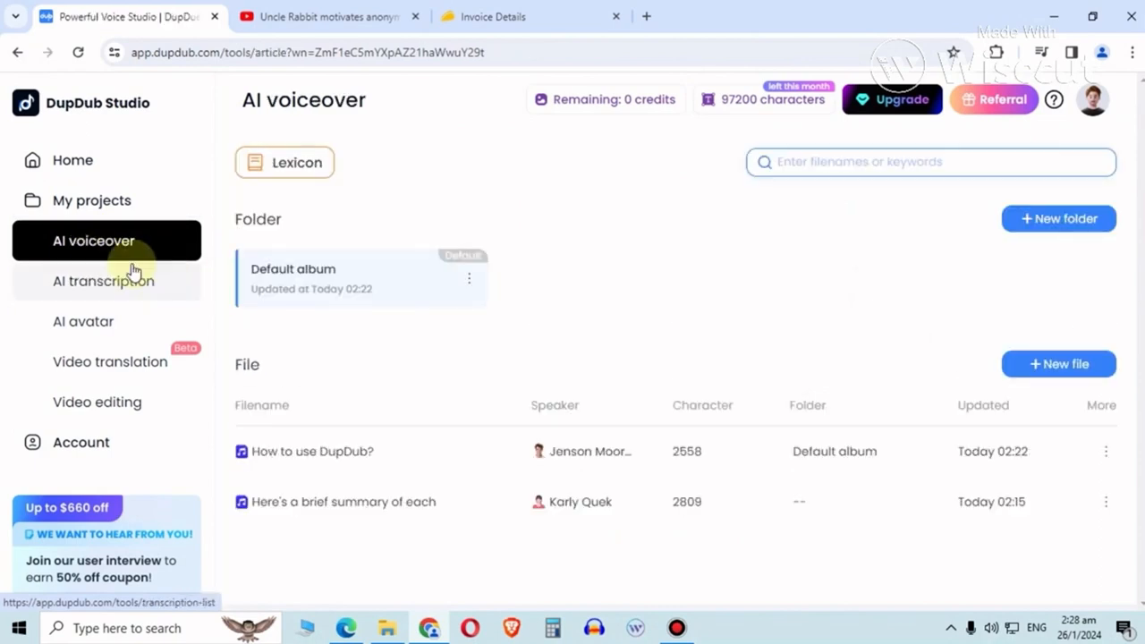
mouse_move(884, 497)
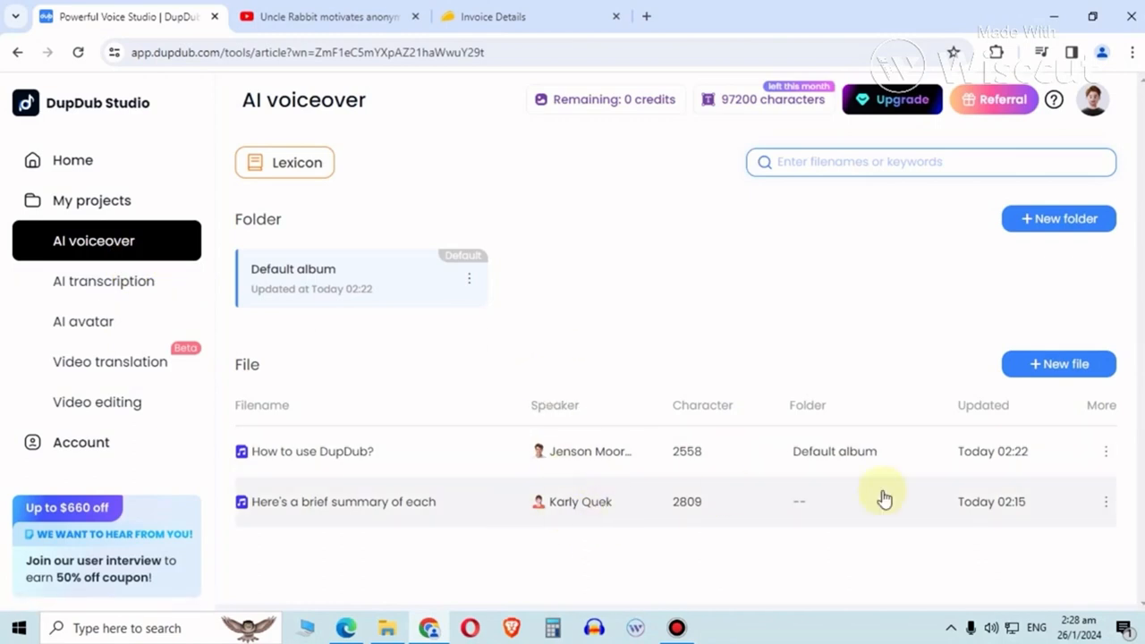
mouse_move(834, 508)
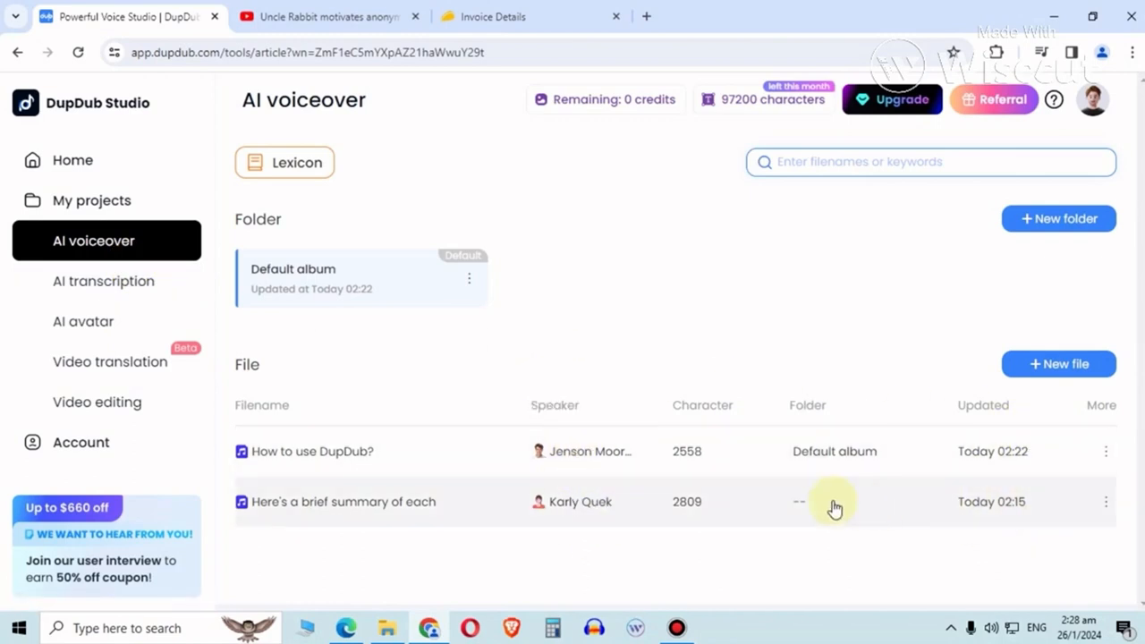
Export the 'How to use DupDub?' voiceover as SRT subtitles, bringing up the generation checklist.
click(313, 451)
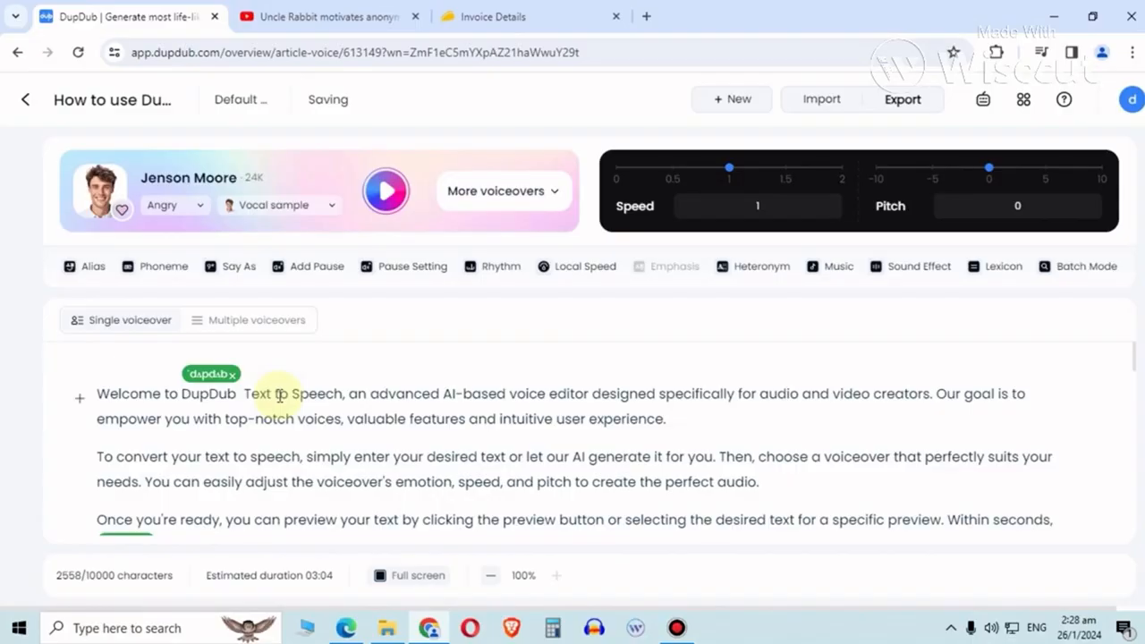
mouse_move(288, 385)
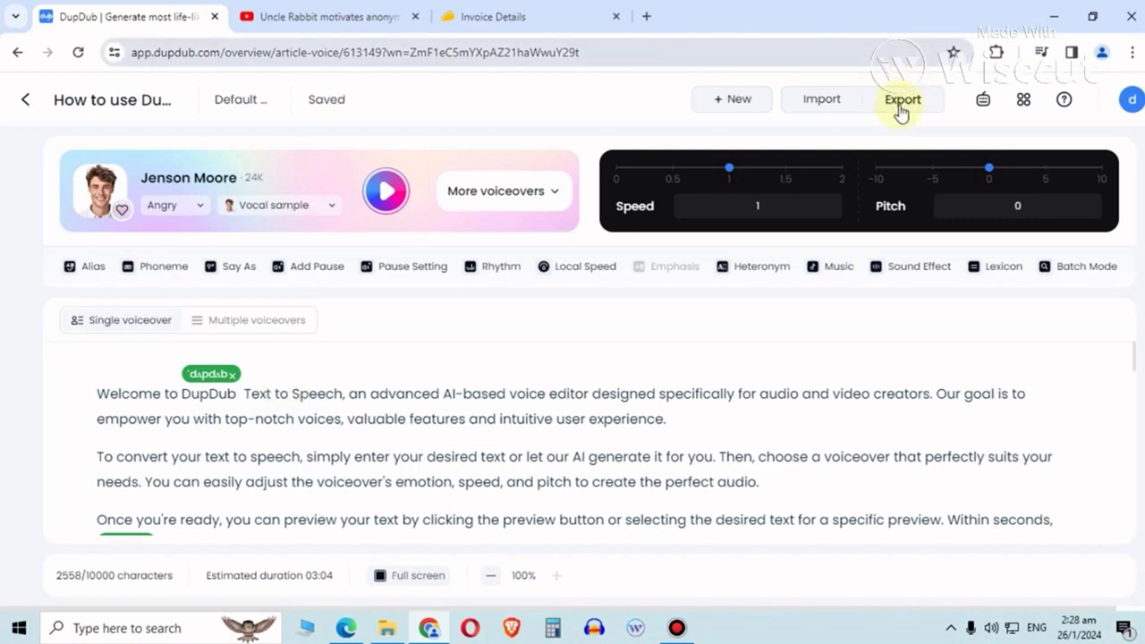
click(902, 100)
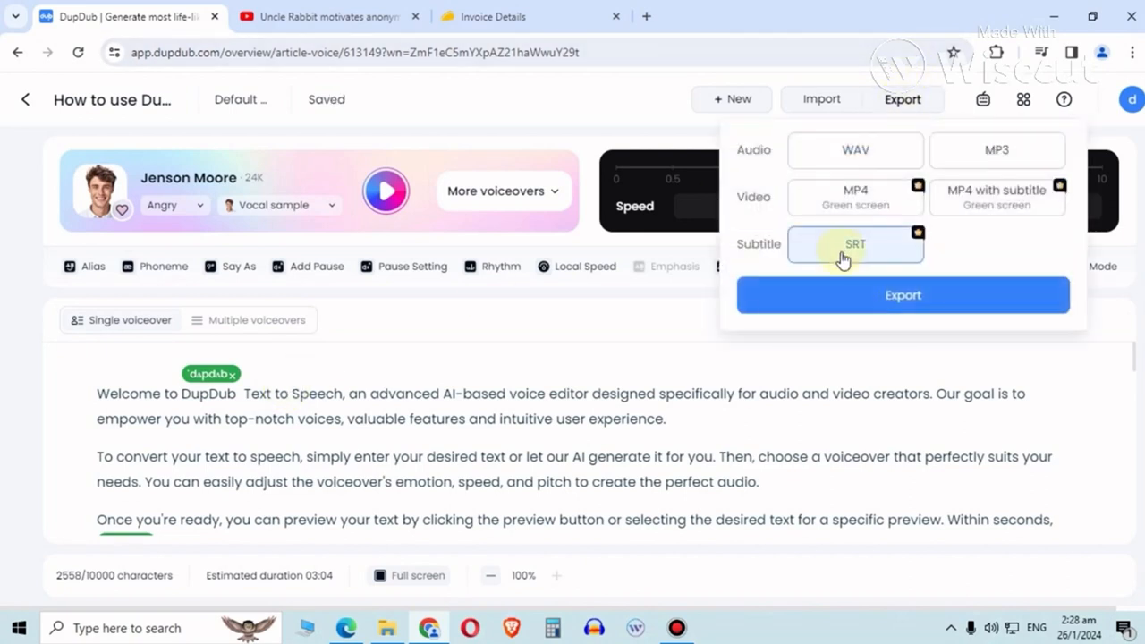
click(902, 295)
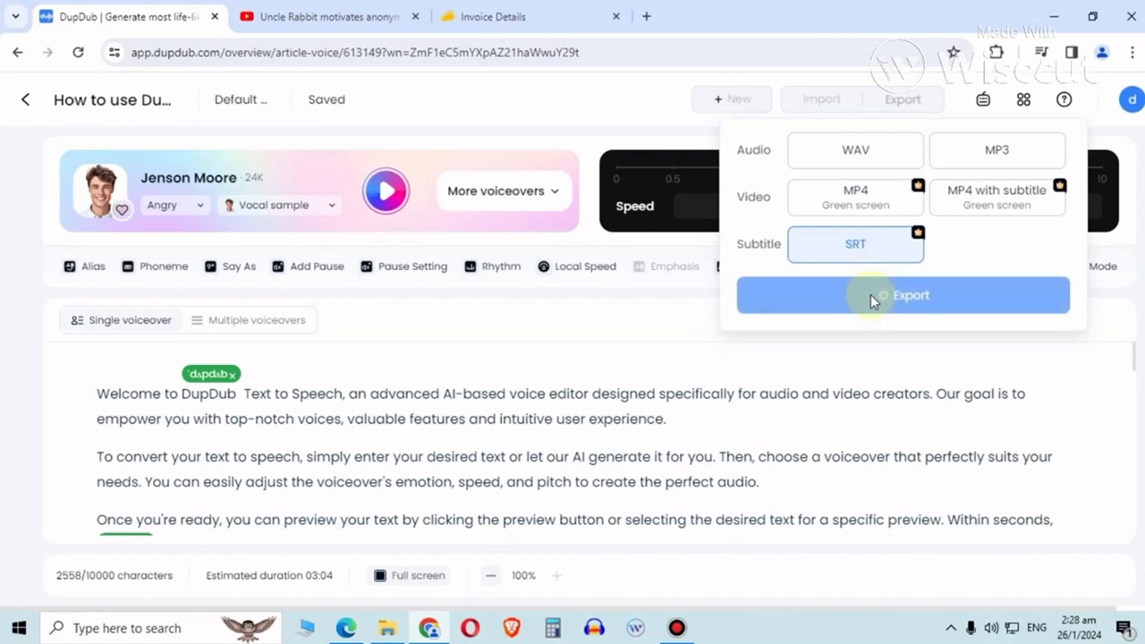
click(902, 295)
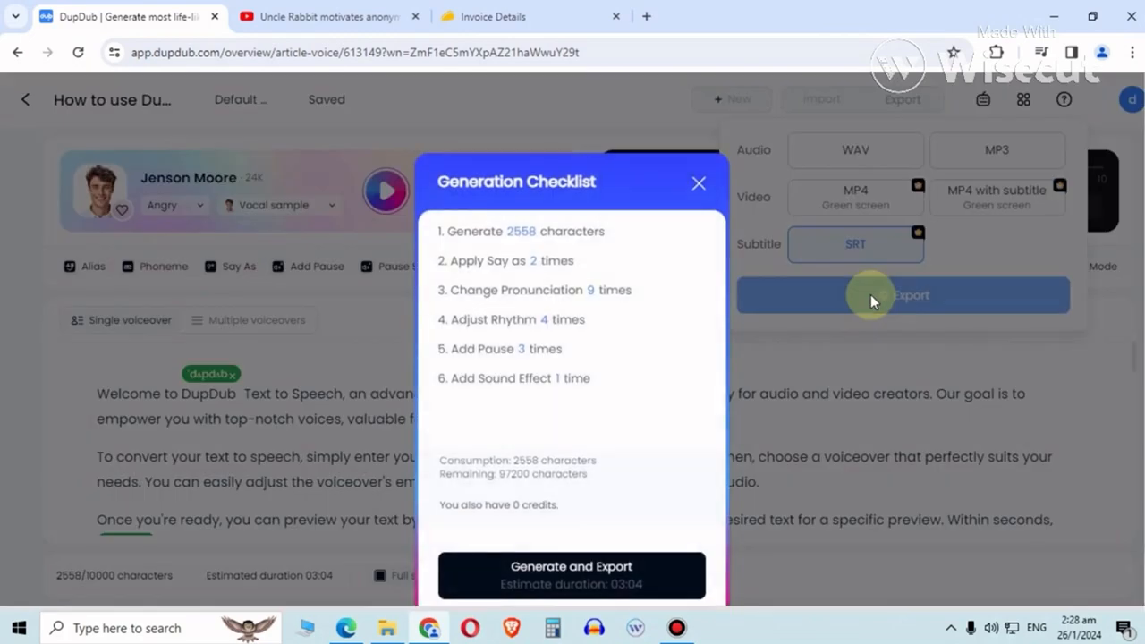
mouse_move(698, 182)
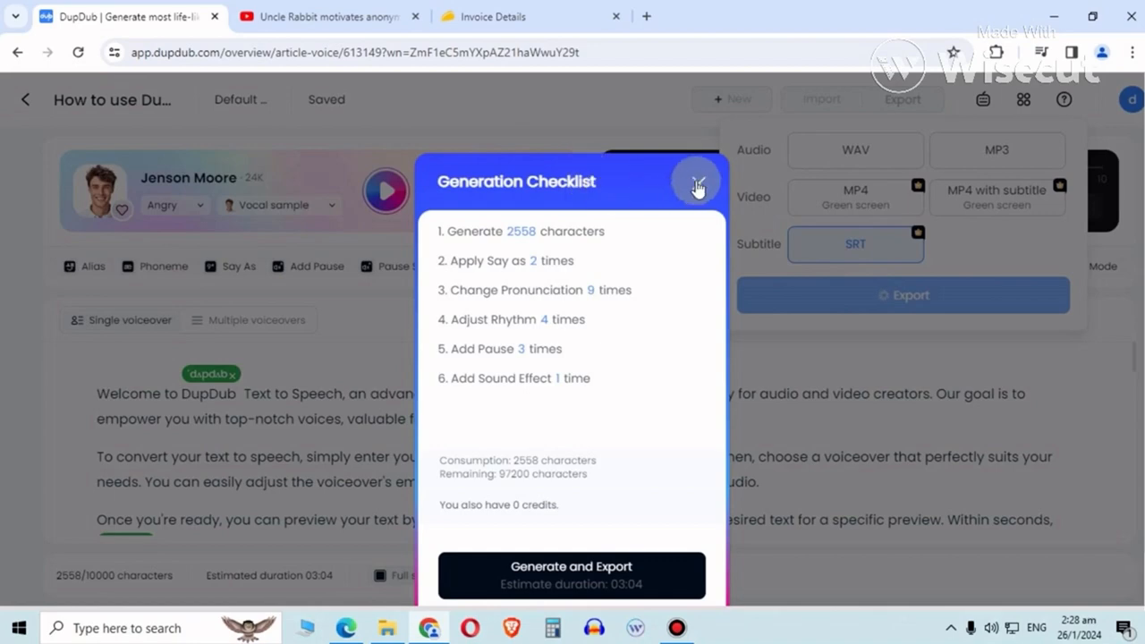
Make the Ultra-quality voice Mimi the narrator and preview the text in her voice.
click(698, 188)
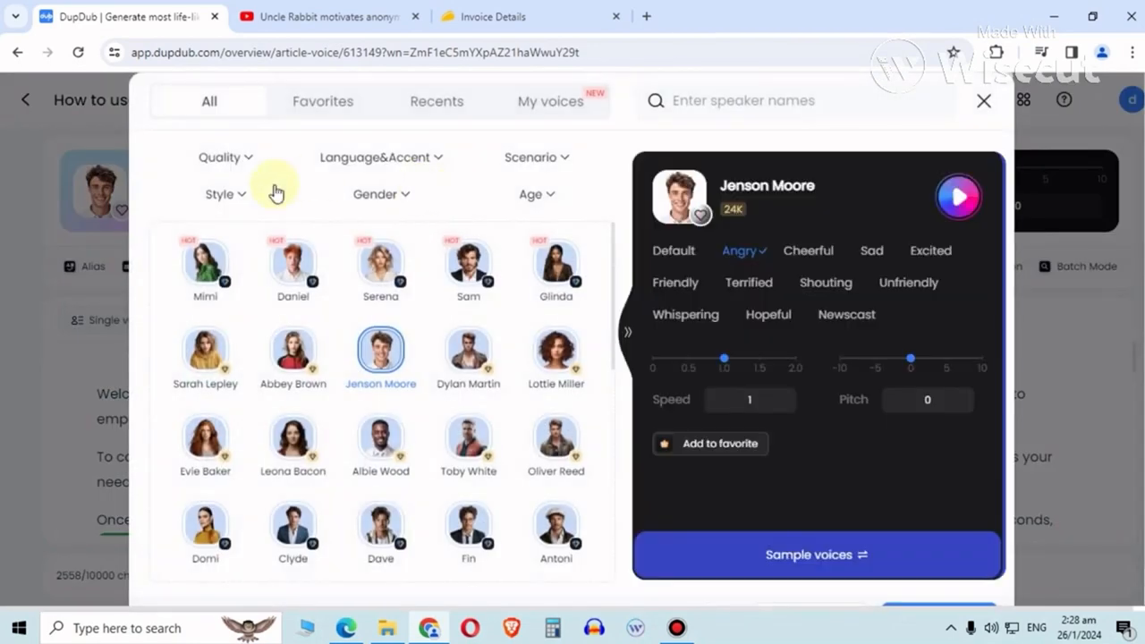
click(218, 158)
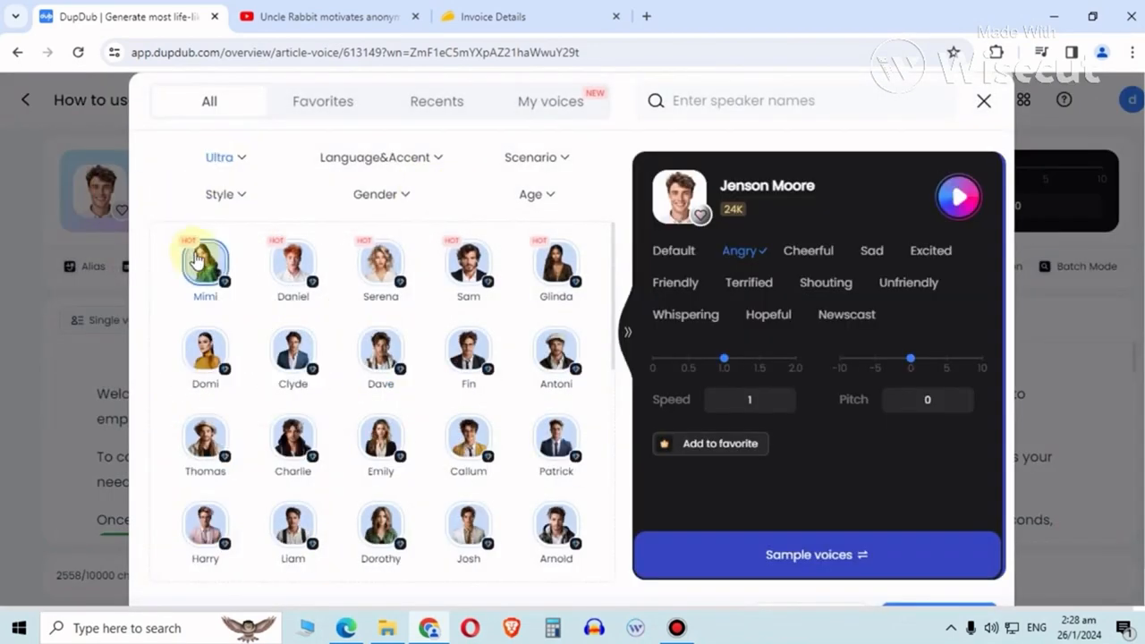
click(204, 261)
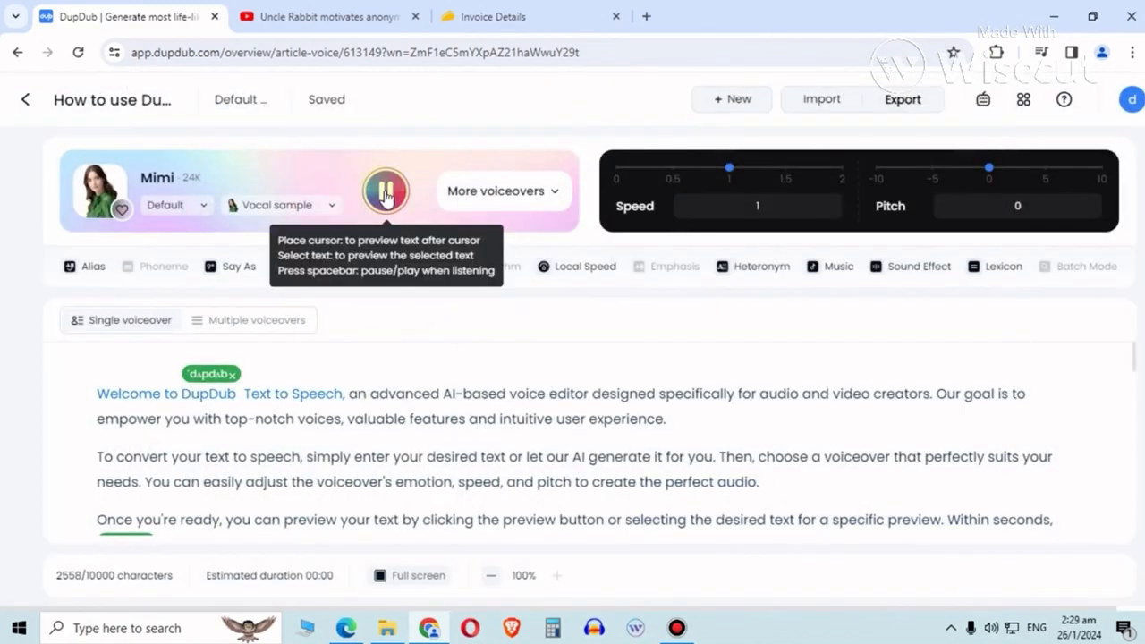
click(497, 190)
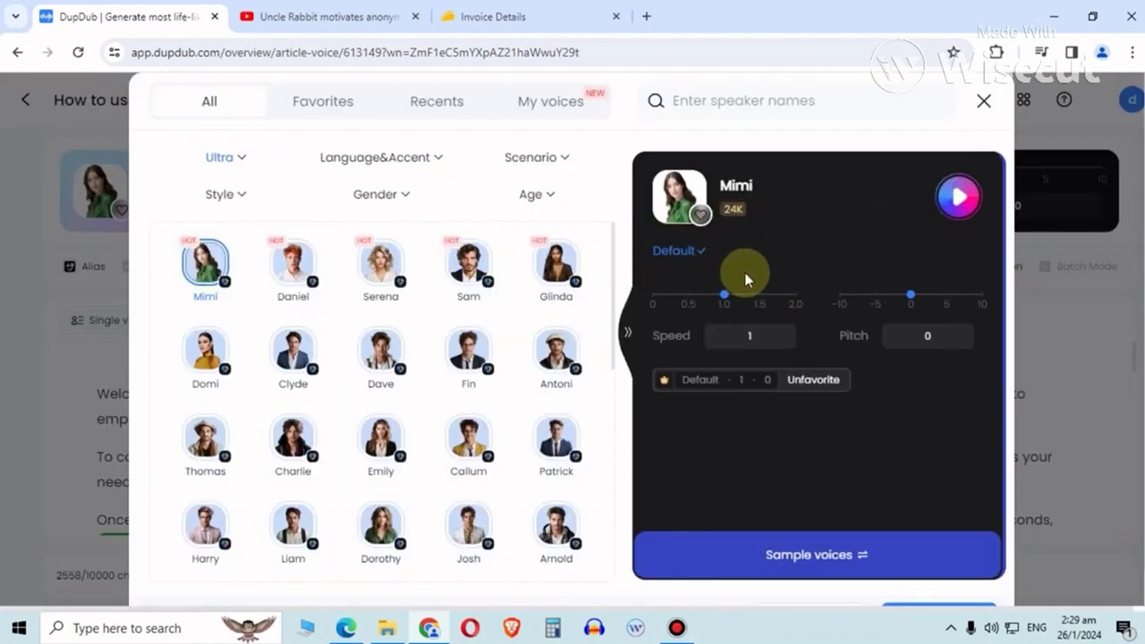
Check the export checklist for the Mimi version, which requires a plan upgrade, and close it.
click(985, 100)
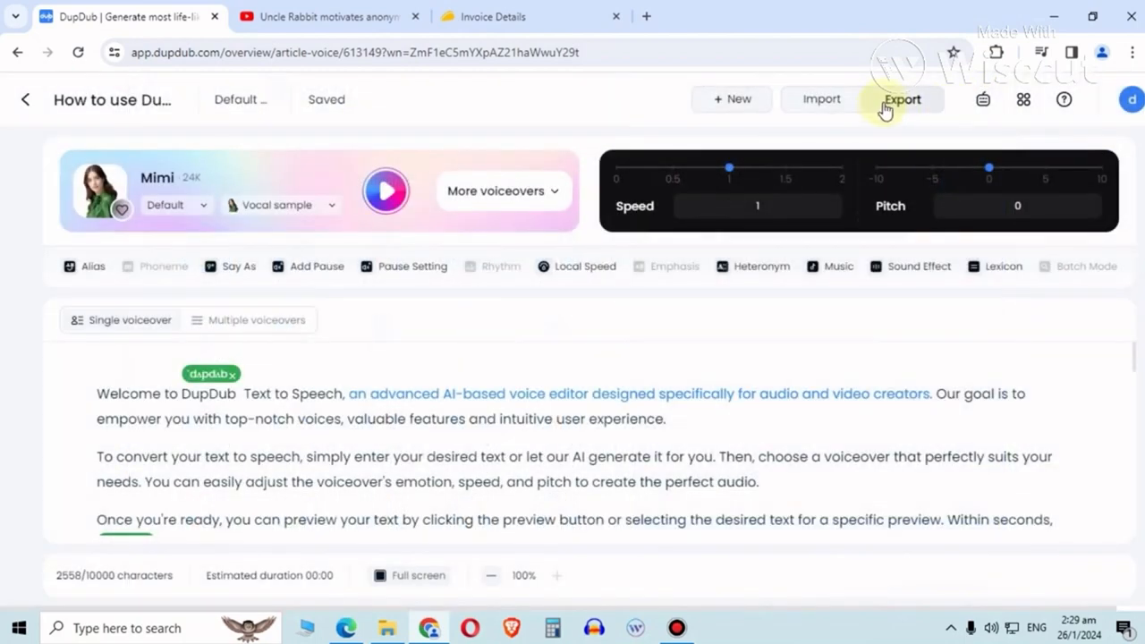
click(902, 101)
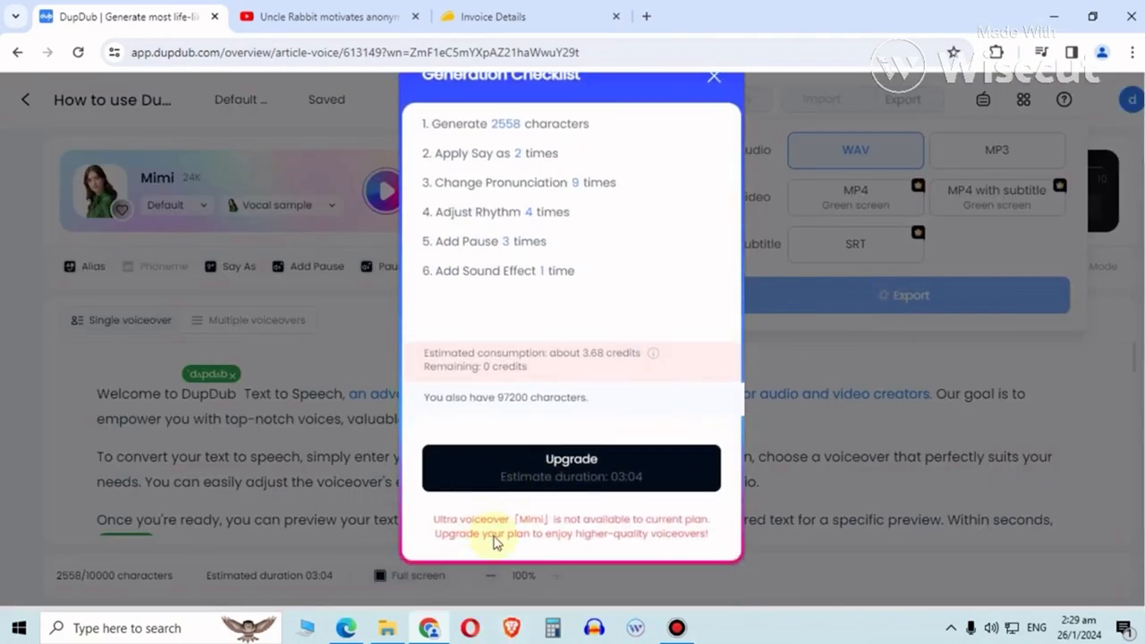
mouse_move(655, 530)
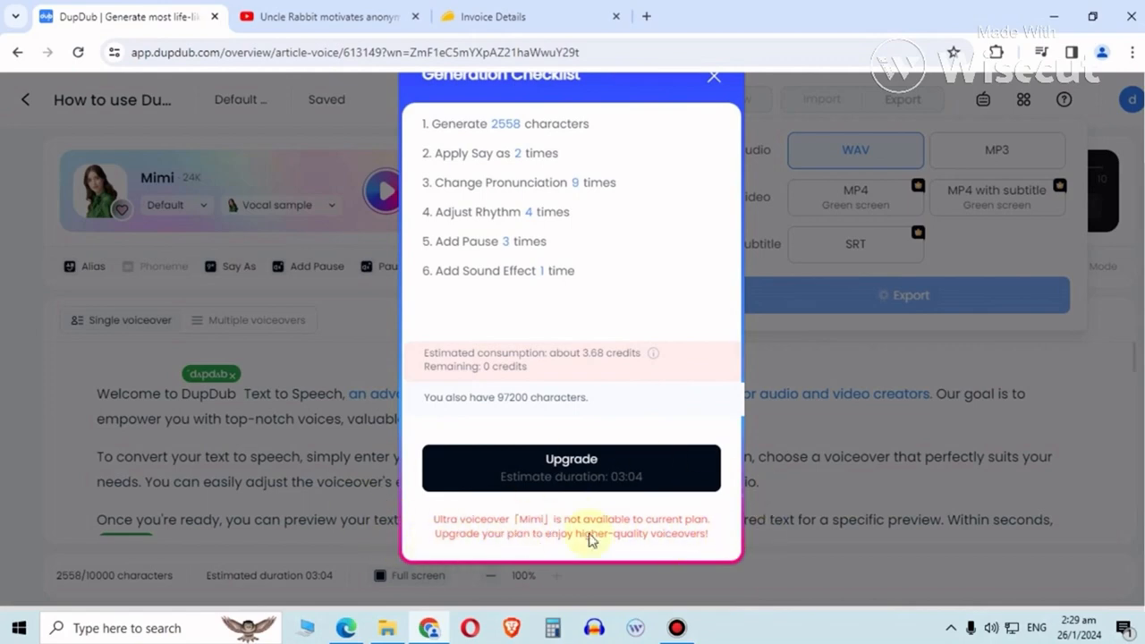
click(714, 76)
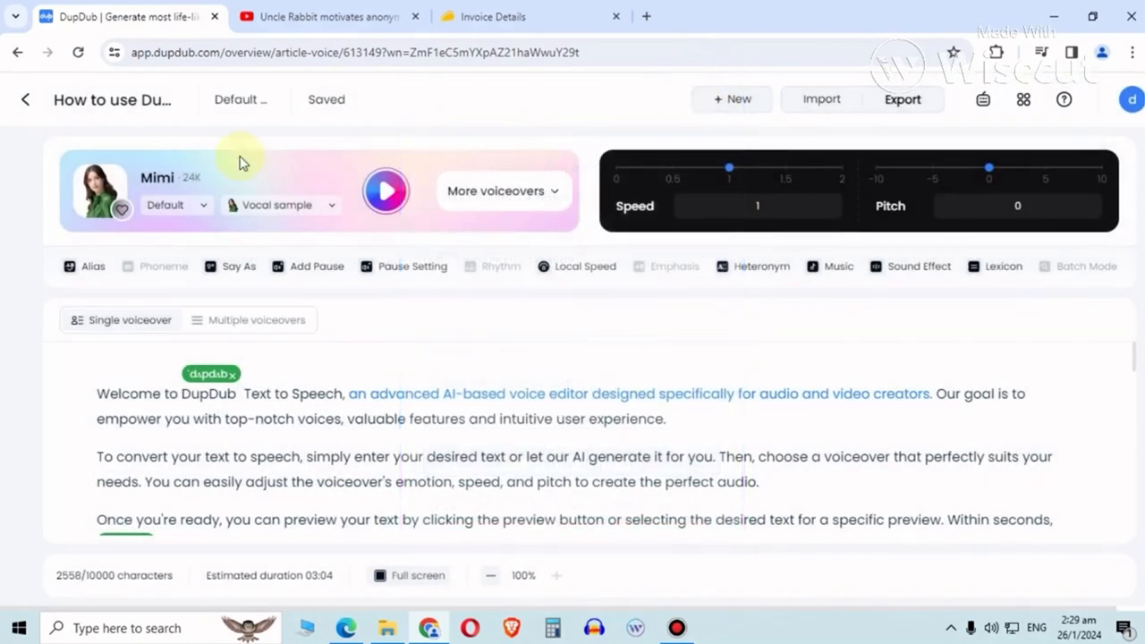
mouse_move(224, 185)
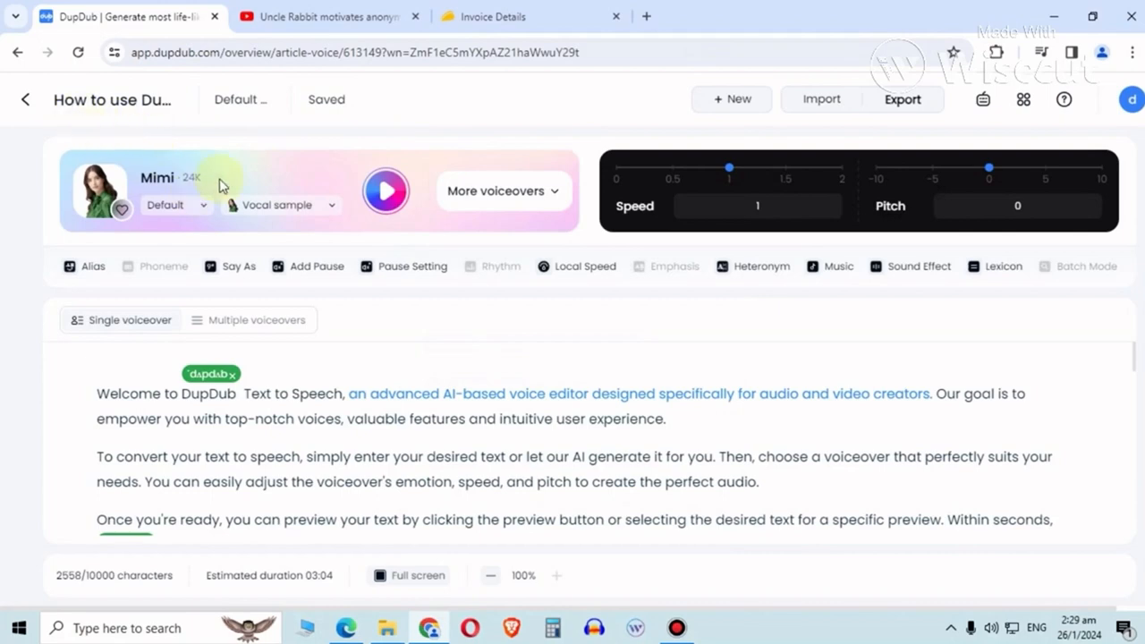
Switch the narrator from Mimi back to Sarah Lepley.
click(497, 190)
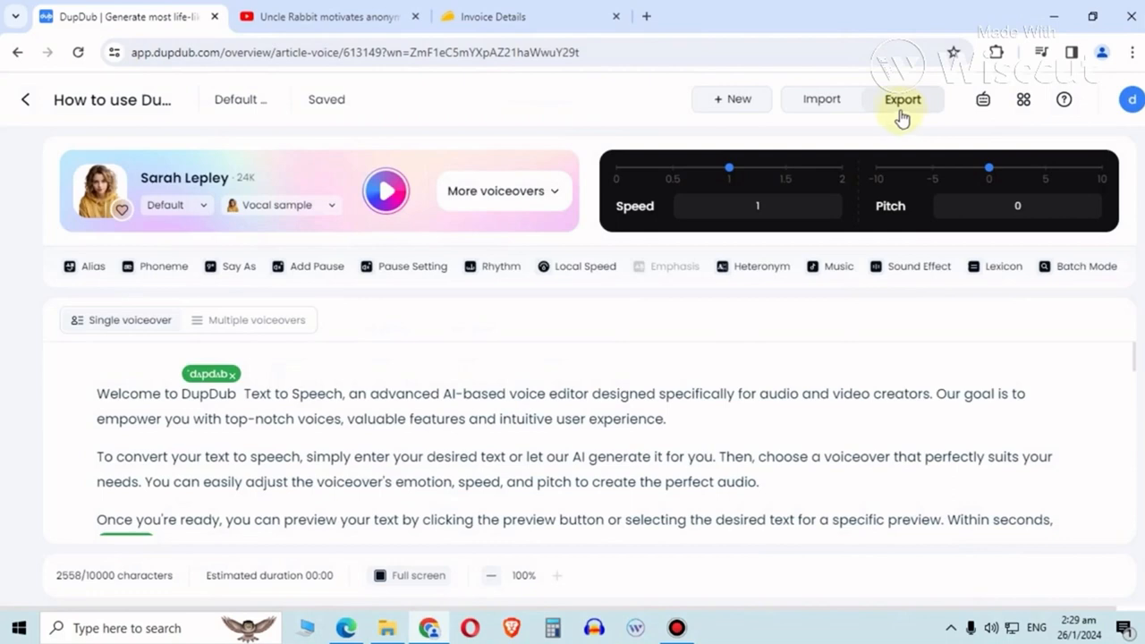
click(902, 100)
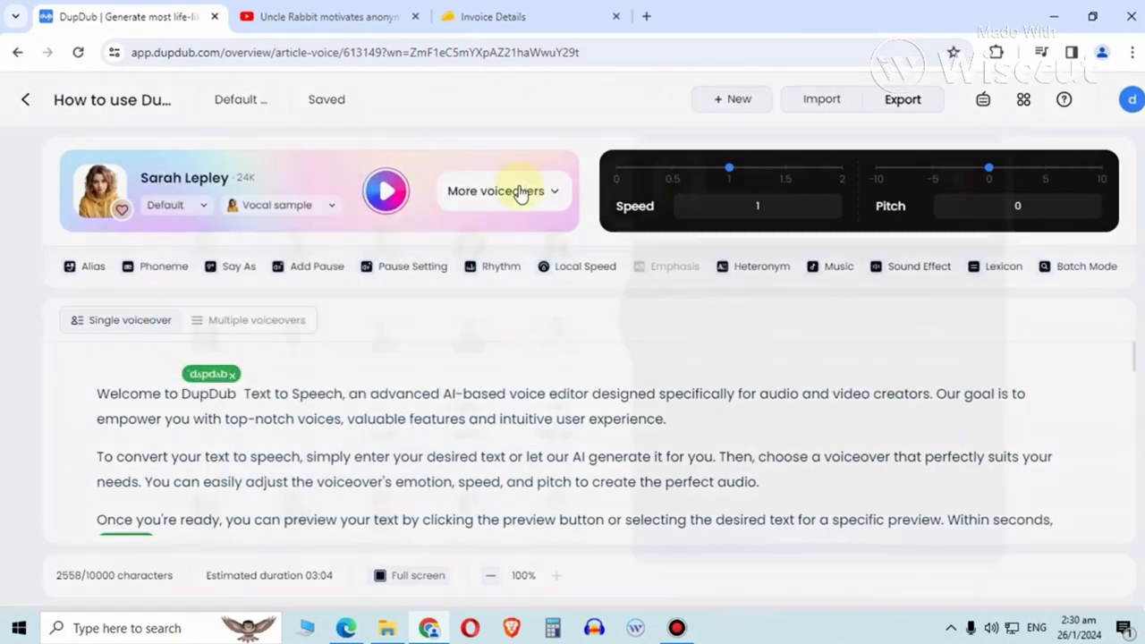
Filter the voice library to Standard quality and view the Norman Cena and Leonor profiles.
click(498, 189)
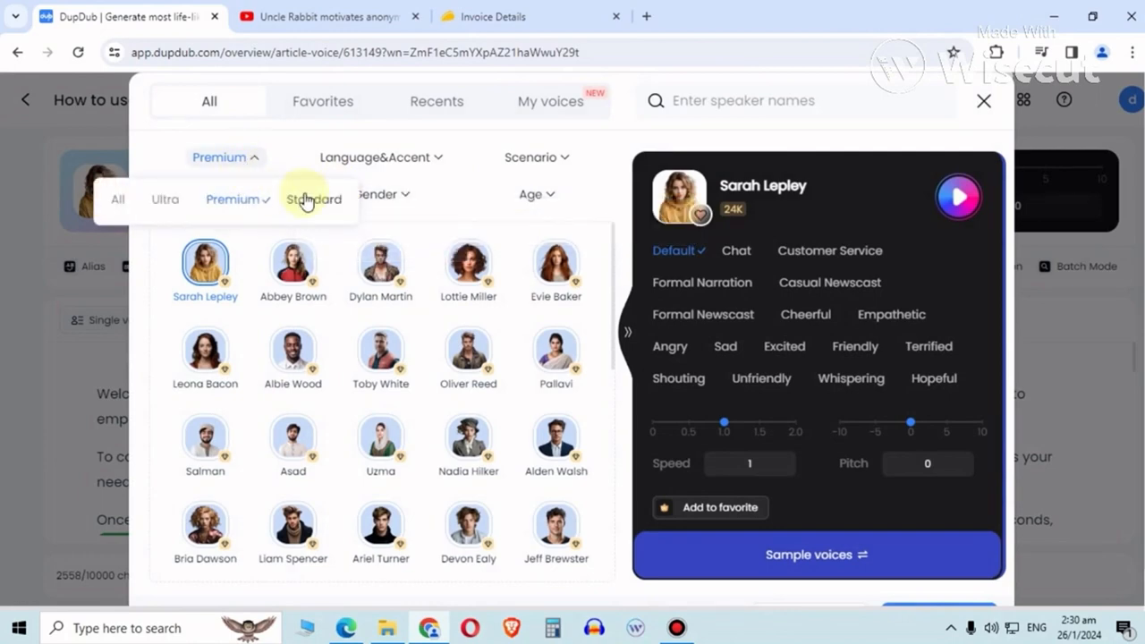
click(315, 198)
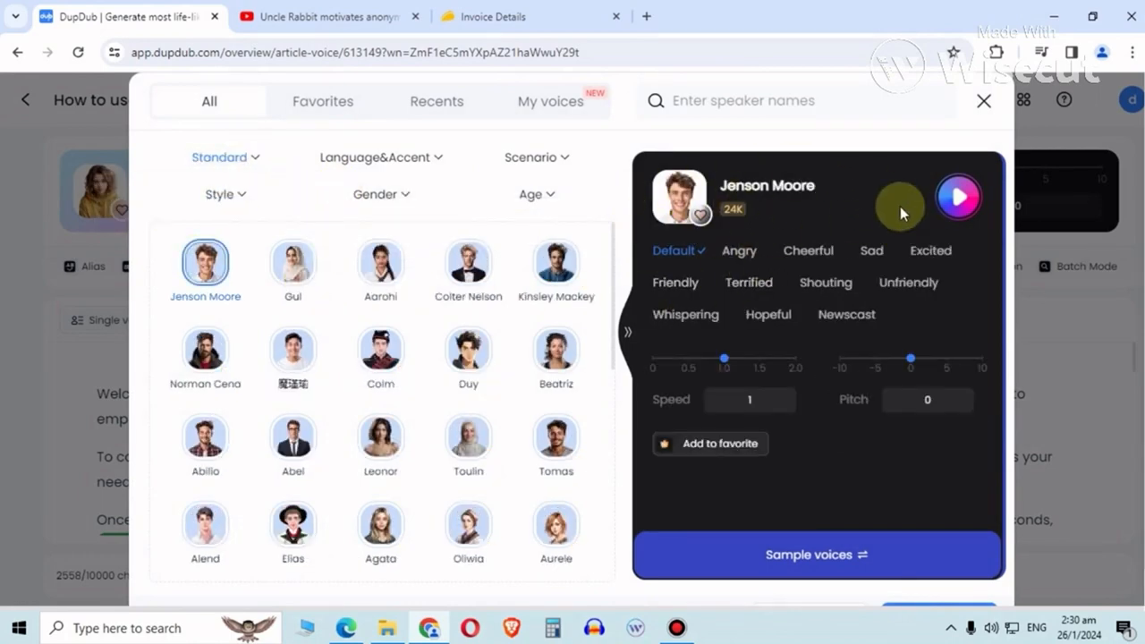
mouse_move(612, 188)
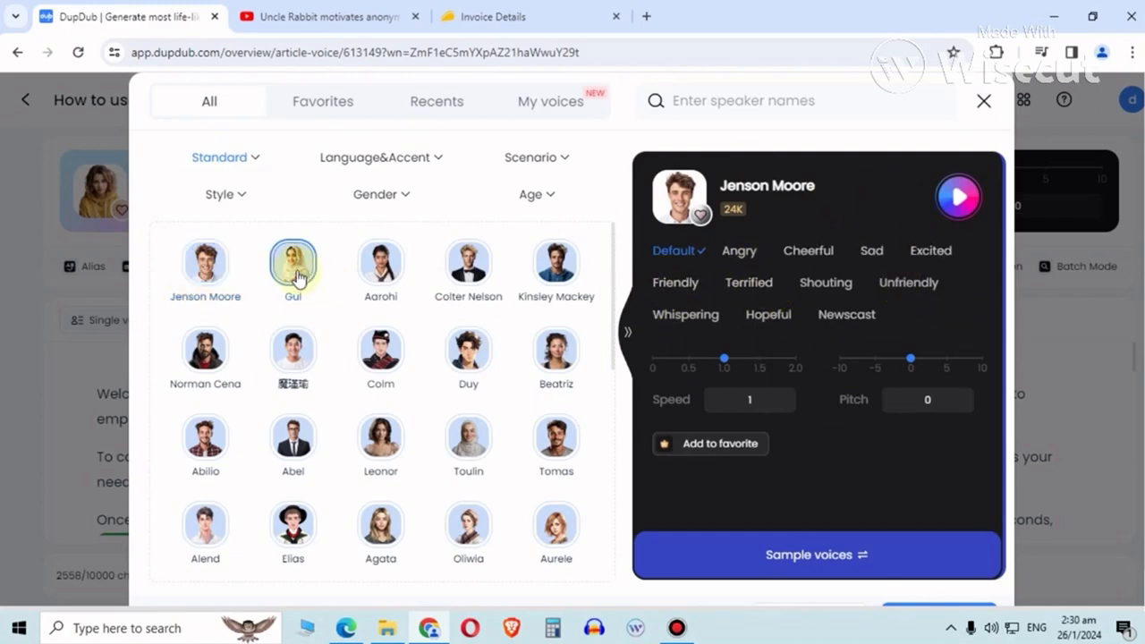
click(555, 265)
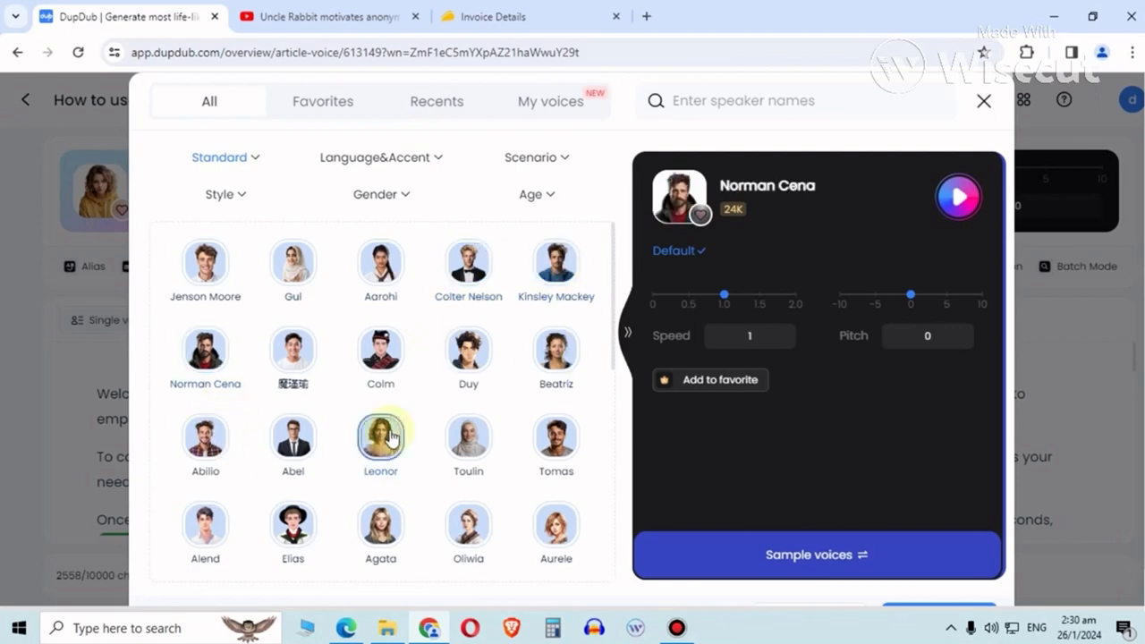
click(380, 438)
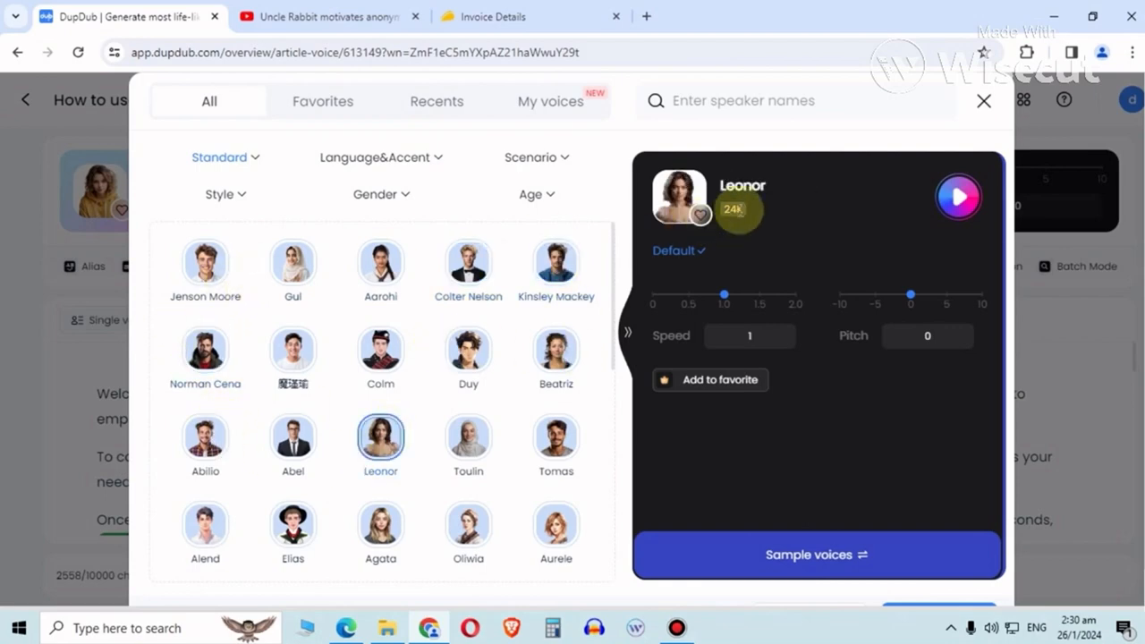
Cycle the voice filter through Assistant, Chat, Newscast, Casual/Formal Newscast and Formal Narration styles.
click(221, 194)
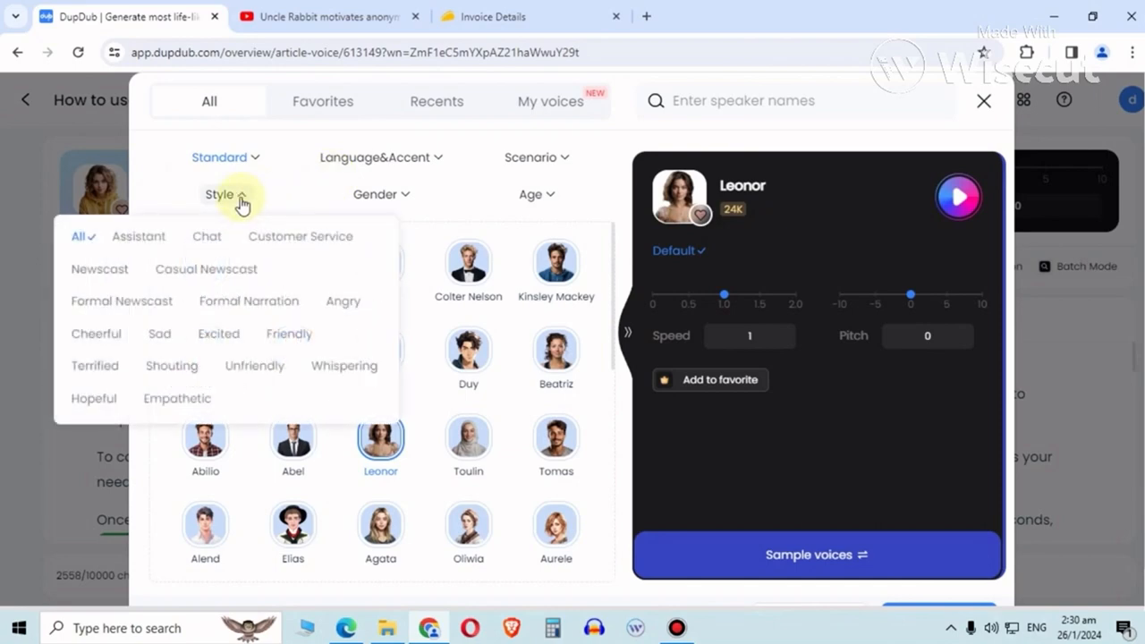
click(138, 237)
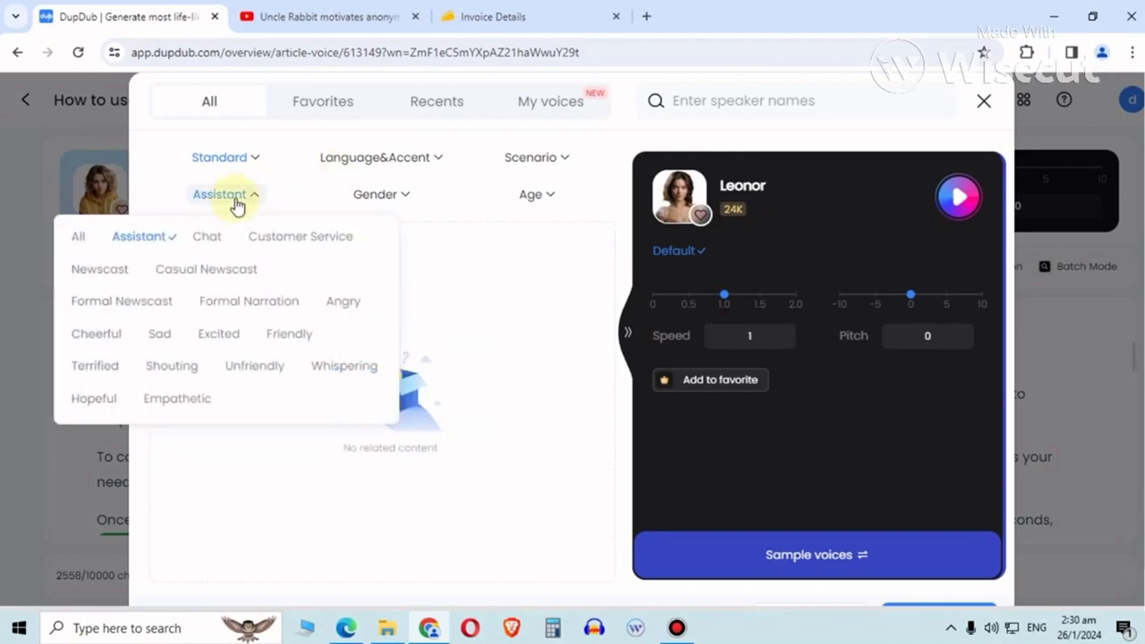
click(207, 236)
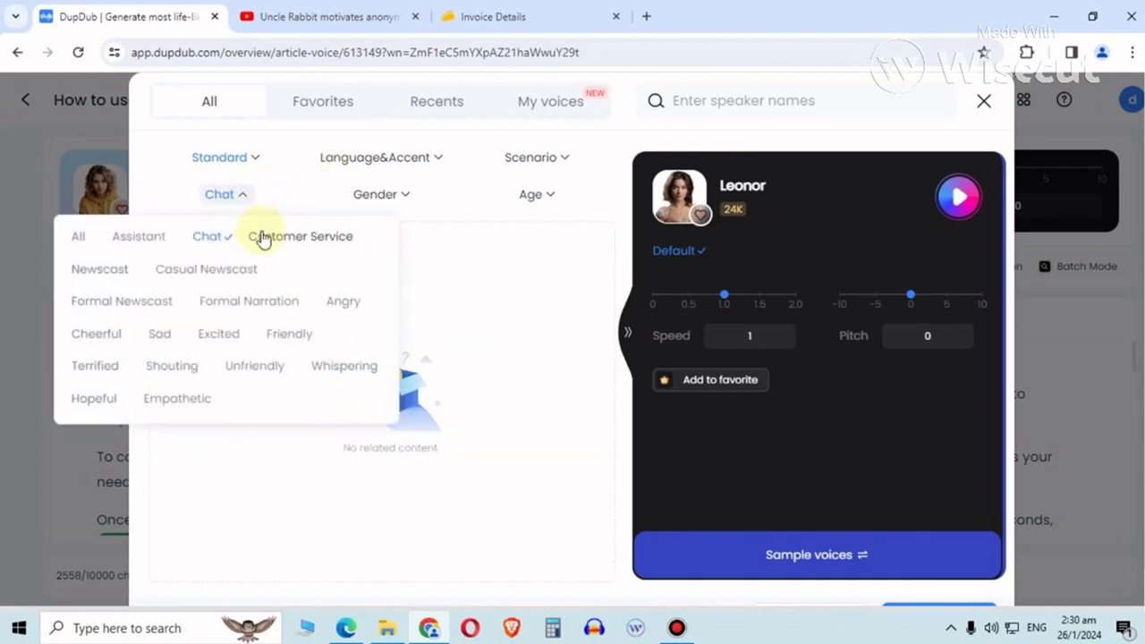
click(100, 269)
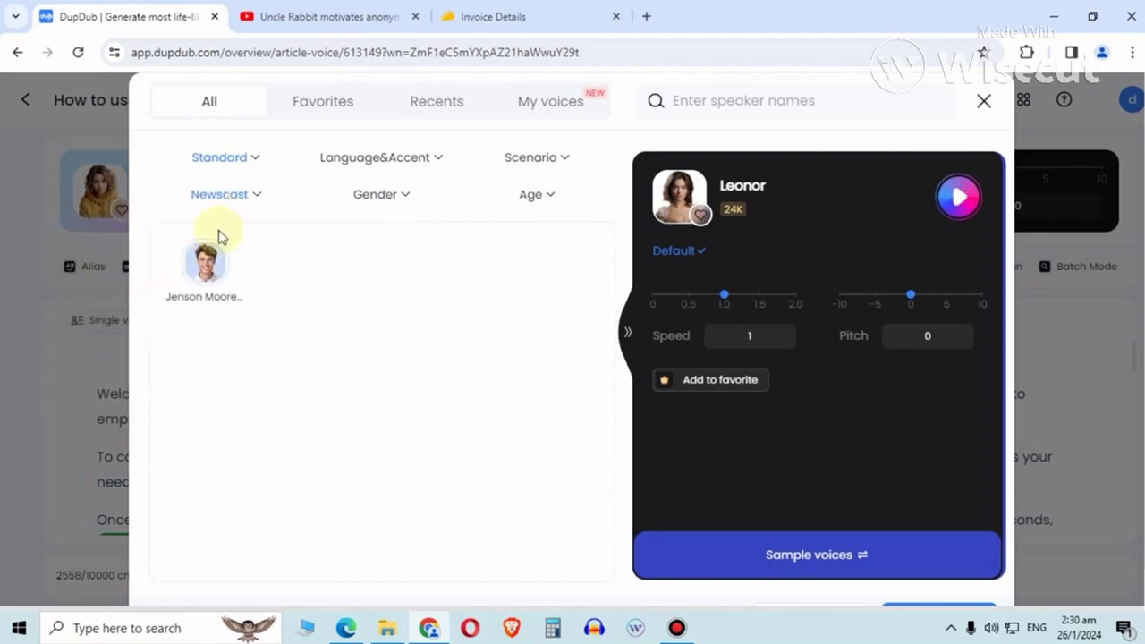
click(218, 193)
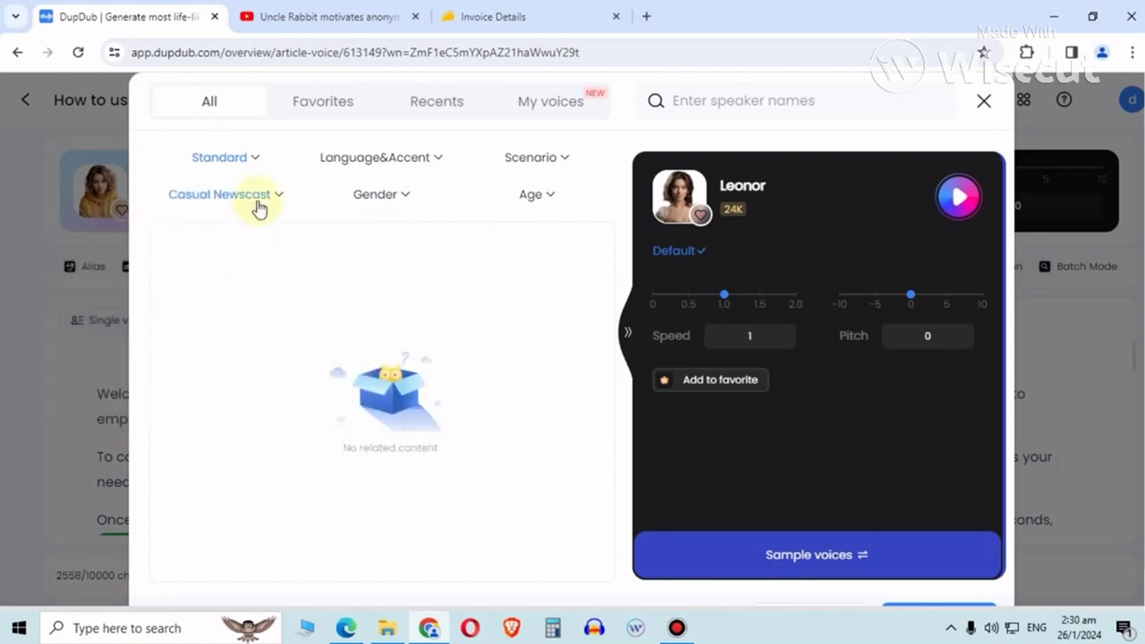
click(218, 194)
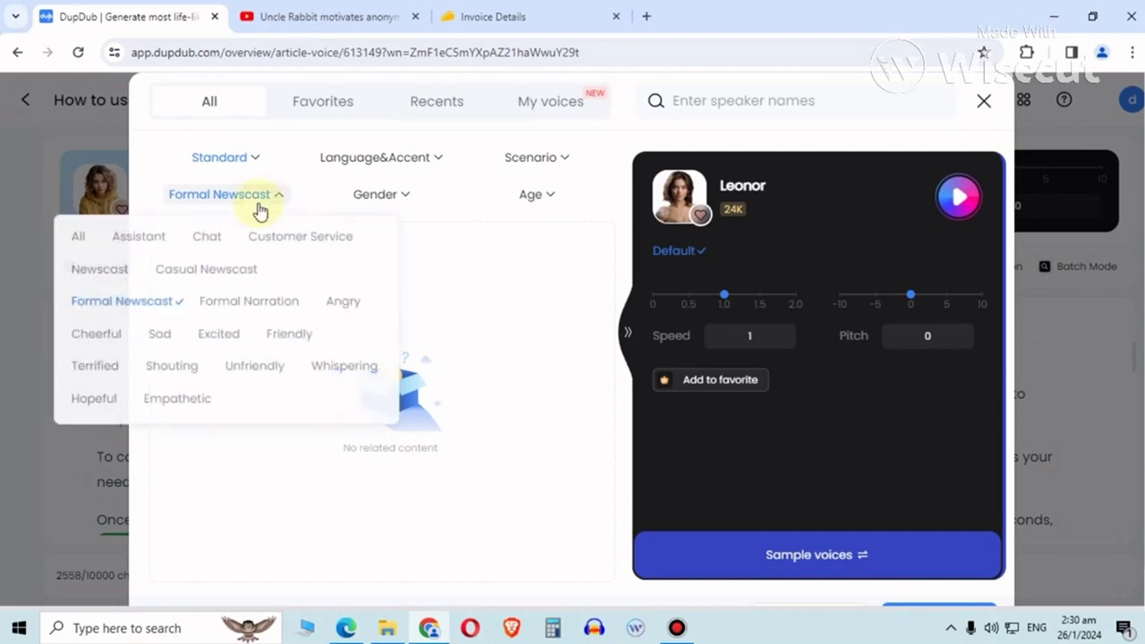
click(249, 301)
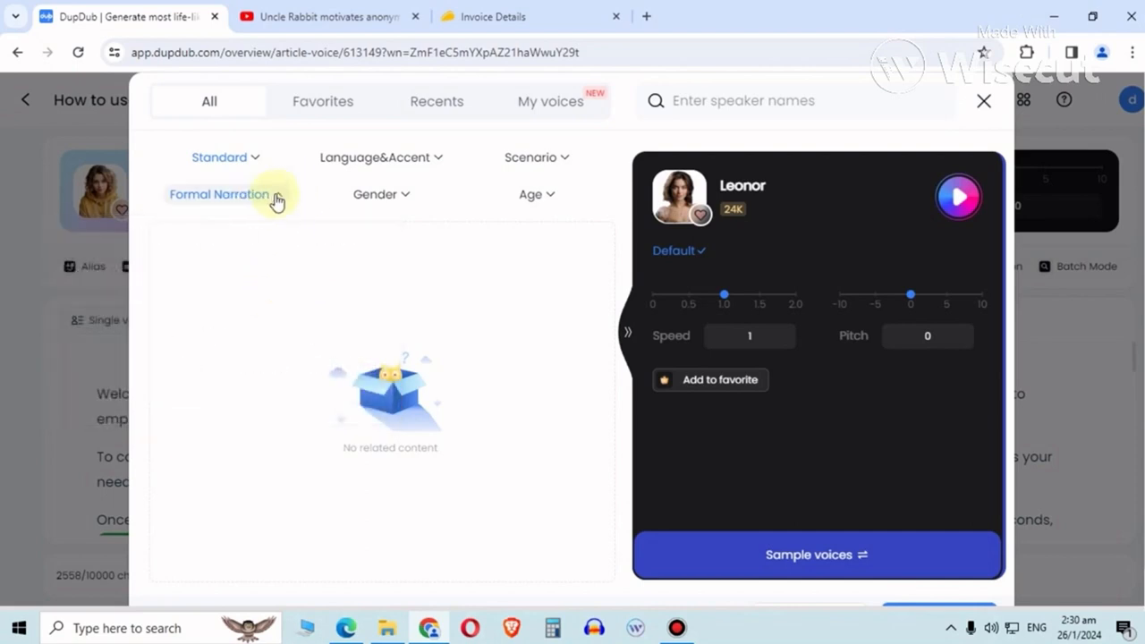
Try the Angry, Friendly, Sad, Terrified and Empathetic emotions, settle on Hopeful, and pick Jenson Moore.
click(219, 193)
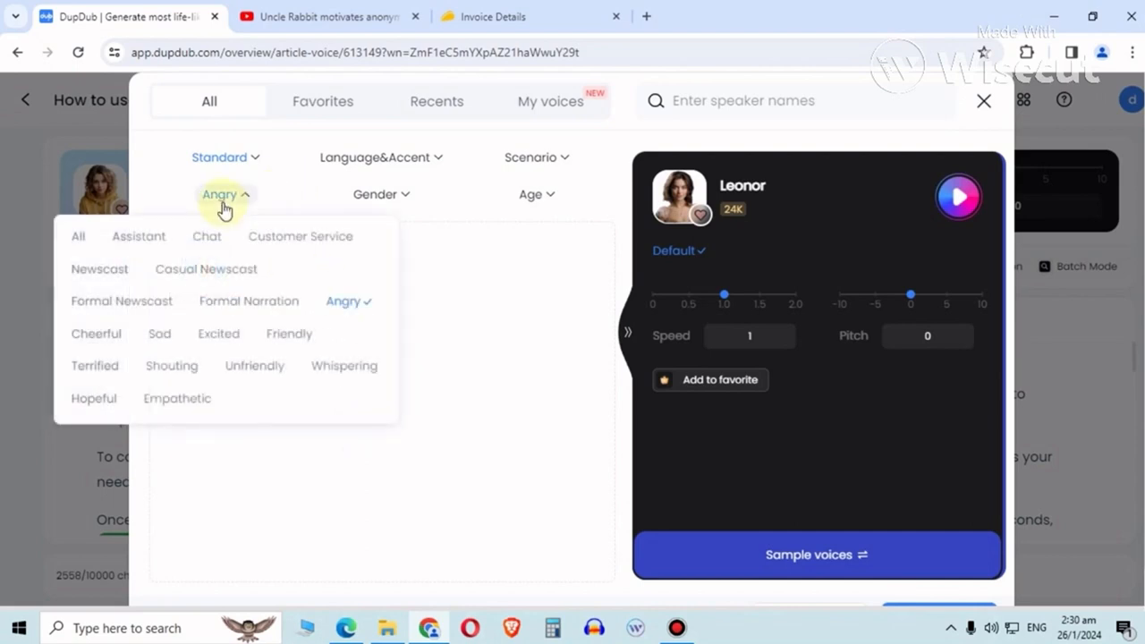
click(290, 335)
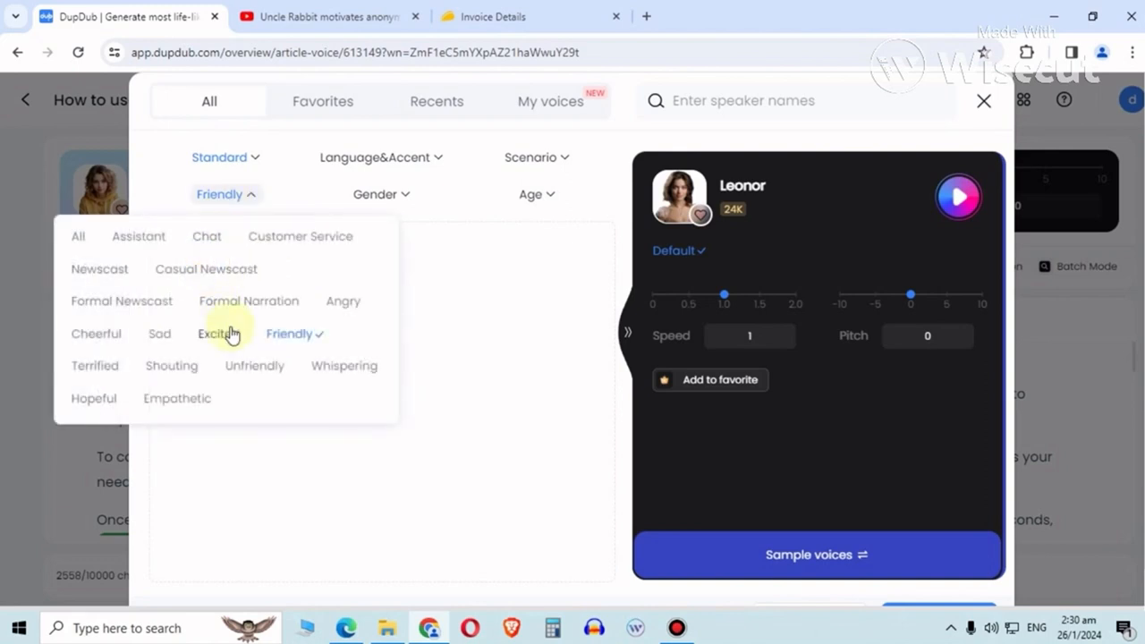
click(159, 335)
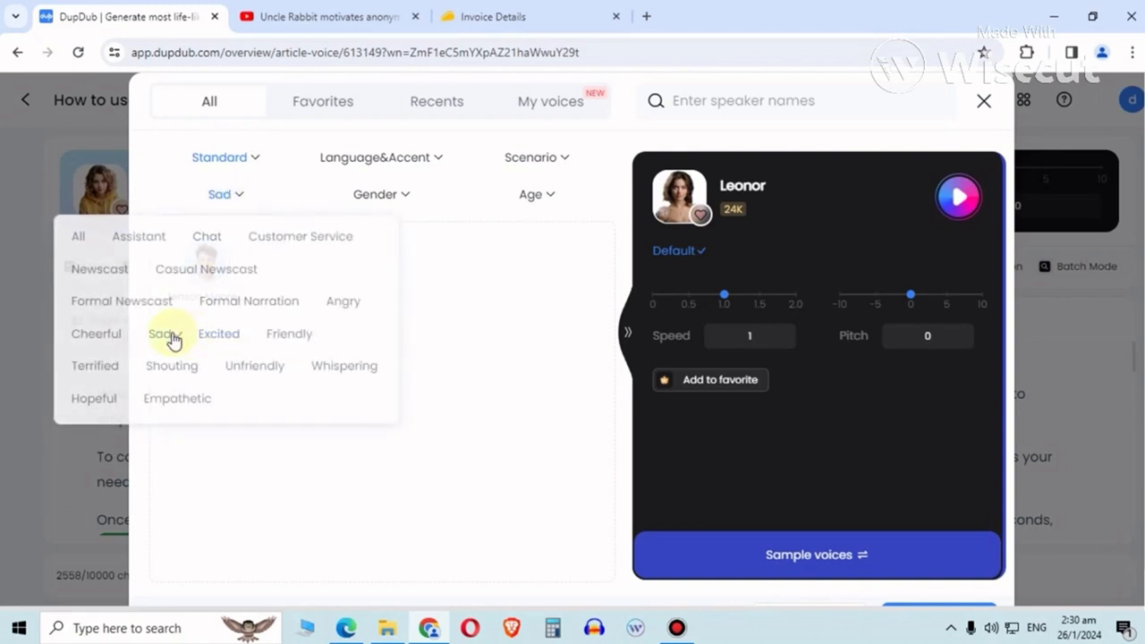
click(95, 365)
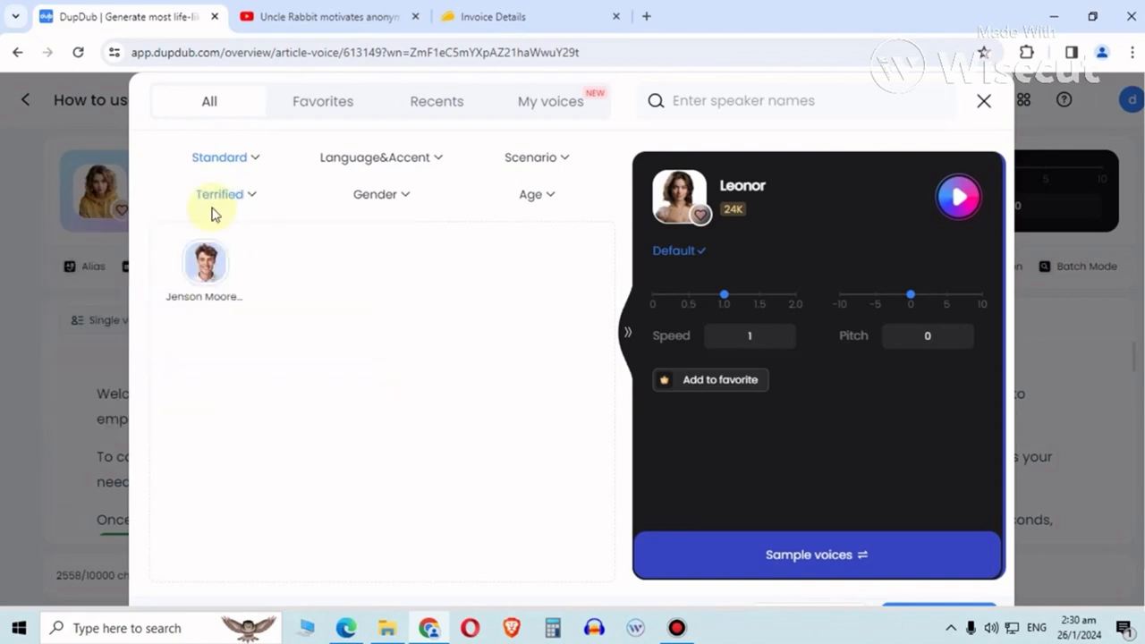
click(218, 193)
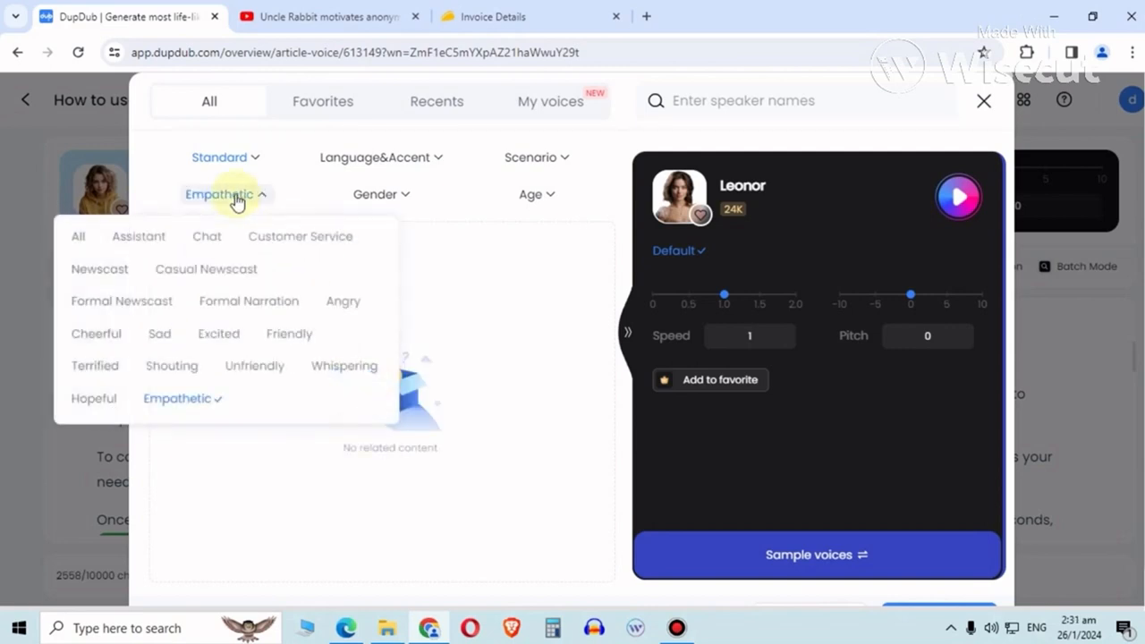
click(93, 398)
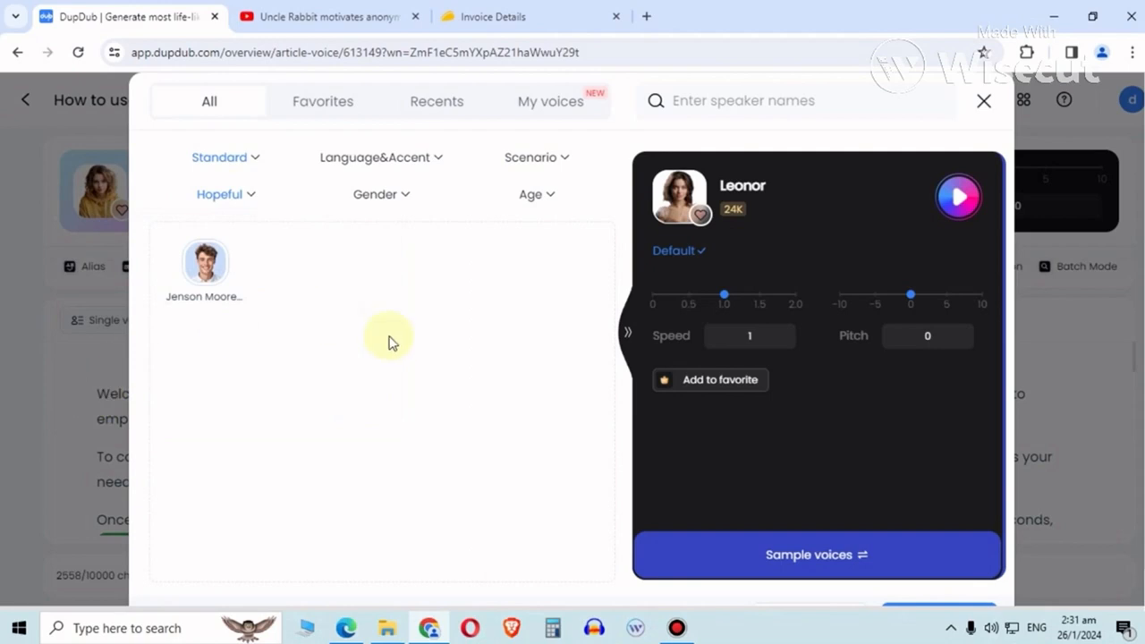
click(204, 261)
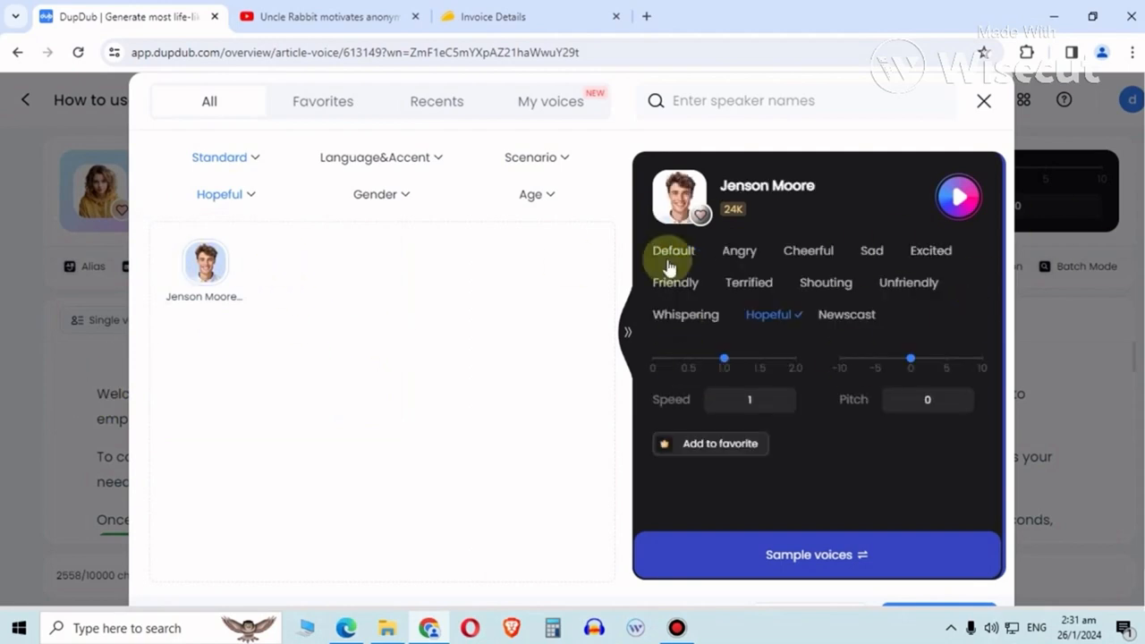
mouse_move(827, 365)
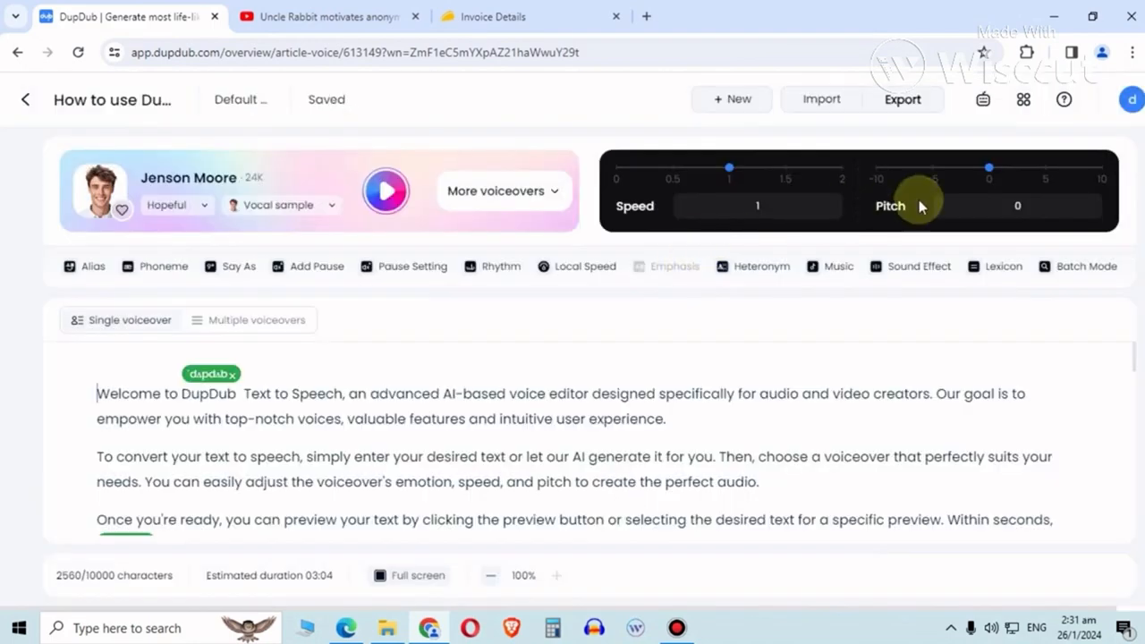
drag(988, 168, 1023, 168)
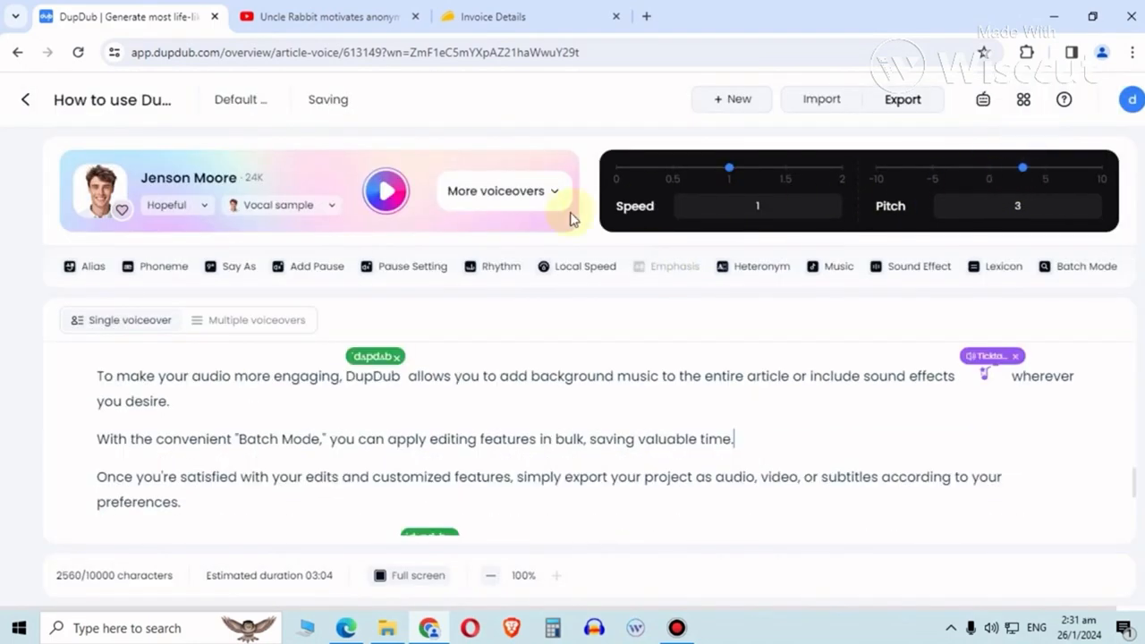
mouse_move(385, 193)
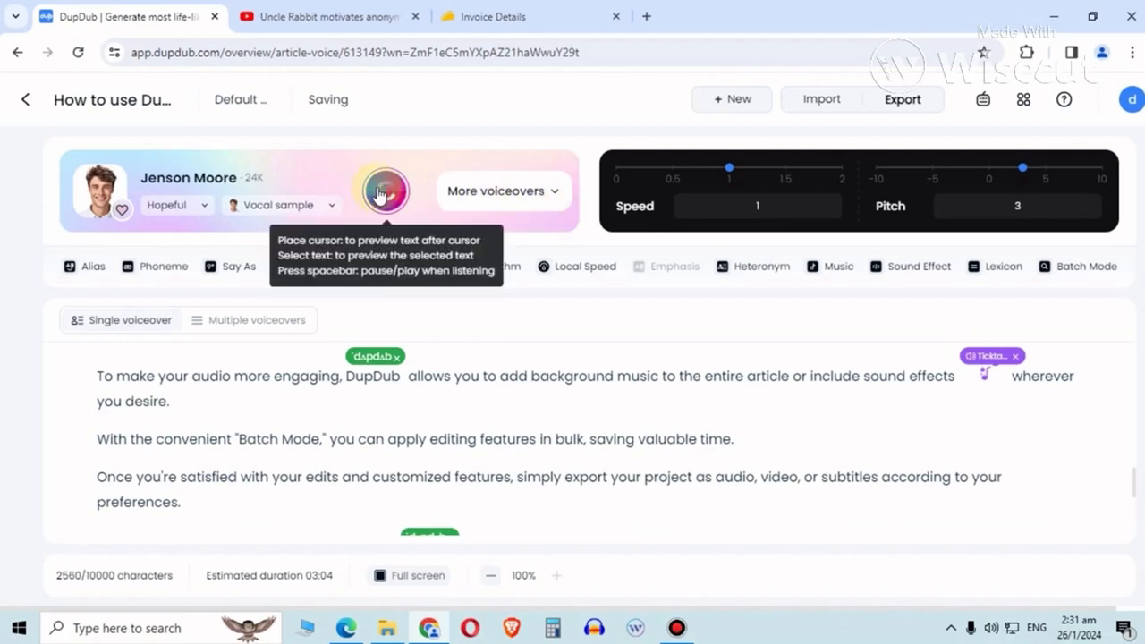
click(383, 190)
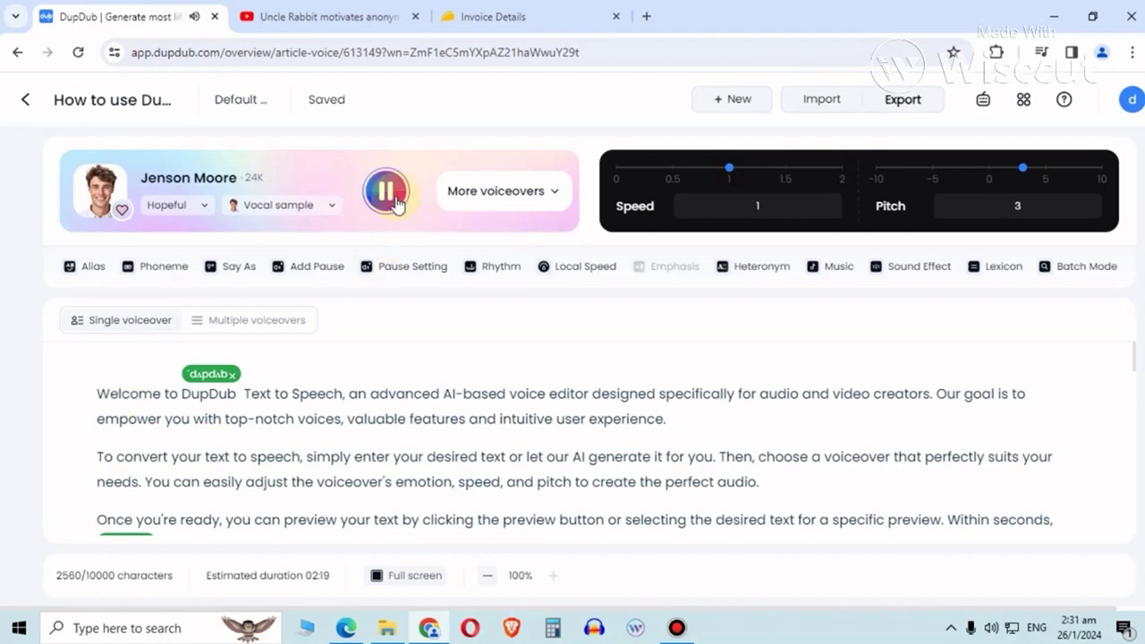
click(387, 189)
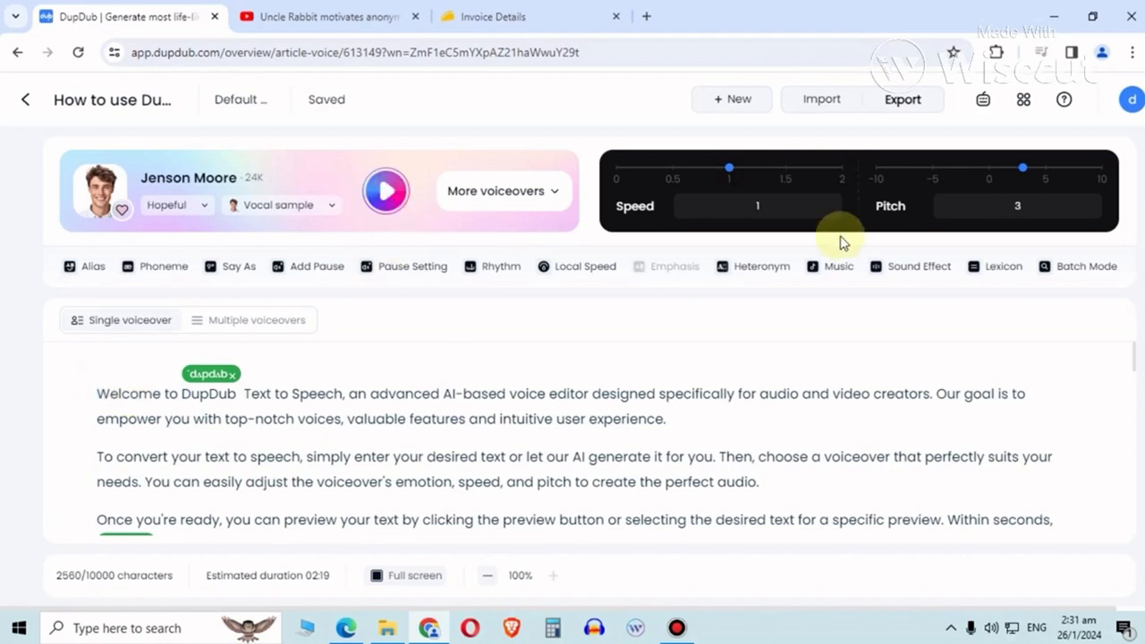
drag(1047, 169, 998, 168)
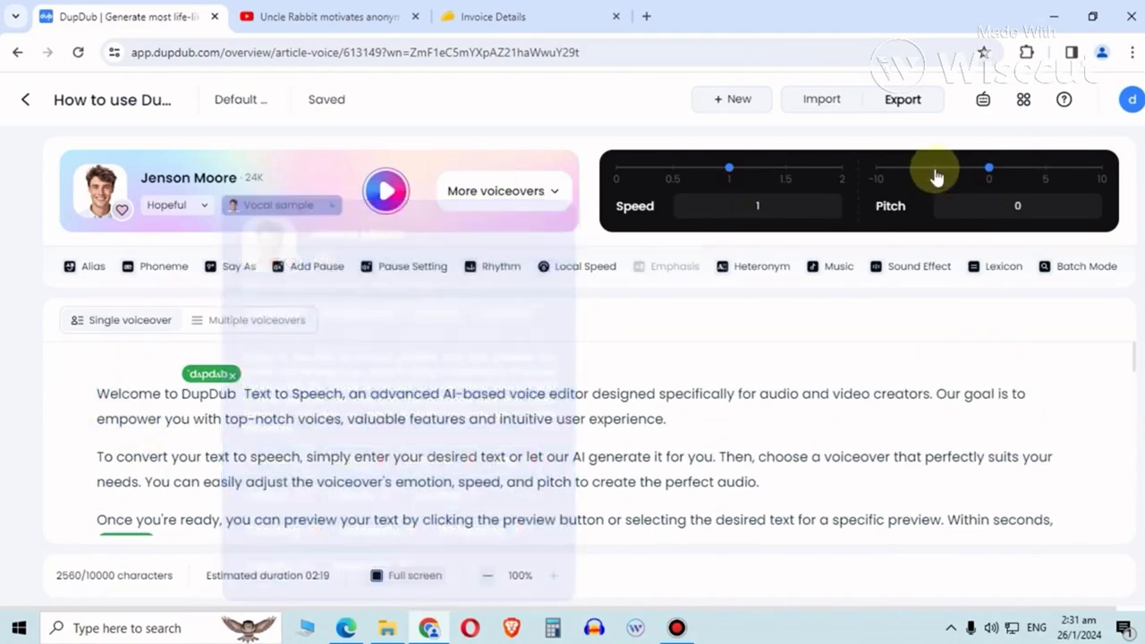
Set the voice speed to 1.25 (via 1.45) and play a preview of the text.
drag(730, 168, 781, 169)
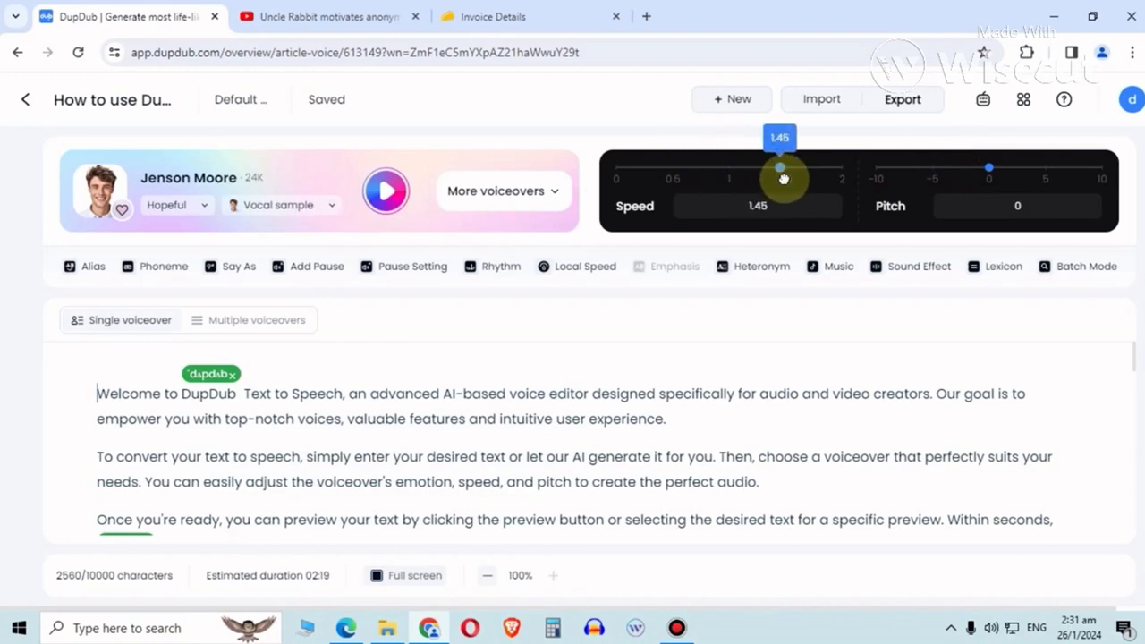
drag(781, 169, 758, 169)
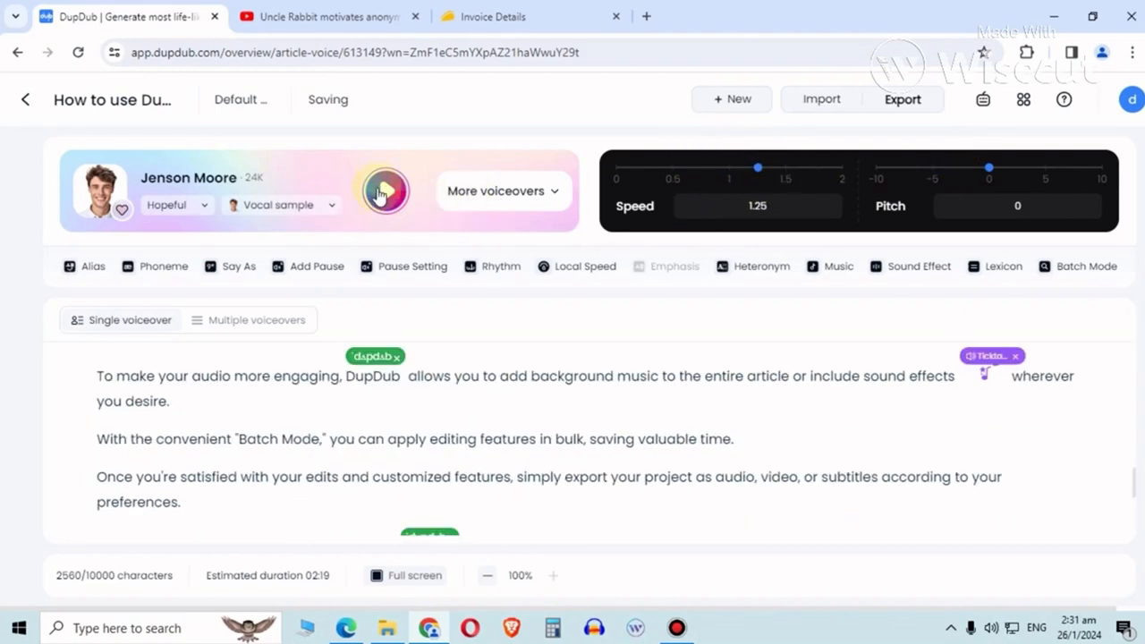
click(385, 190)
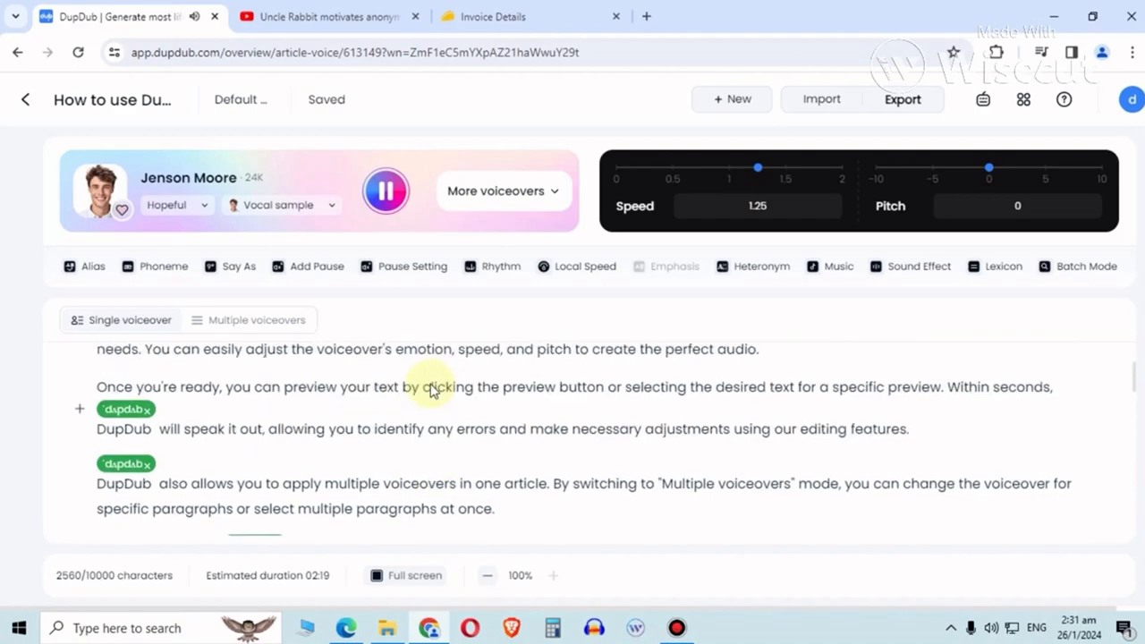
scroll(up, 3)
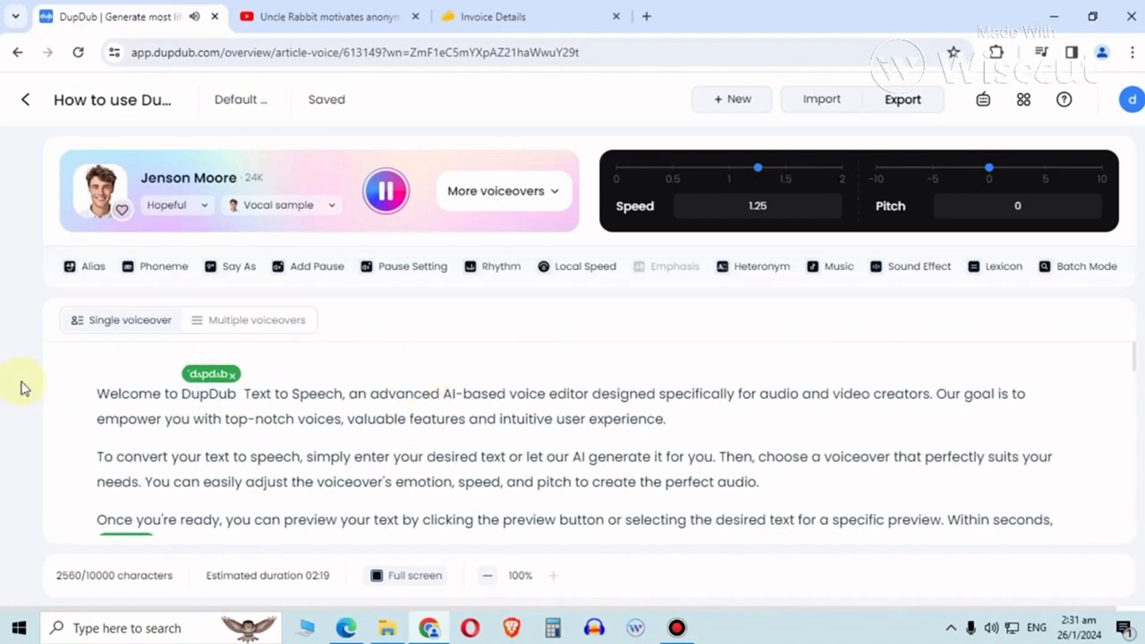
mouse_move(358, 369)
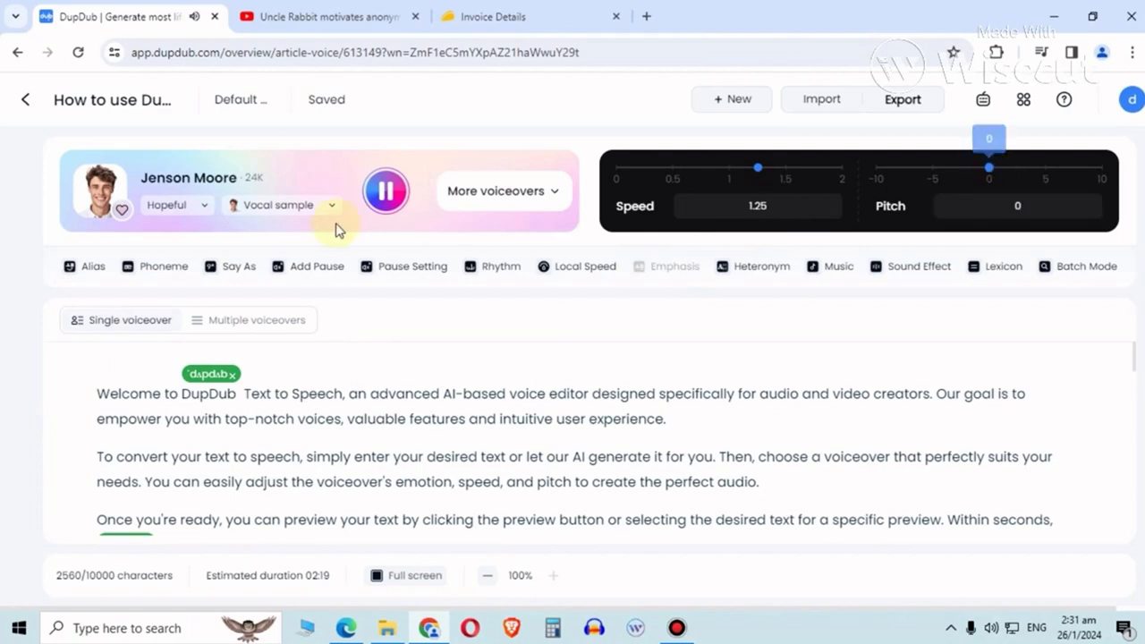
Try Sarah Lepley, switch back to Jenson Moore and start the spoken preview.
click(503, 189)
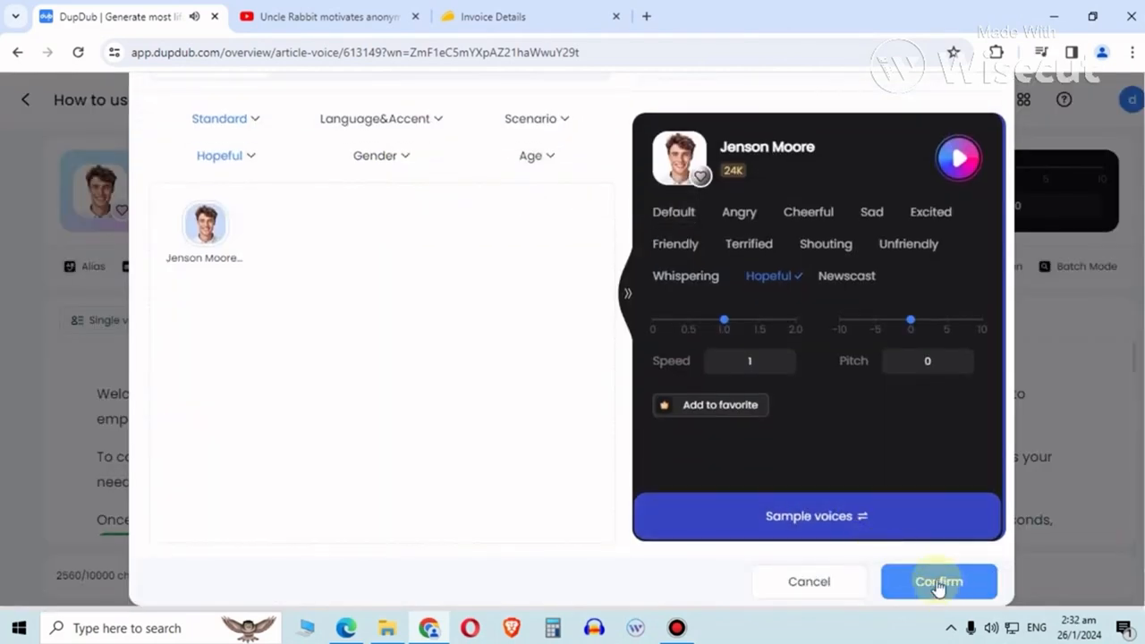
click(938, 581)
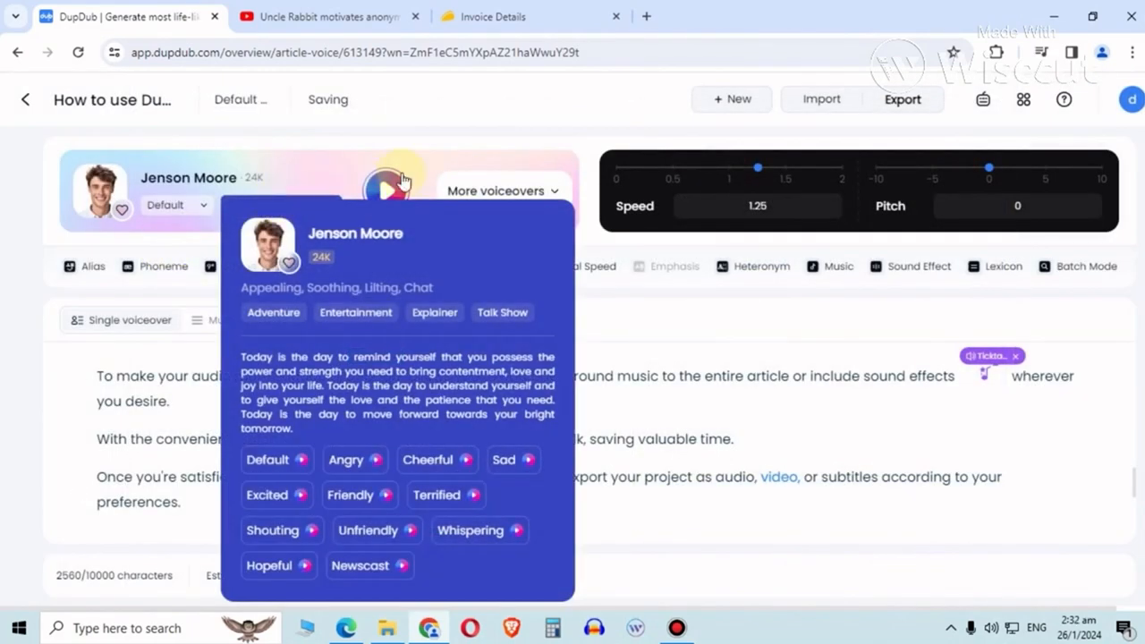
click(386, 190)
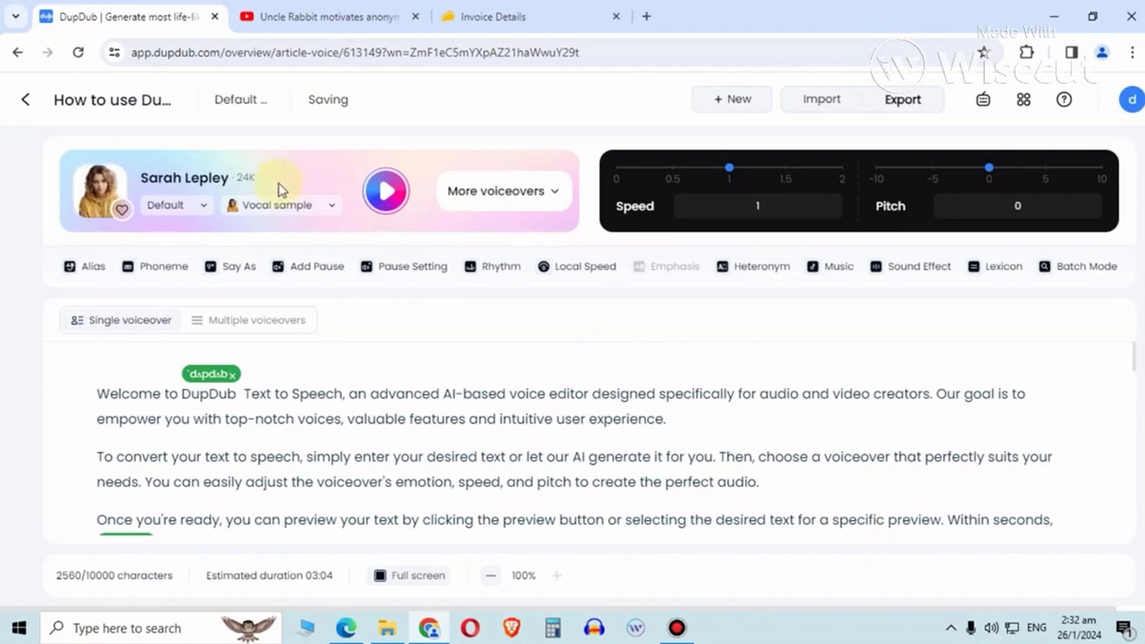
click(497, 190)
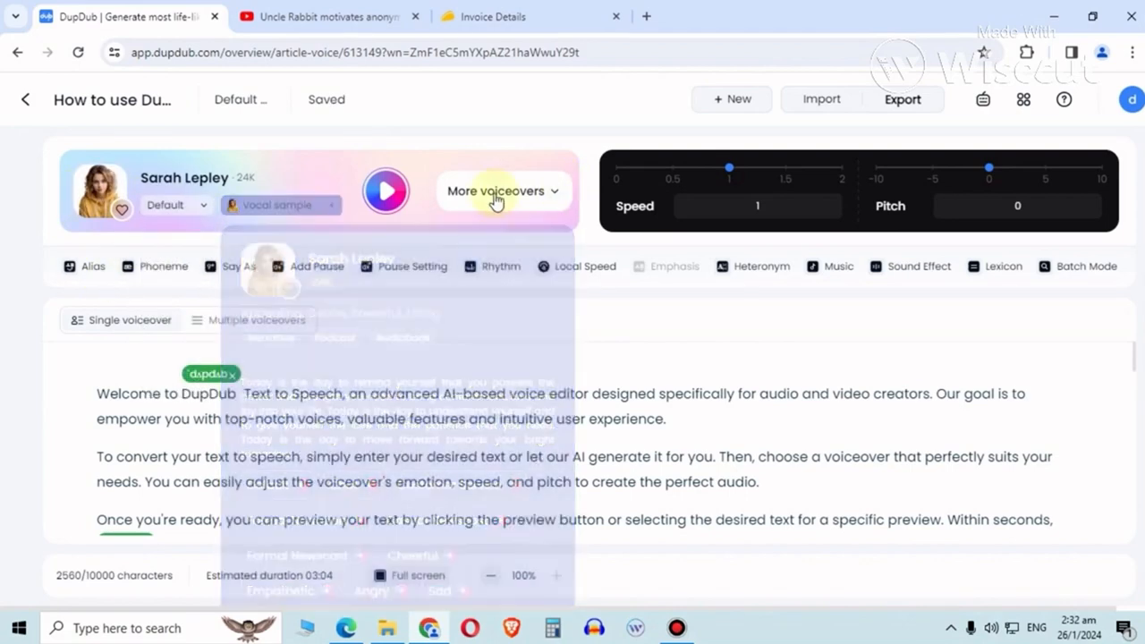
click(498, 190)
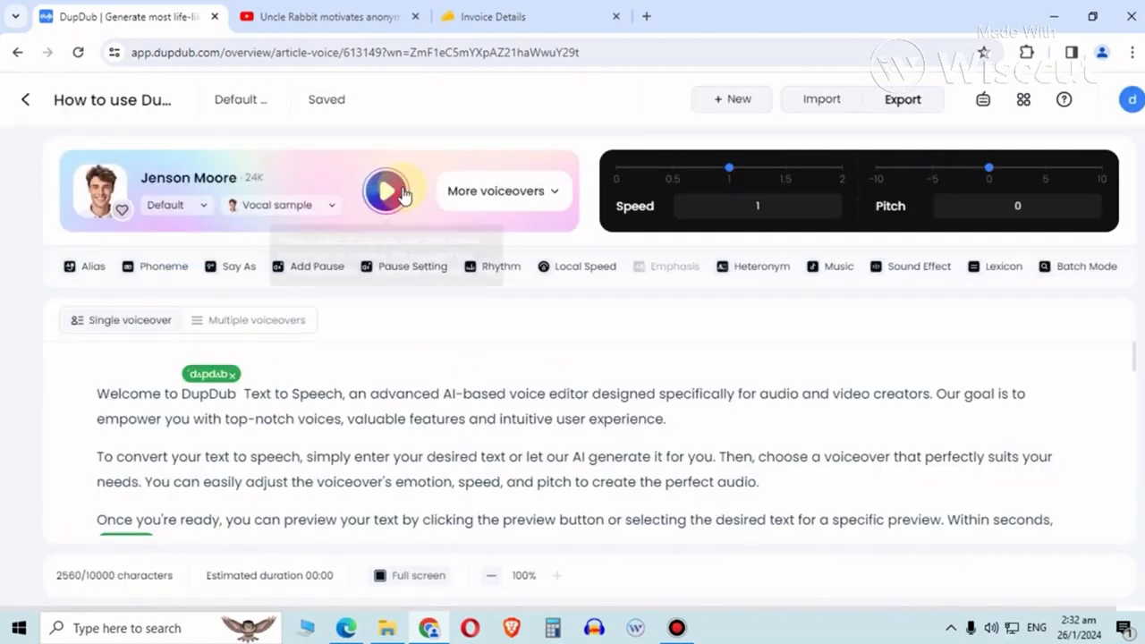
click(386, 190)
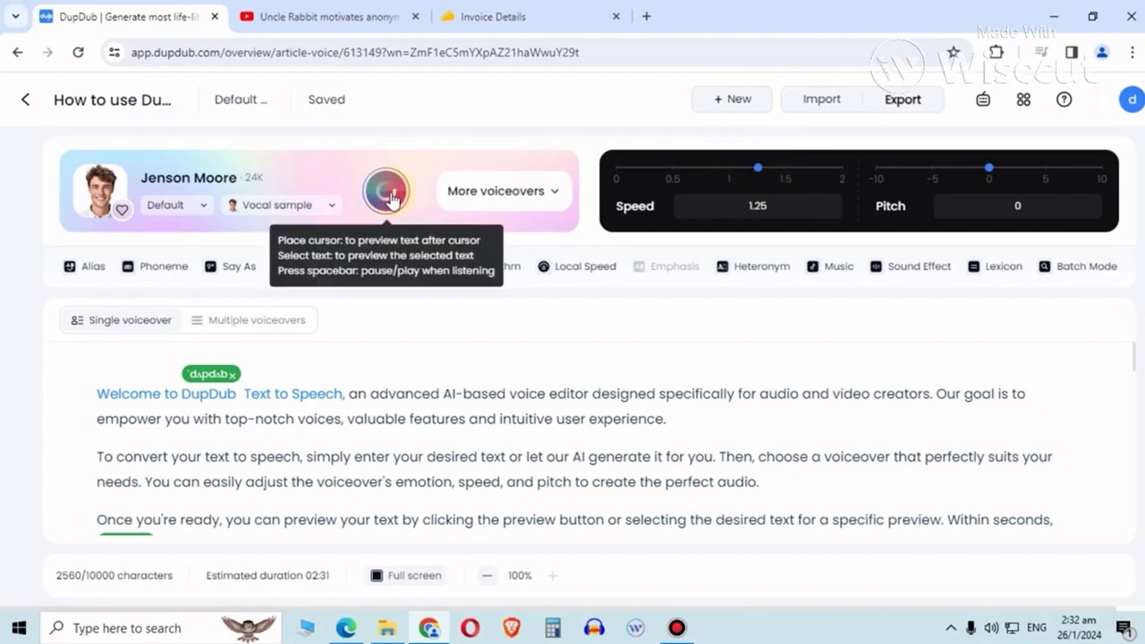
click(387, 190)
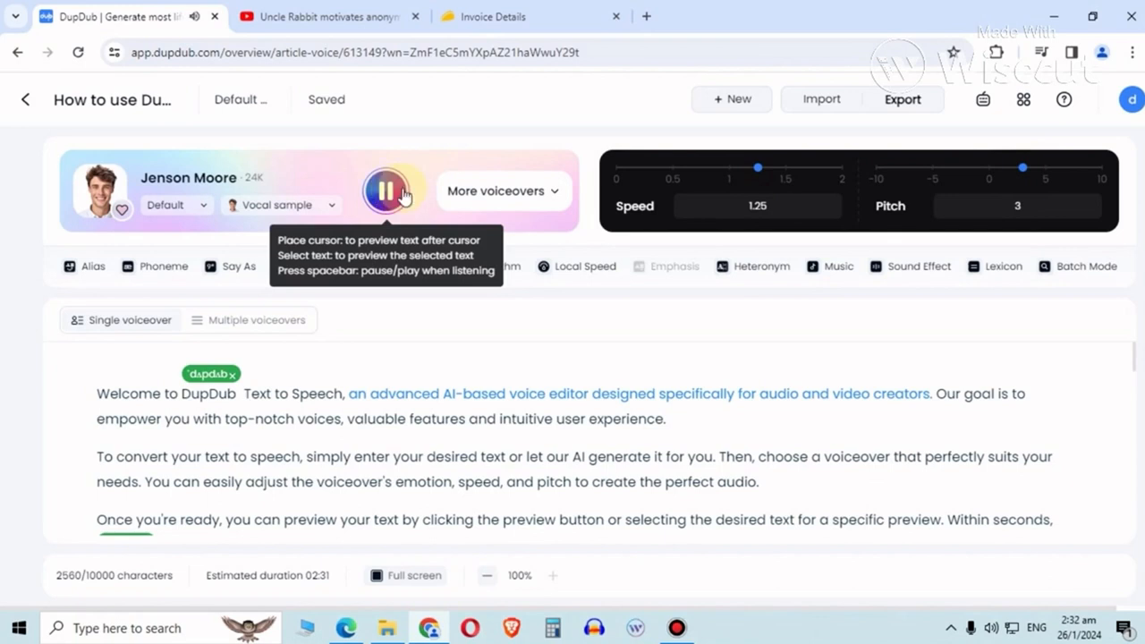
Return the speed slider to 1 and the pitch slider from -3 to 0 during playback.
drag(758, 168, 730, 172)
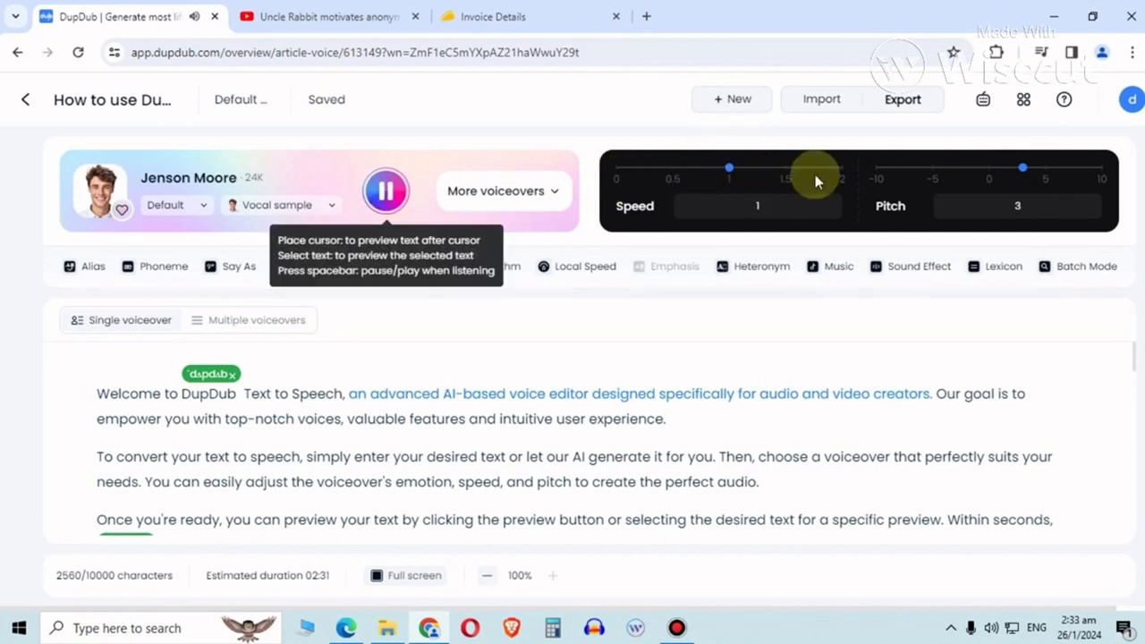
drag(1024, 169, 967, 169)
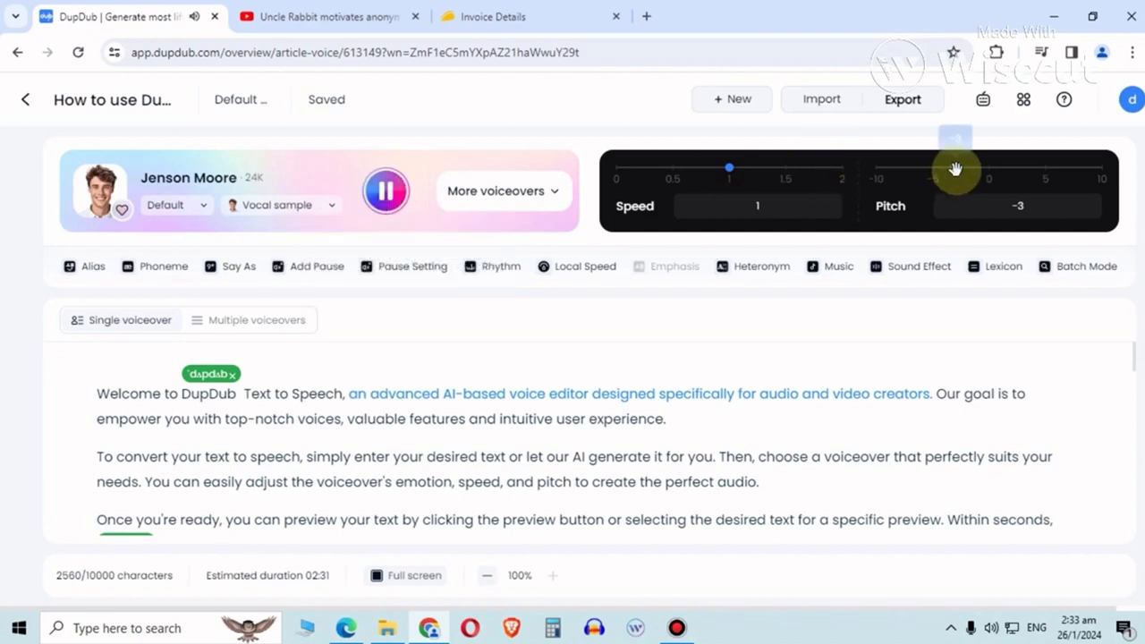
drag(956, 168, 877, 169)
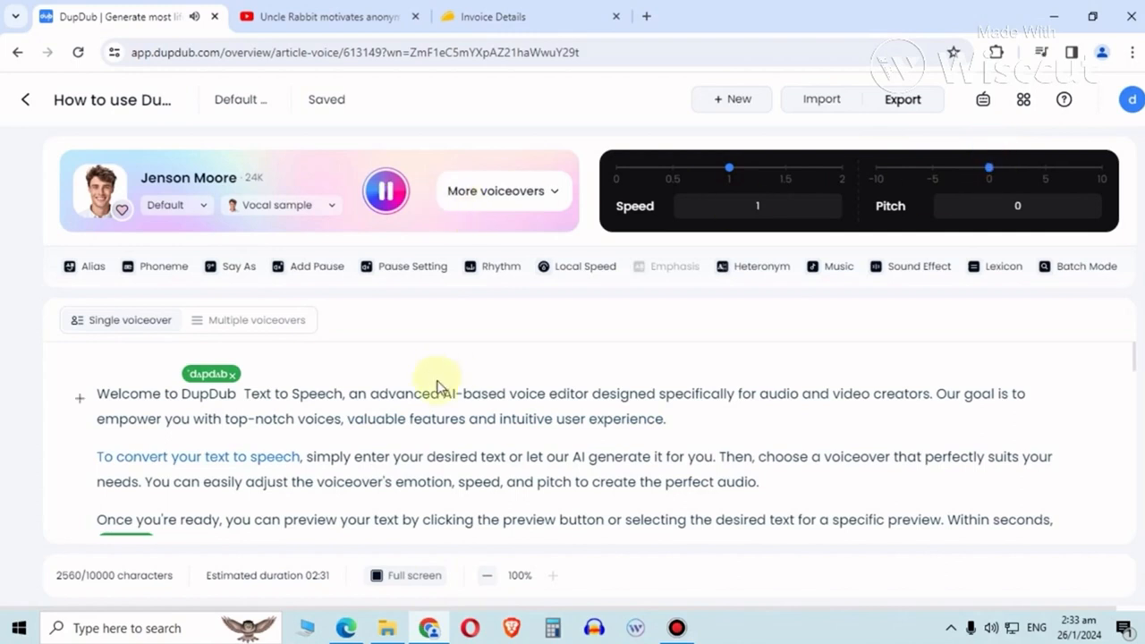
Stop the preview, browse the Music and Sound Effect libraries, then close them.
click(384, 190)
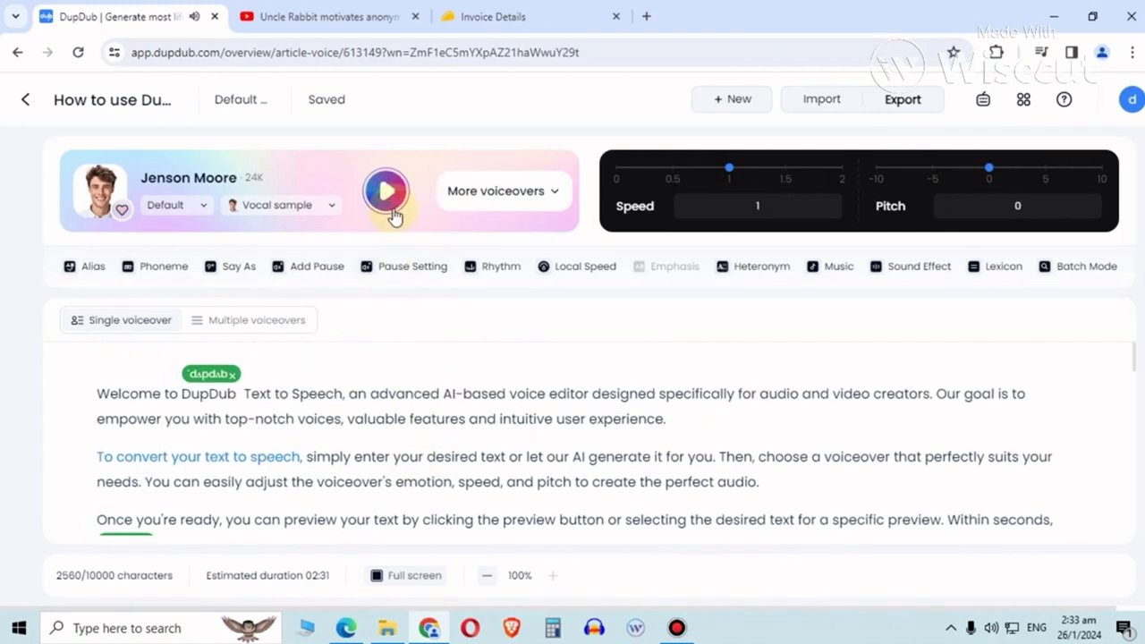
scroll(down, 3)
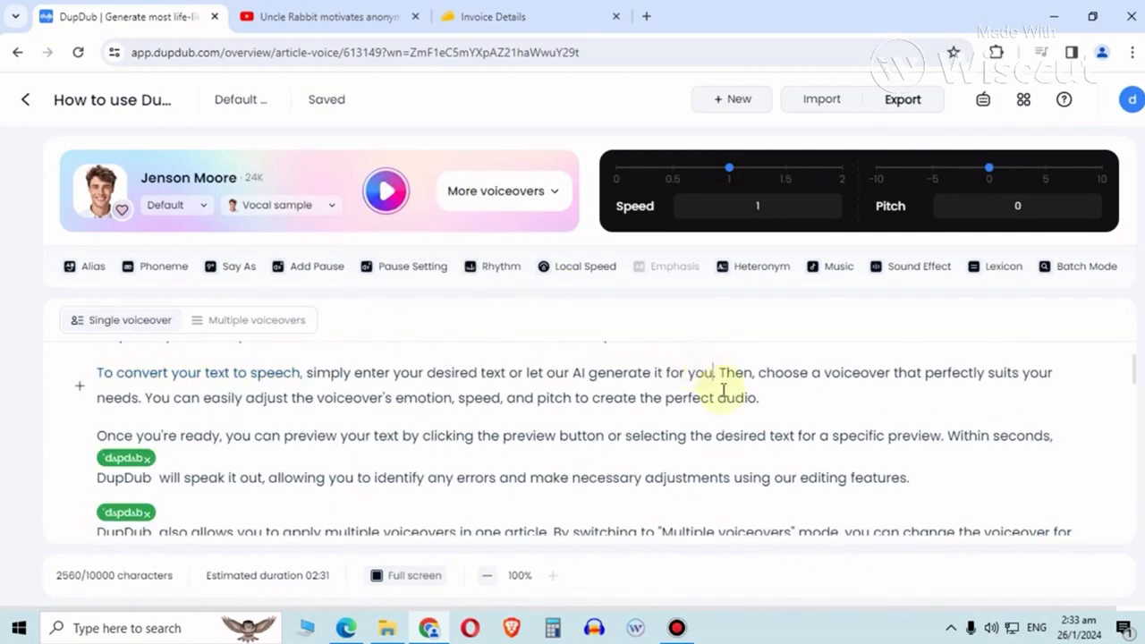
click(838, 265)
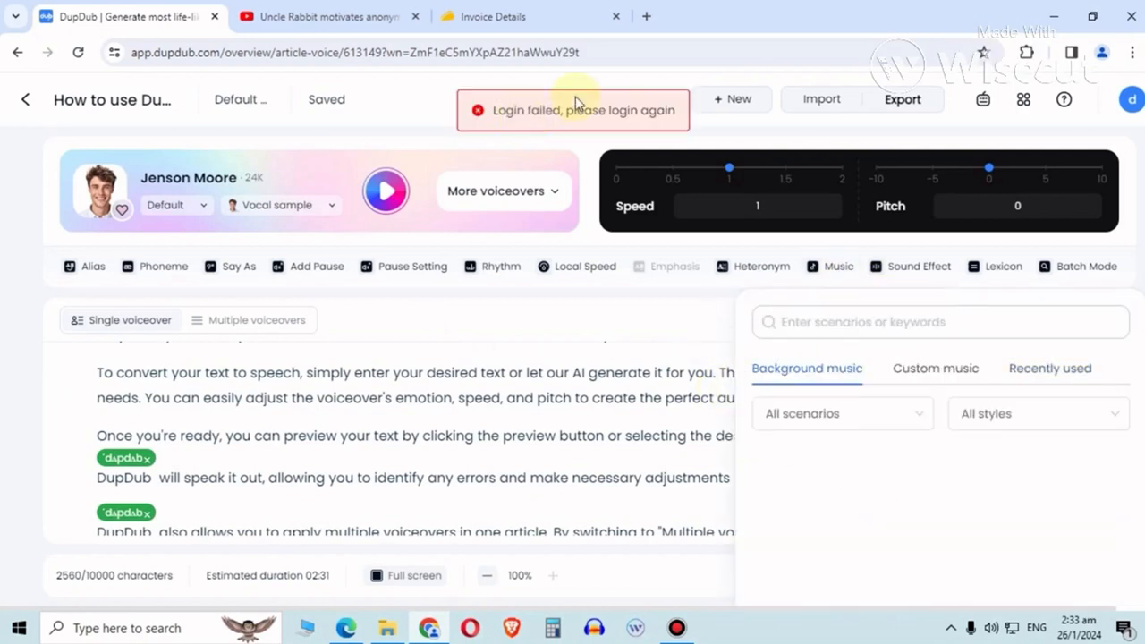
mouse_move(832, 272)
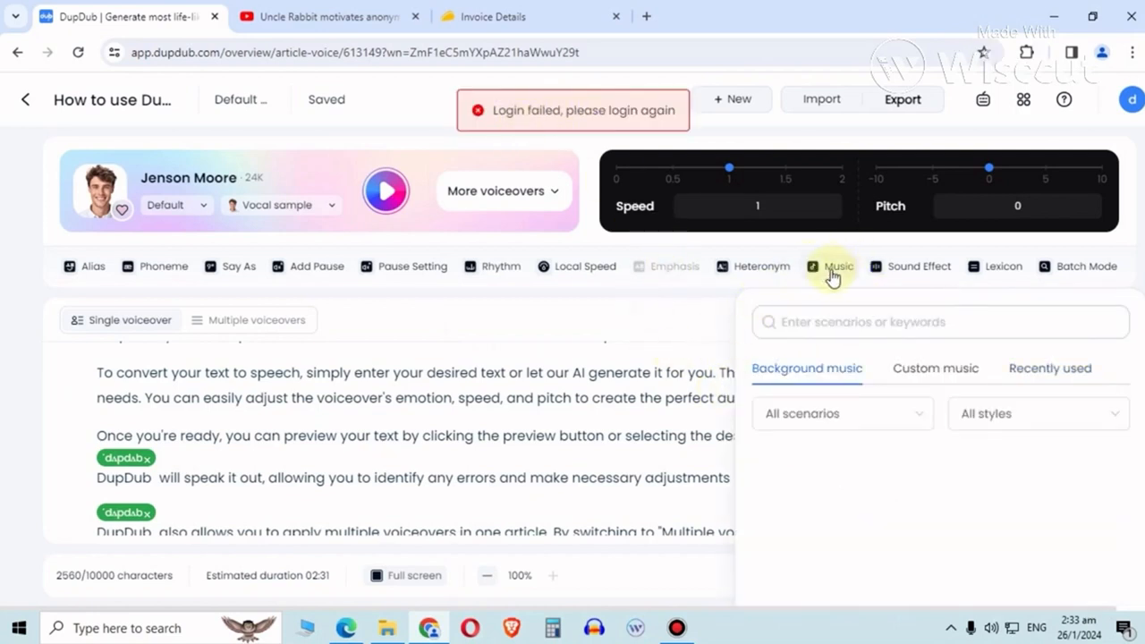
click(918, 265)
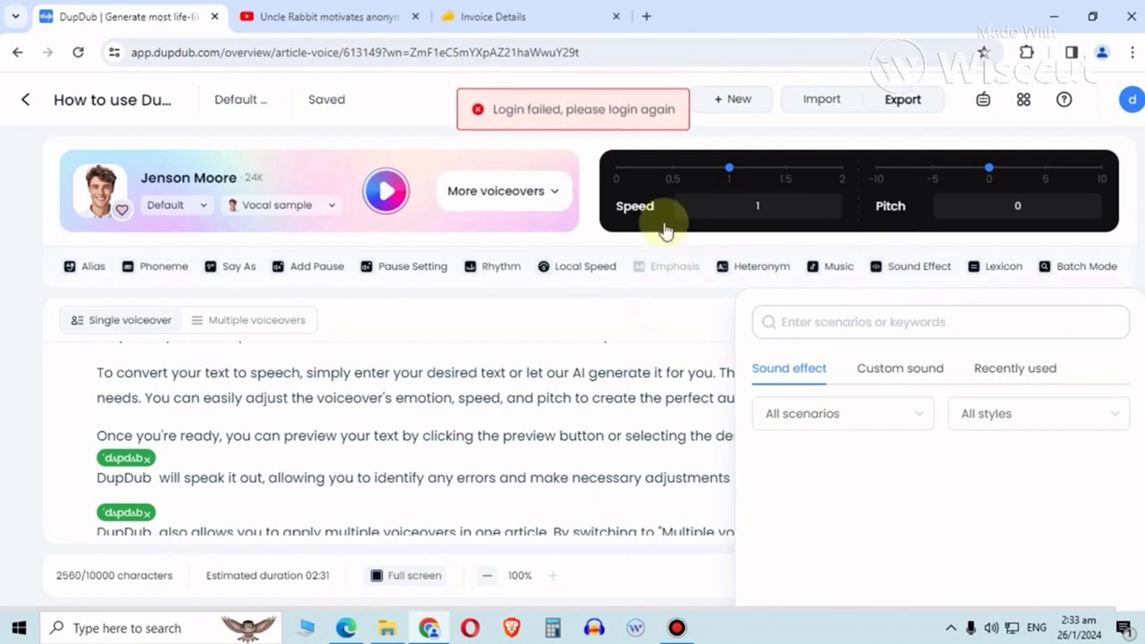
mouse_move(1054, 272)
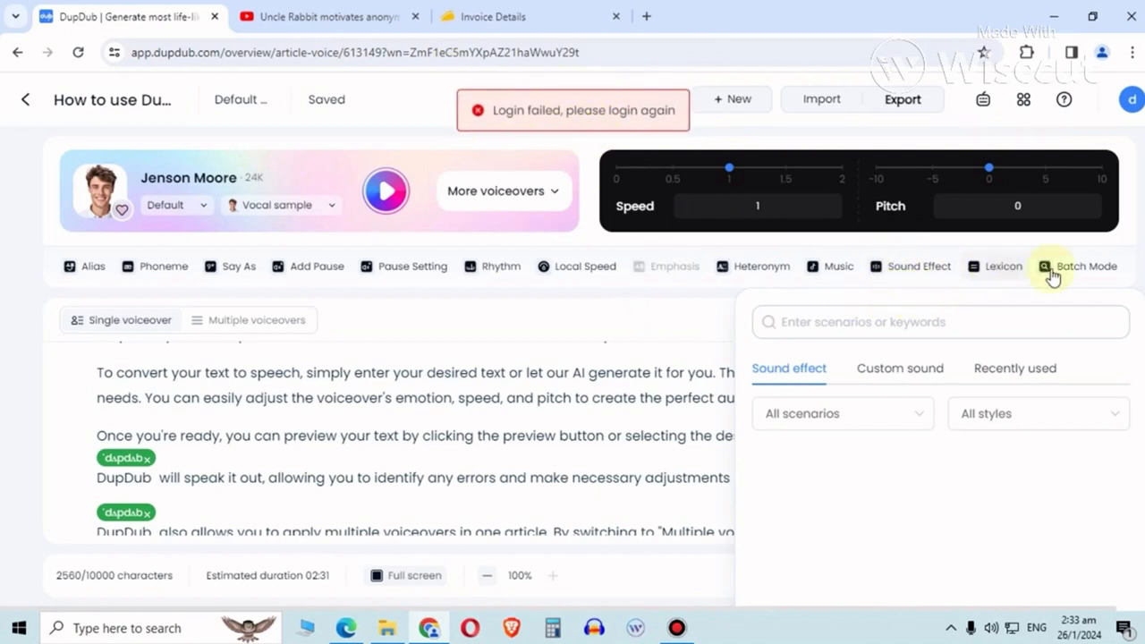
click(1087, 265)
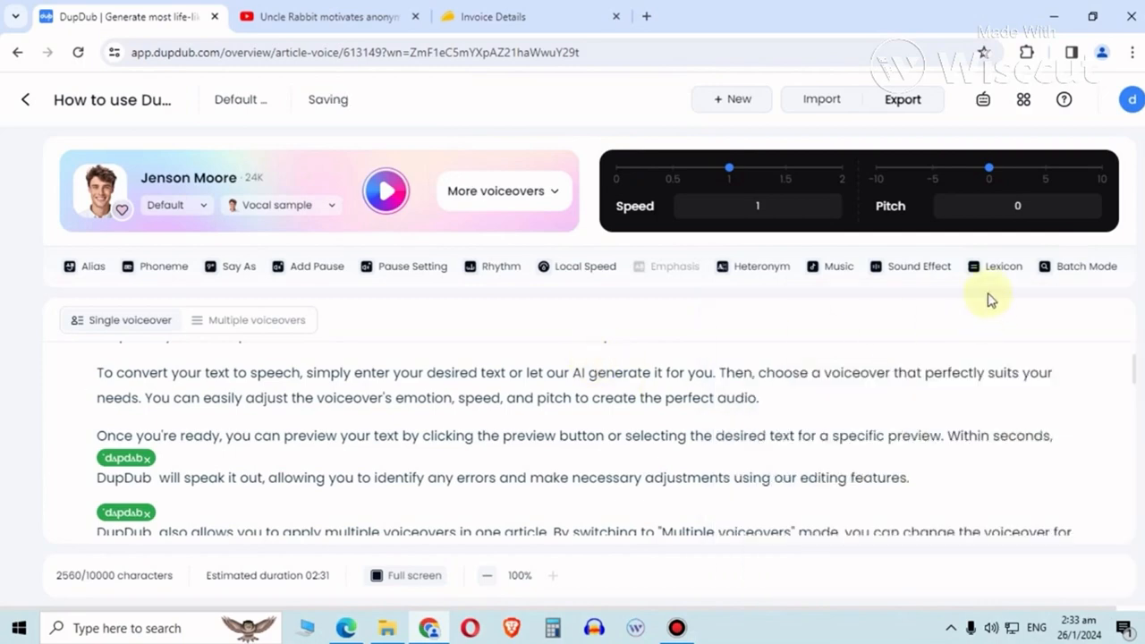
scroll(down, 3)
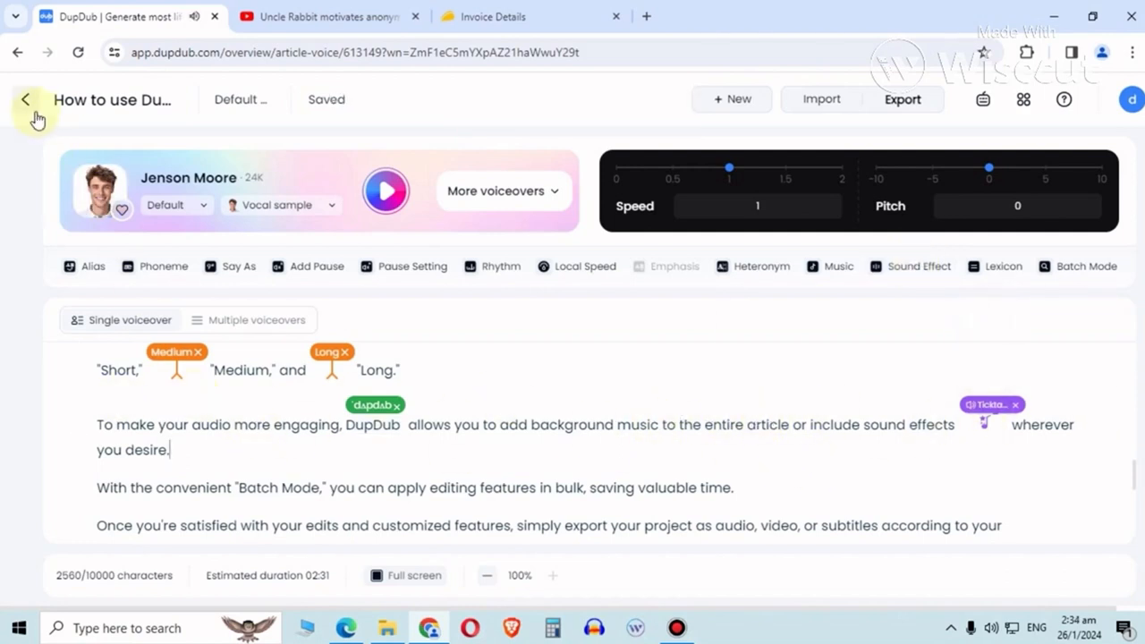
click(25, 100)
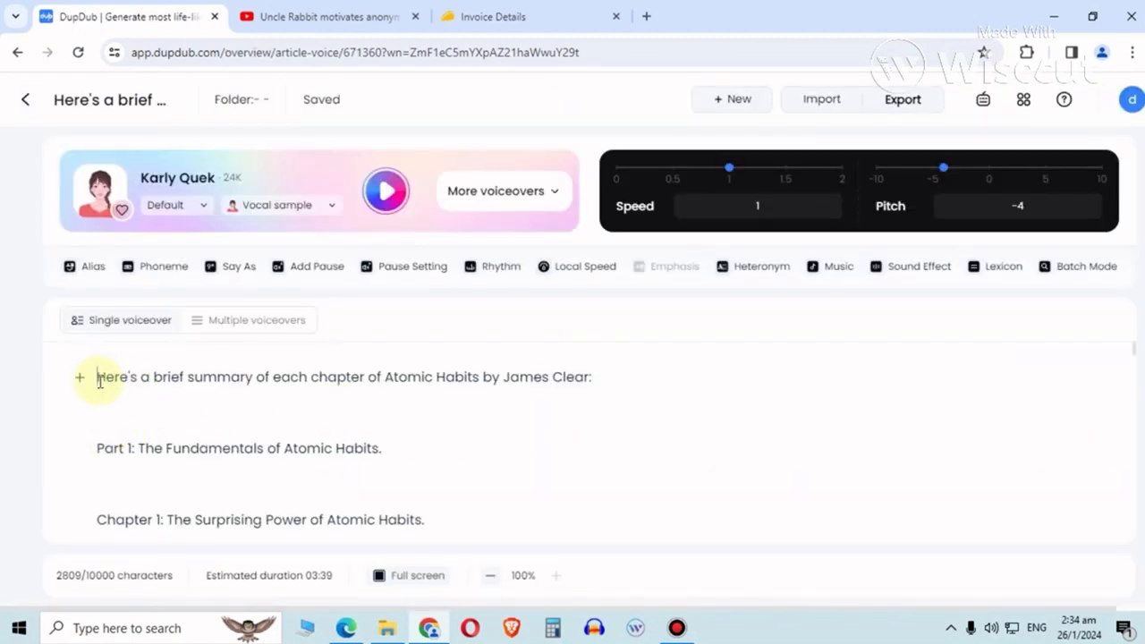
click(175, 204)
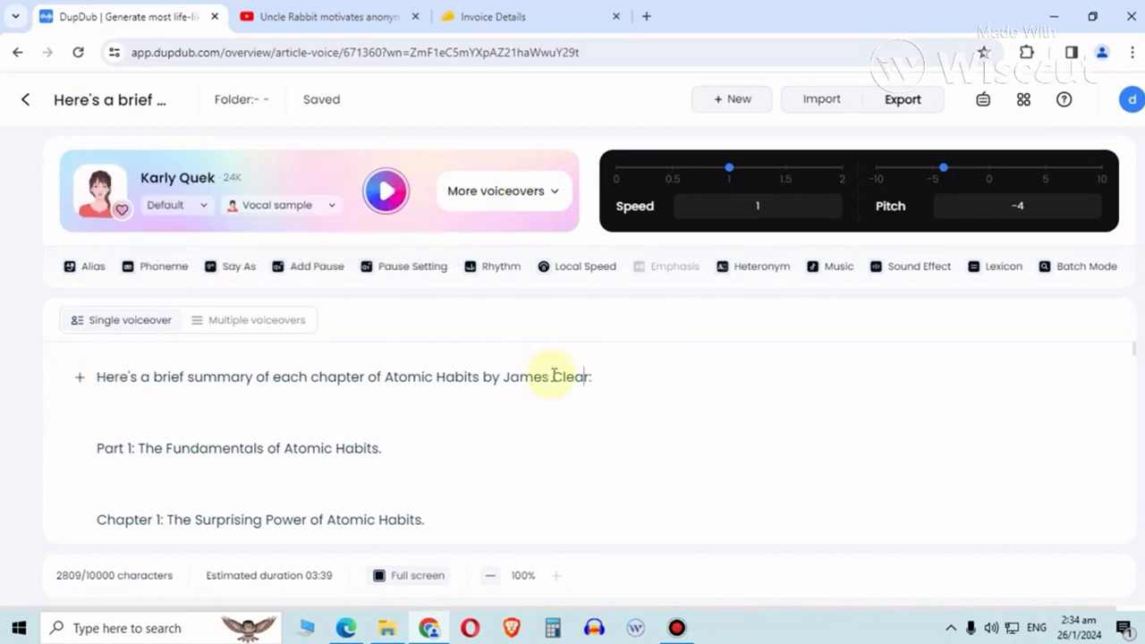
click(918, 265)
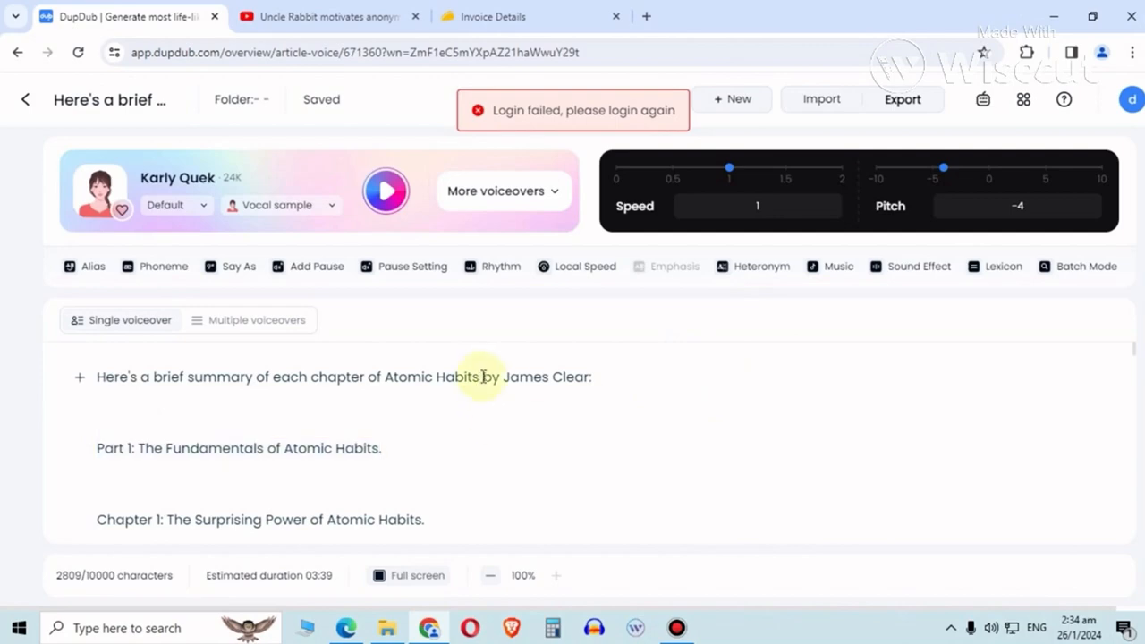
click(837, 265)
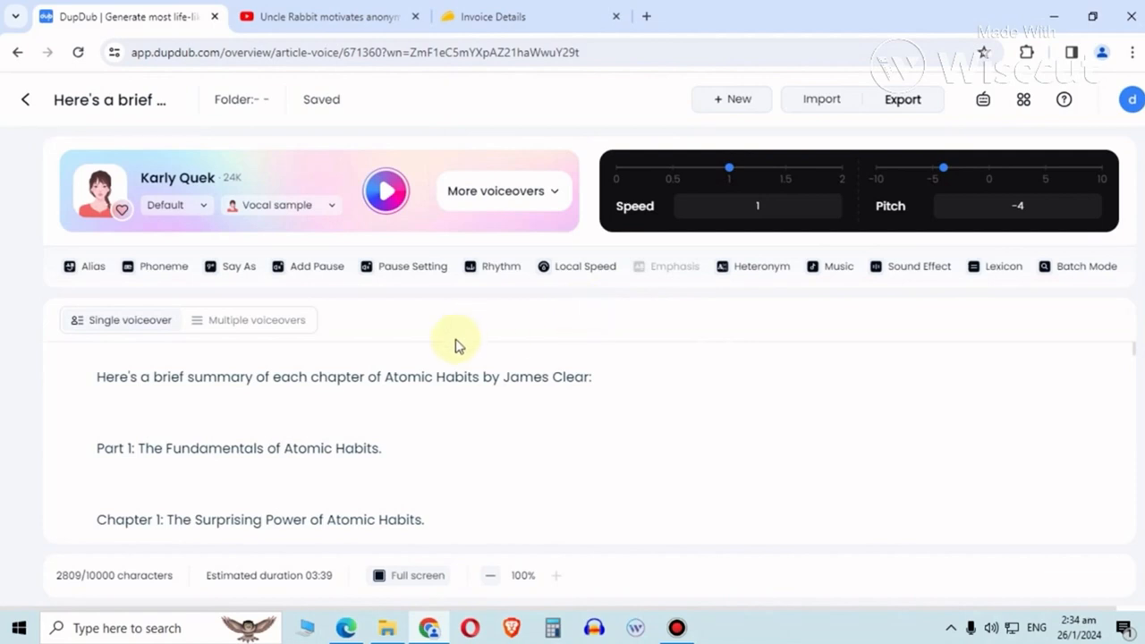
mouse_move(140, 272)
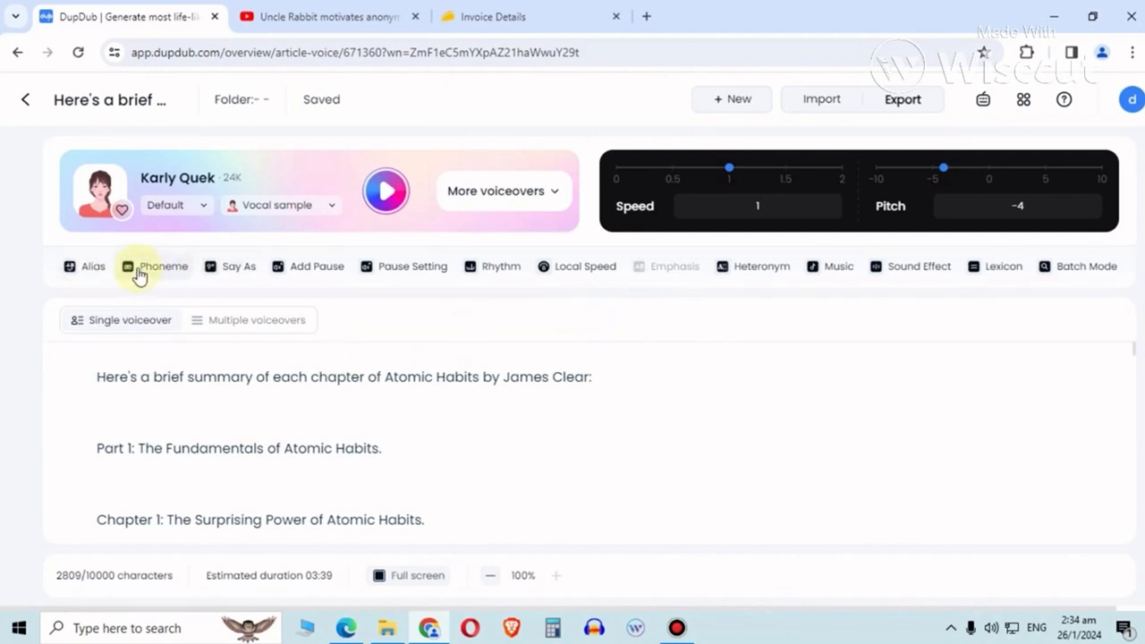
scroll(down, 3)
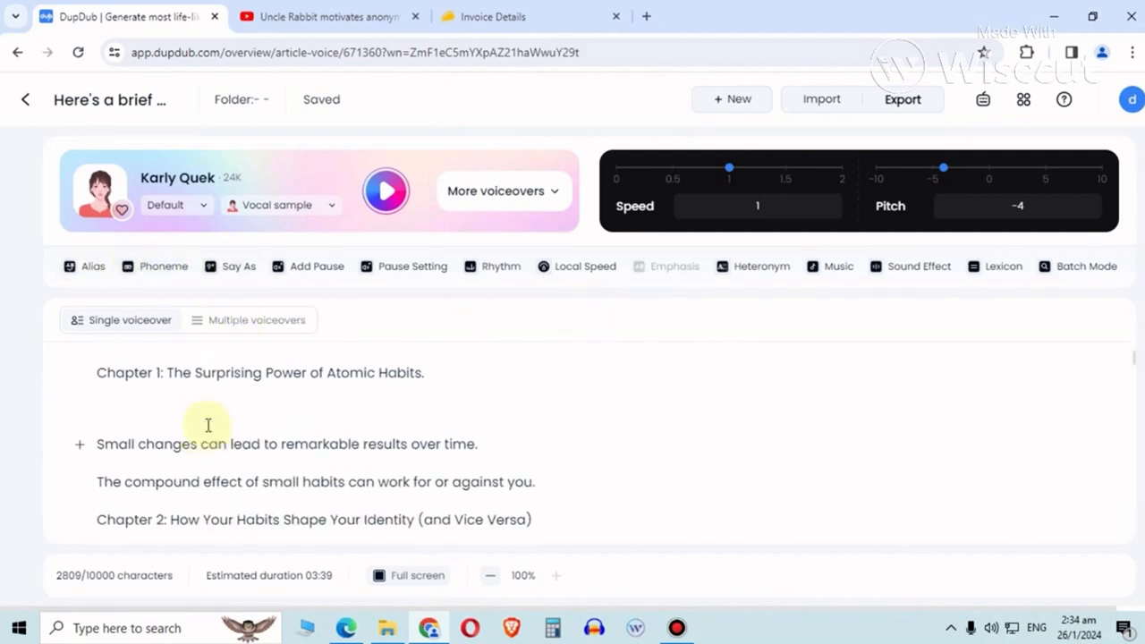
click(86, 265)
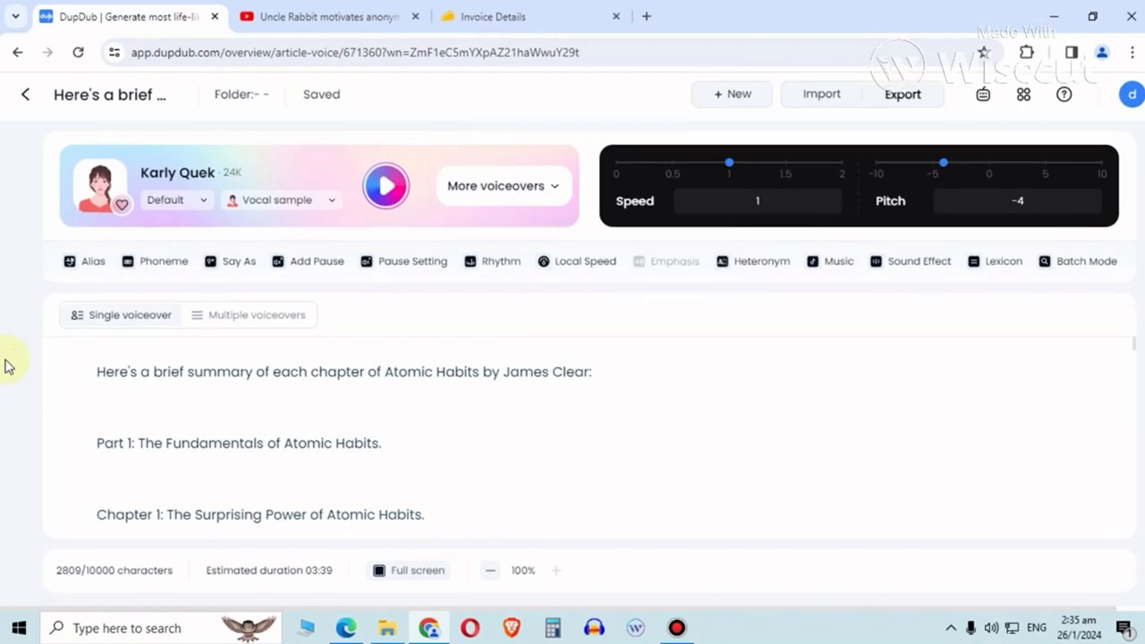
Give the word 'by' the spoken alias 'Bye Bye' and preview the opening line.
click(89, 261)
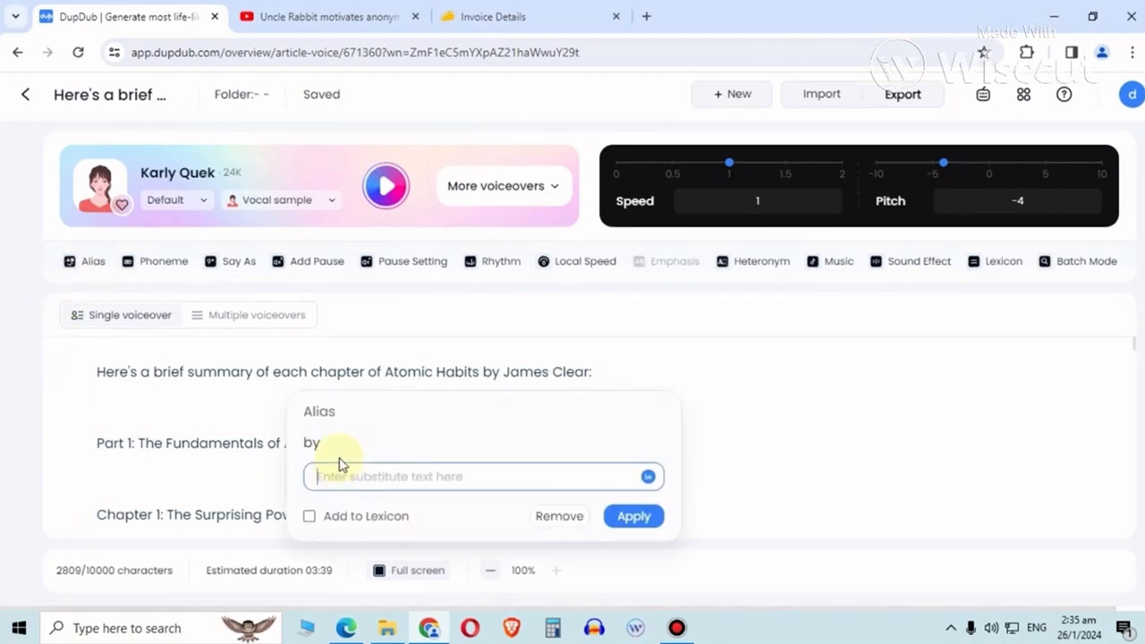
text(Bye Bye)
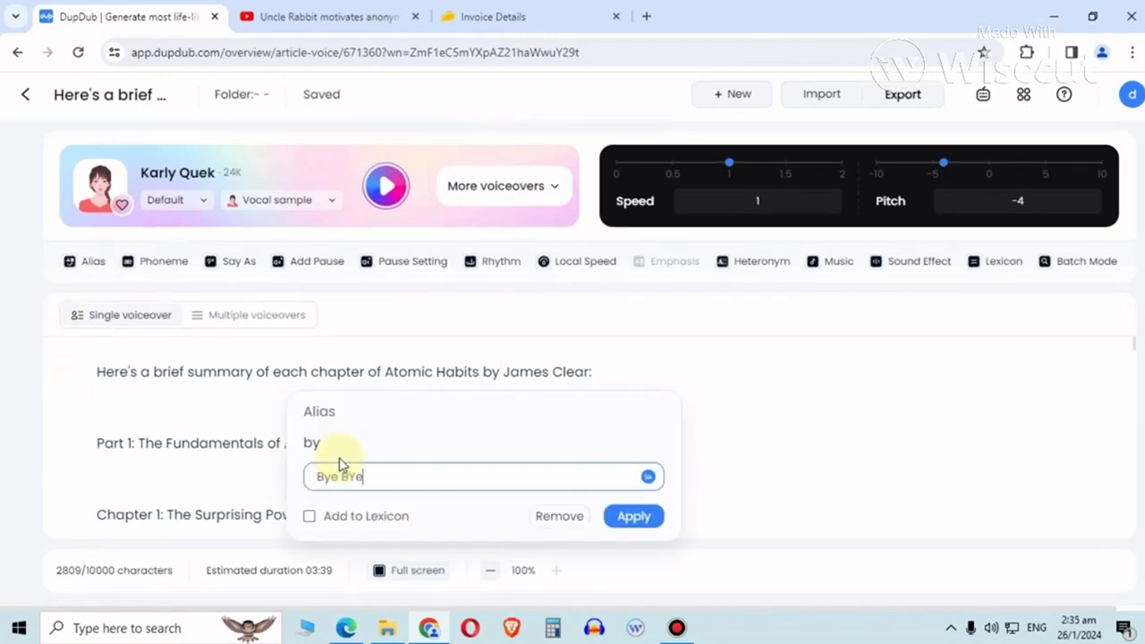
click(633, 516)
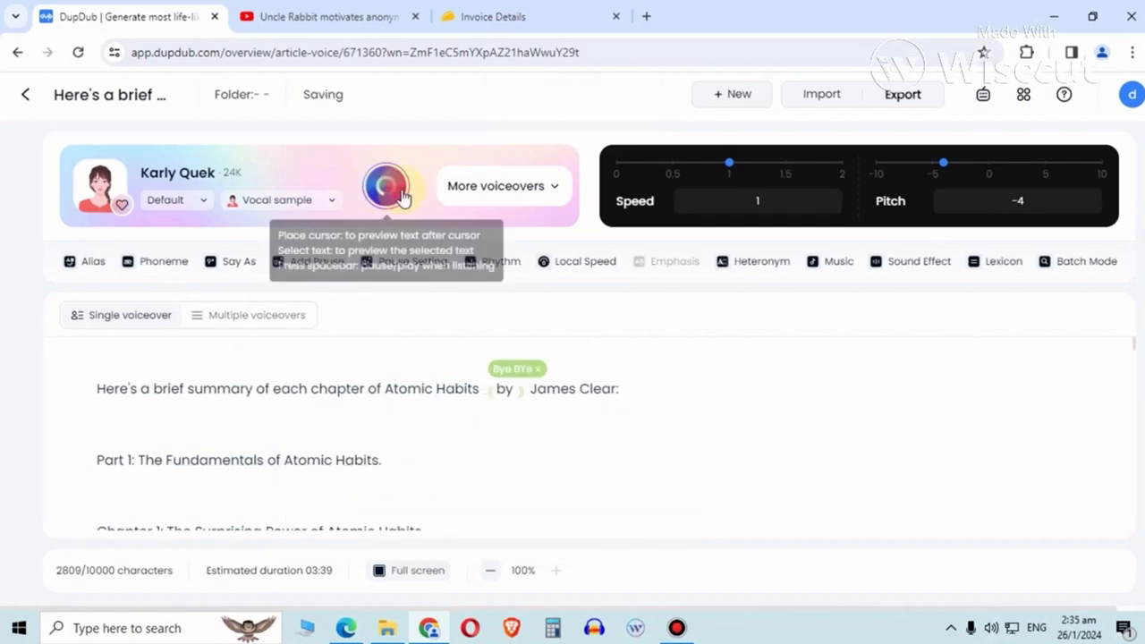
mouse_move(748, 322)
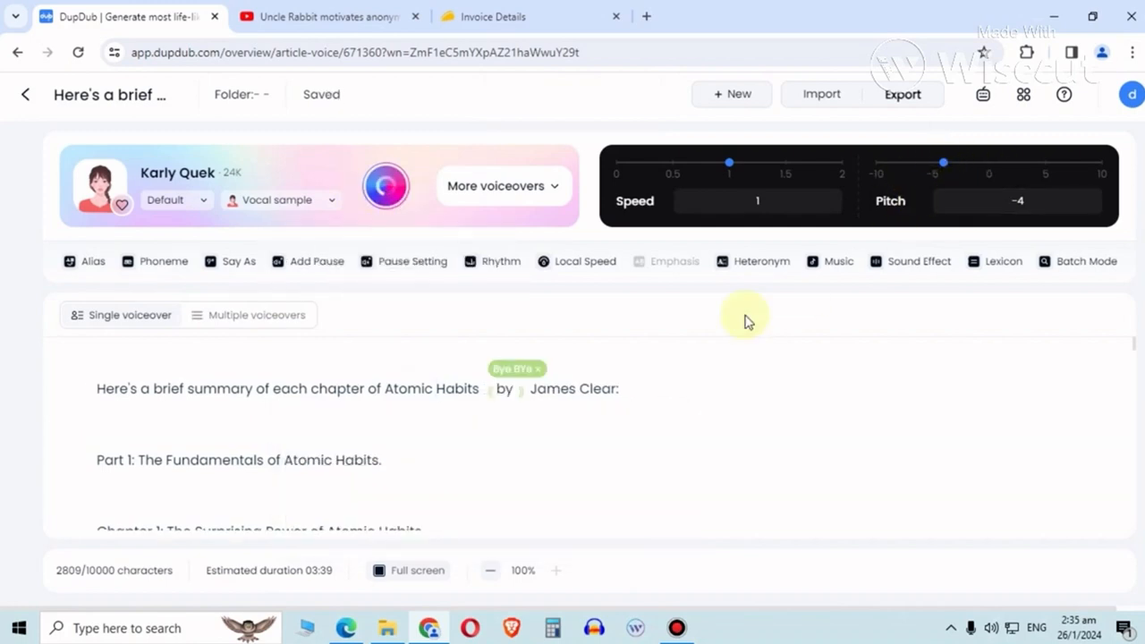
mouse_move(975, 189)
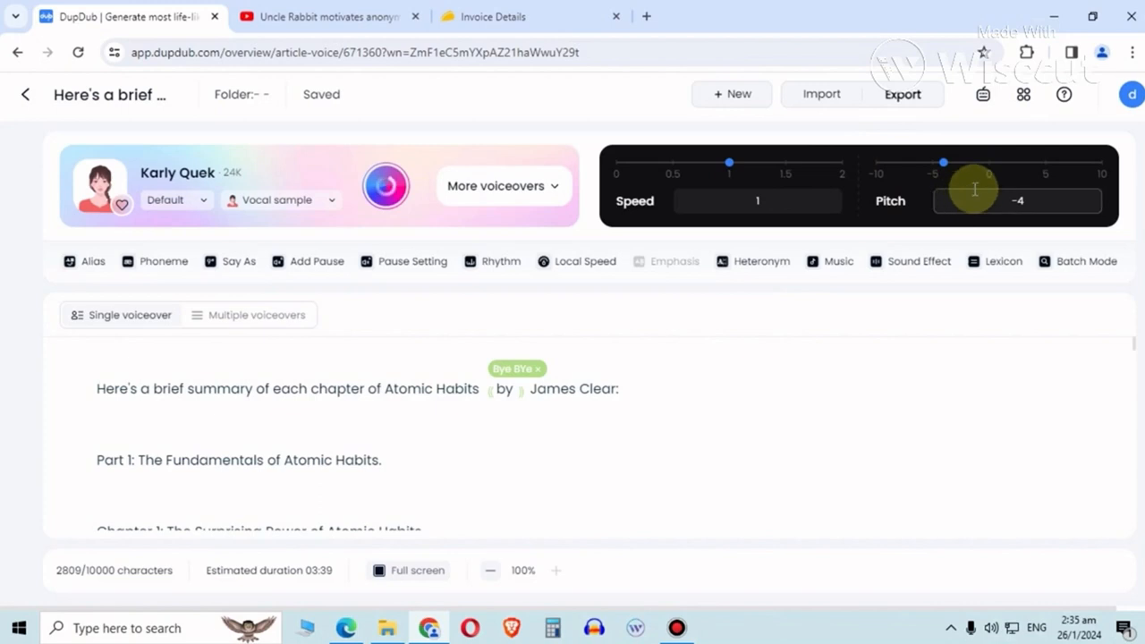
click(385, 186)
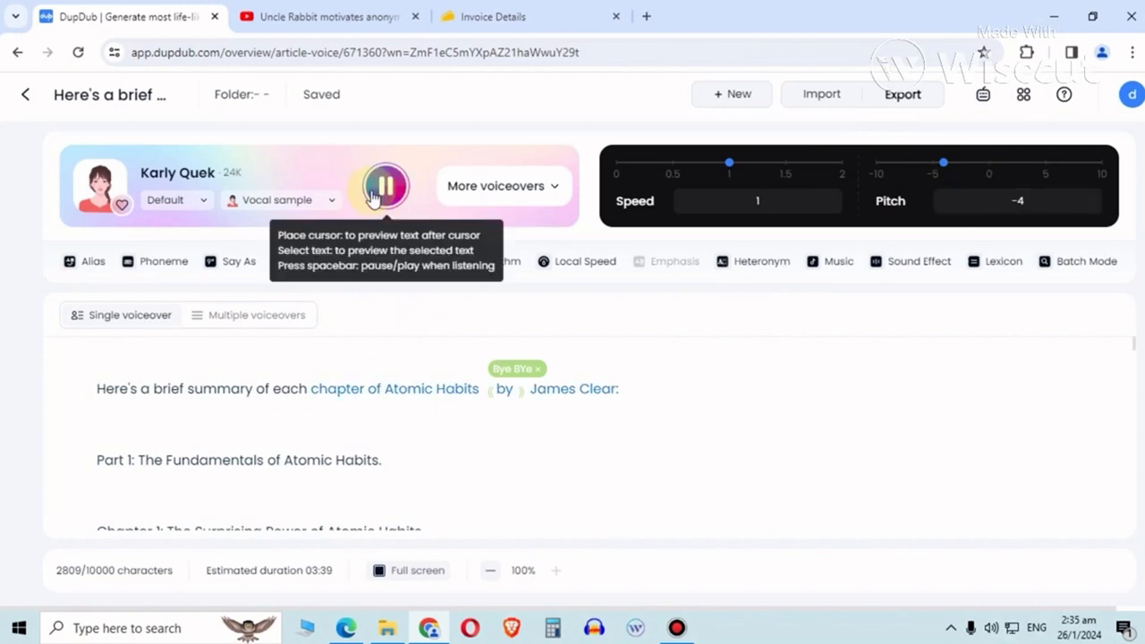
click(385, 184)
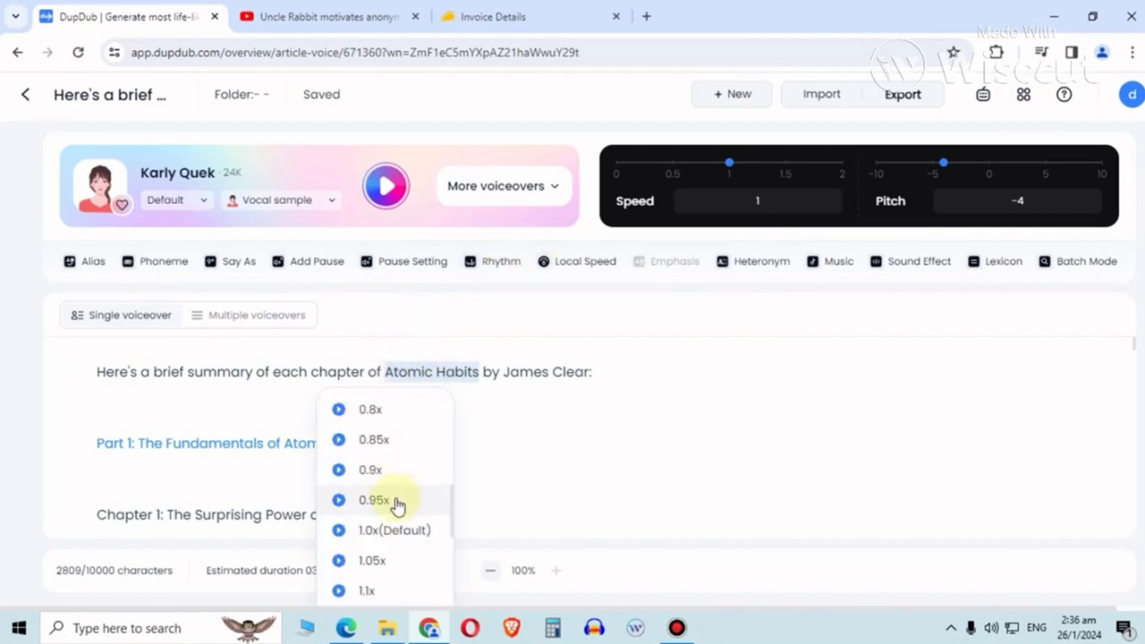
mouse_move(376, 469)
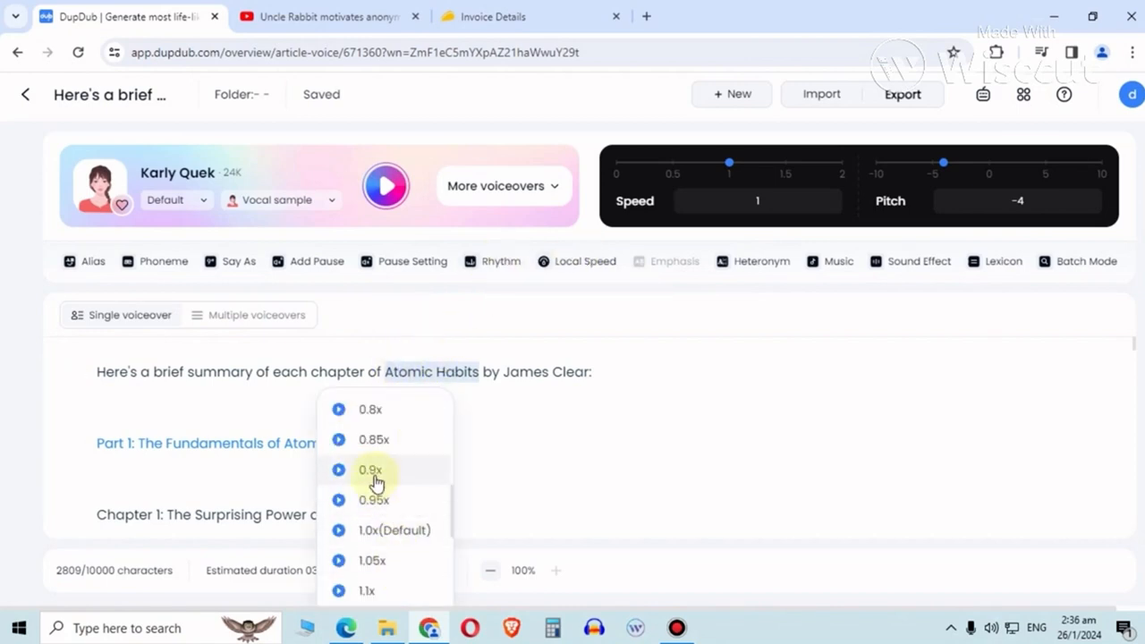
Set 'Atomic Habits' to 0.9x local speed and add a medium pause after the Part 1 line.
click(368, 469)
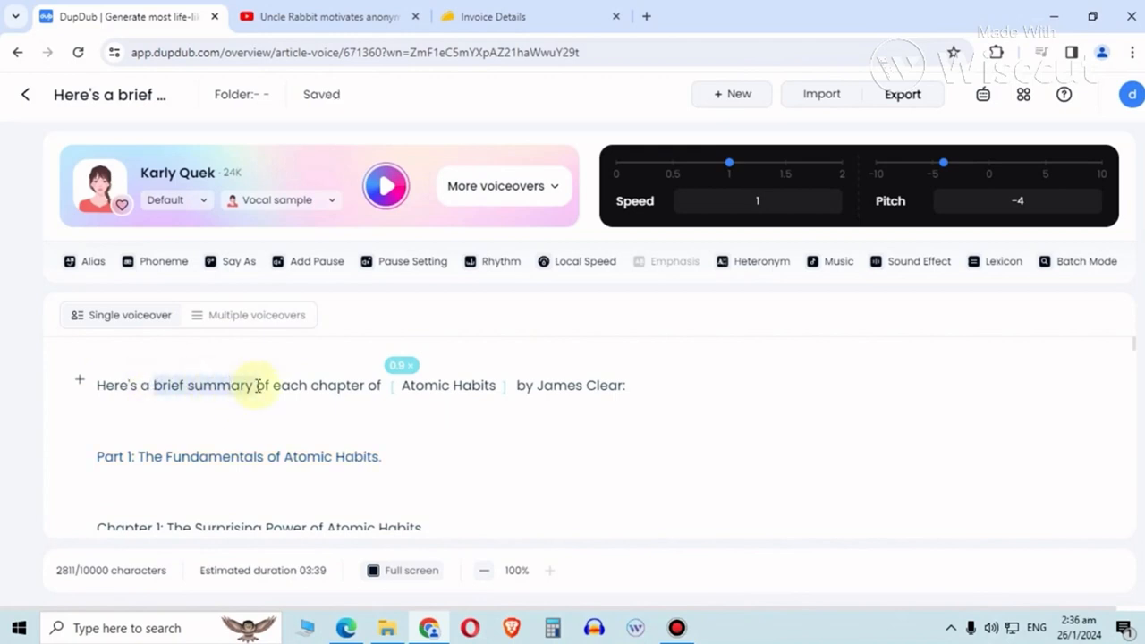
mouse_move(501, 261)
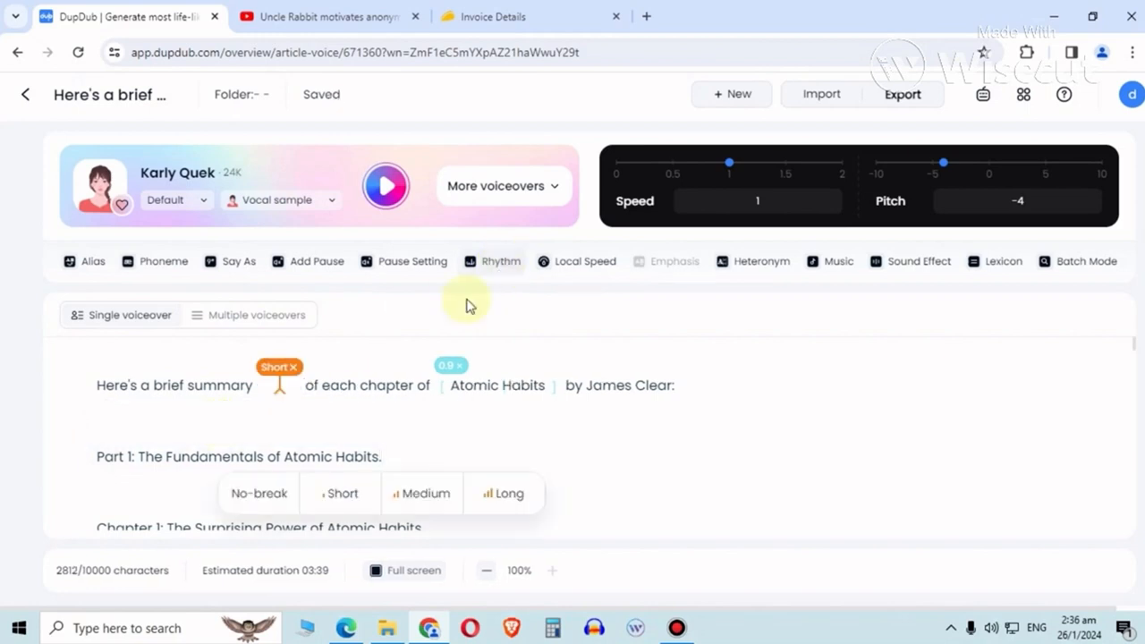
click(423, 494)
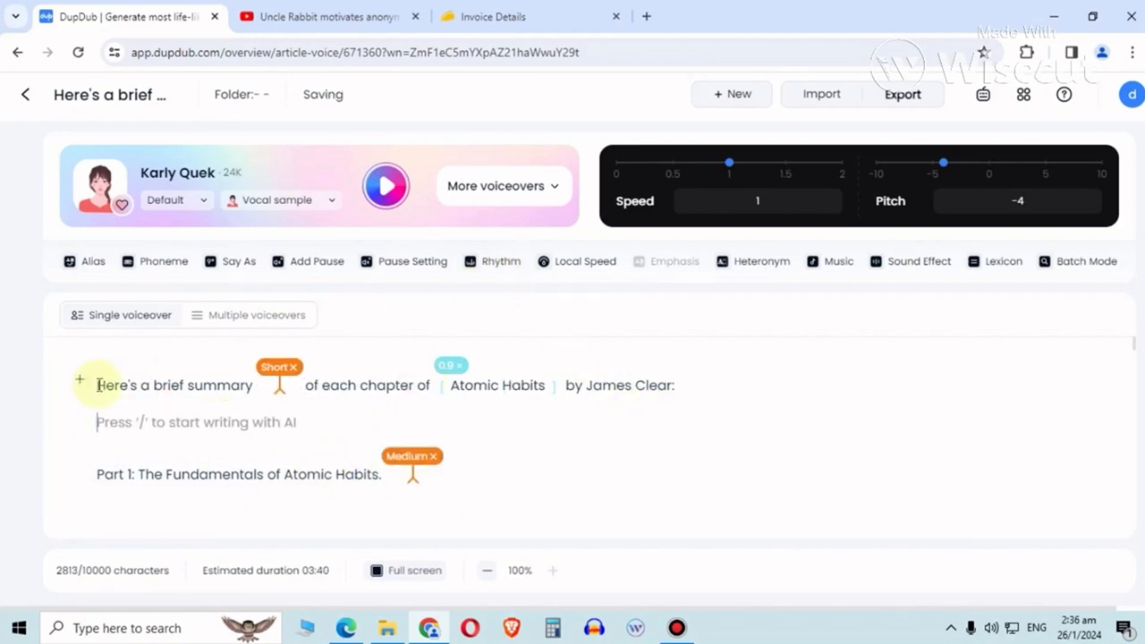
Switch to multiple voiceovers and assign one paragraph Jenson Moore in the Angry style.
click(258, 315)
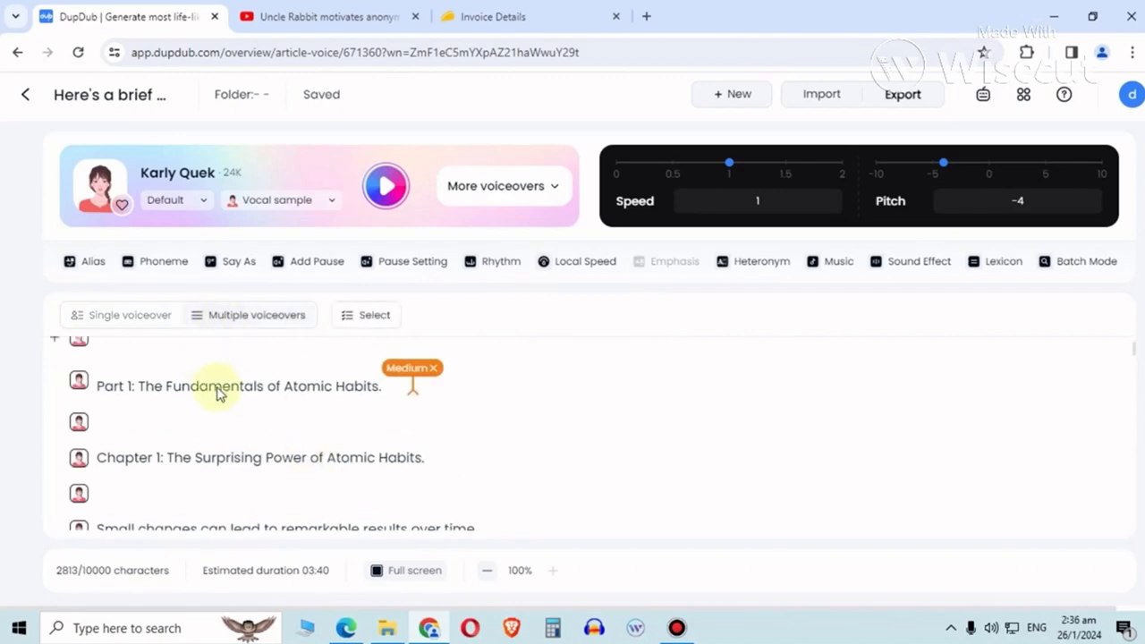
scroll(up, 3)
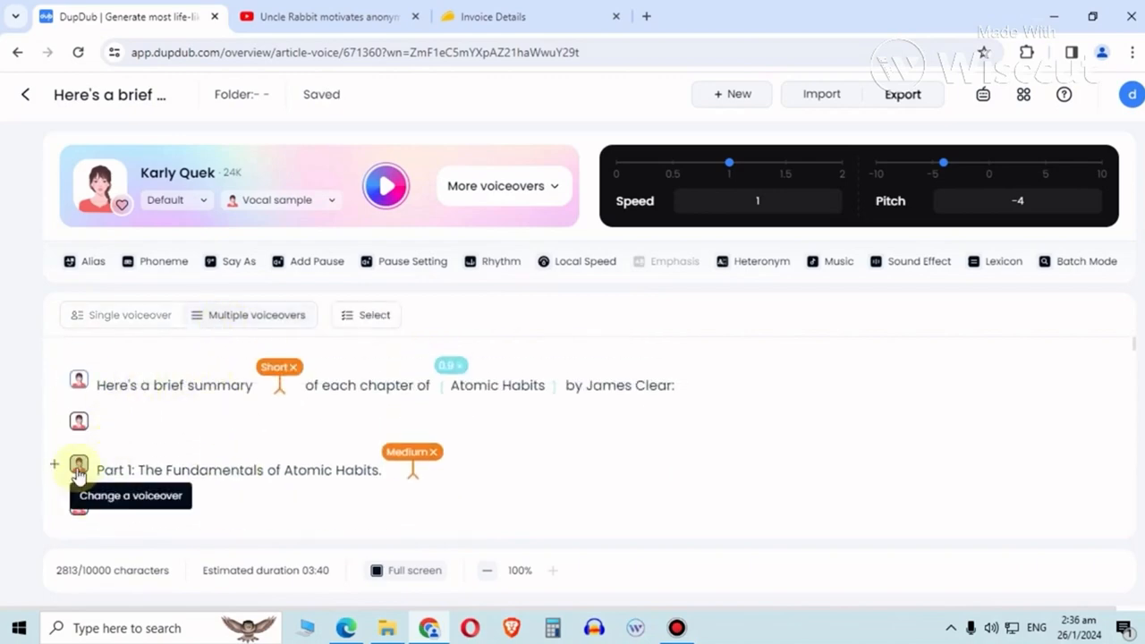
click(79, 465)
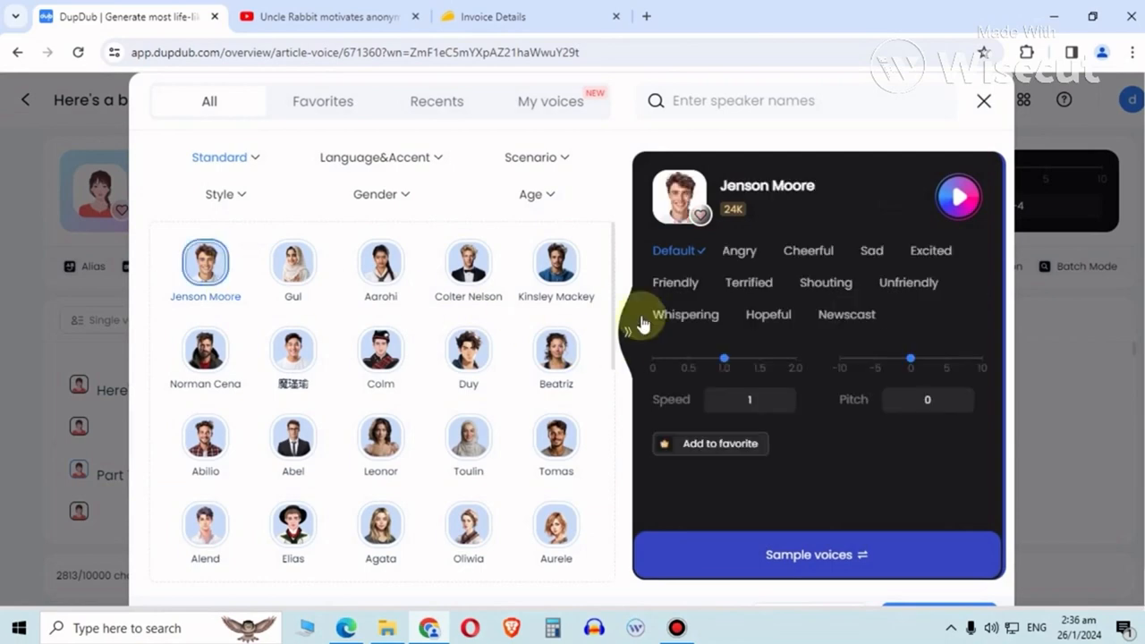
click(738, 250)
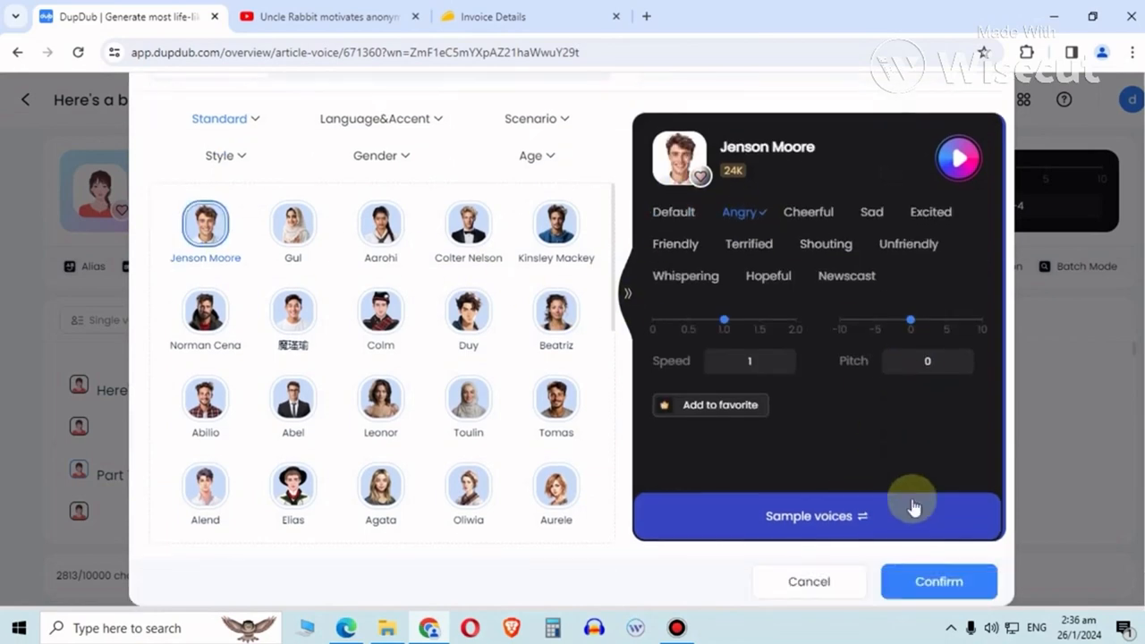
click(937, 582)
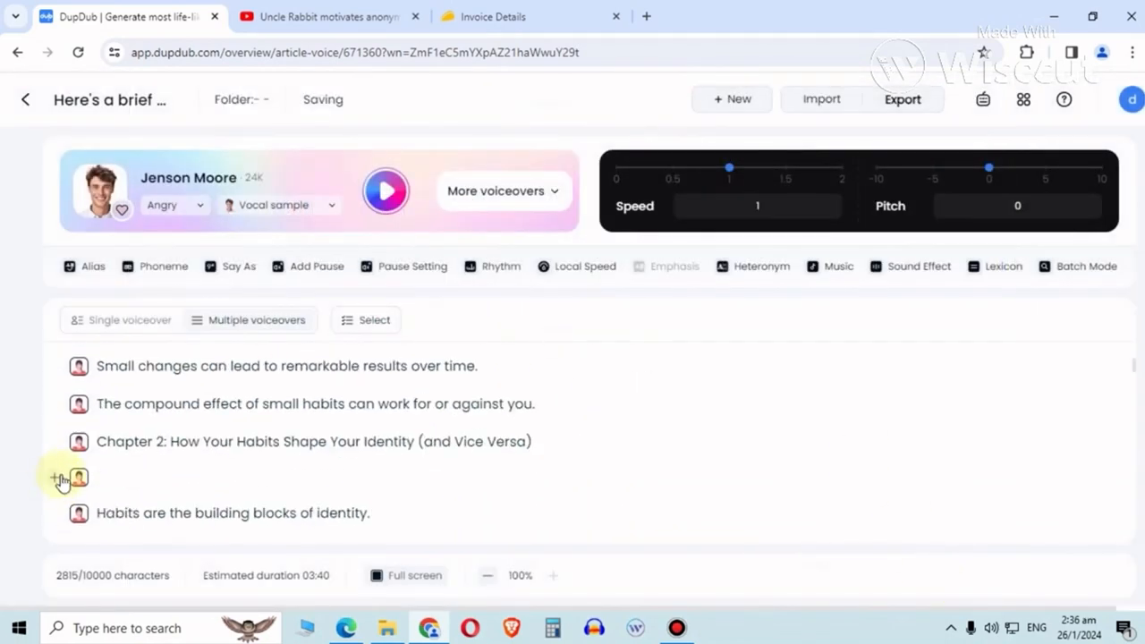
click(501, 190)
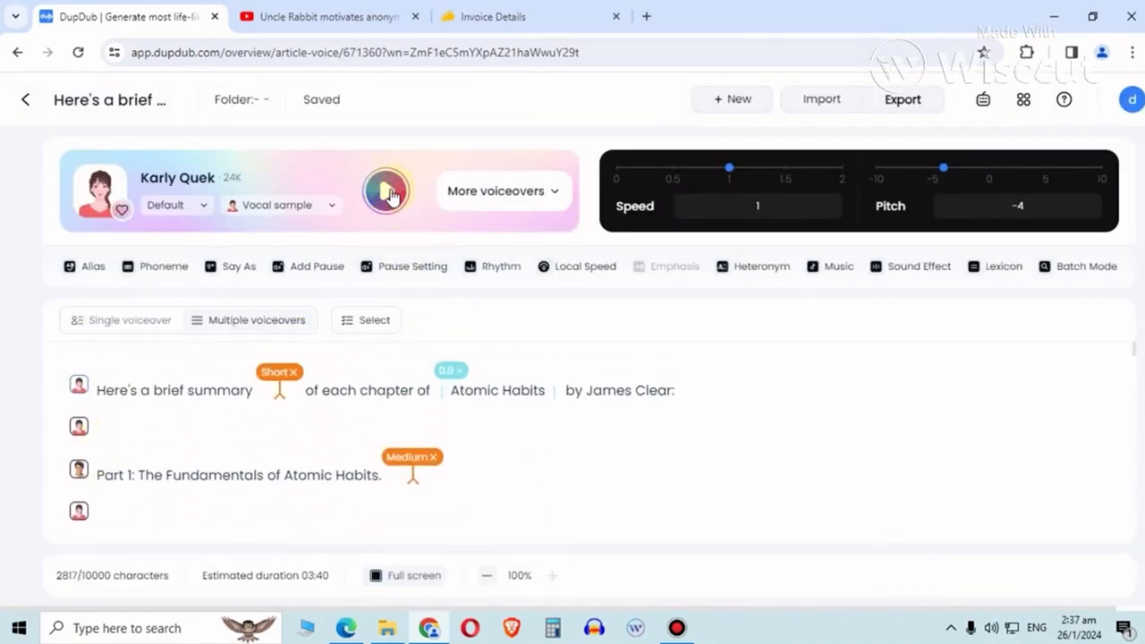
Play the multi-voice preview of the summary, toggling paragraph selection while it runs.
click(385, 190)
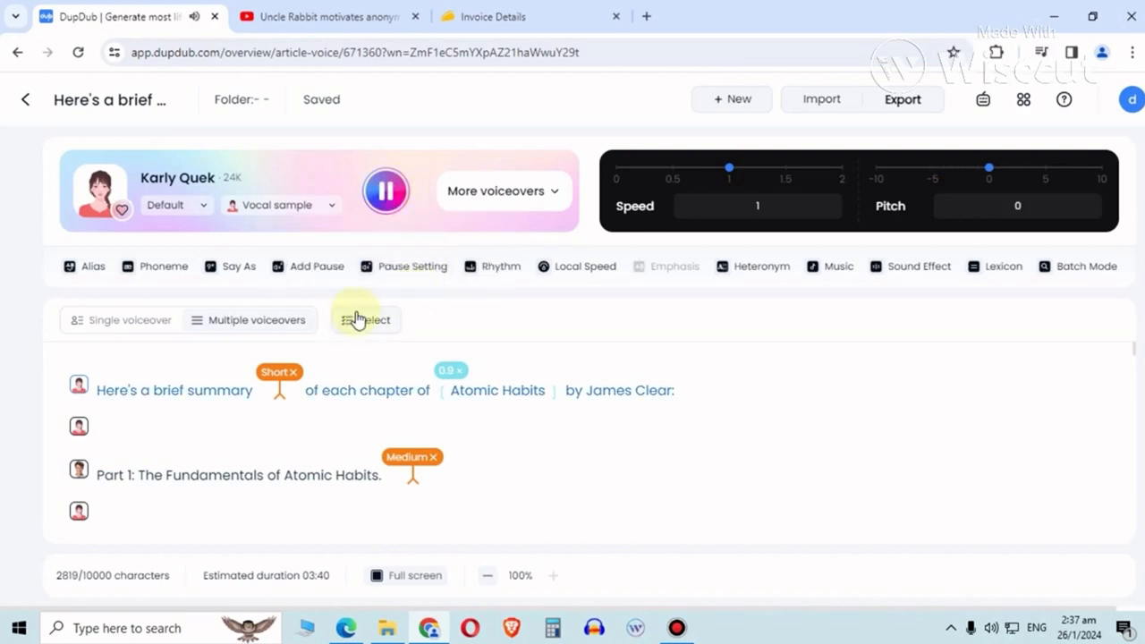
click(365, 320)
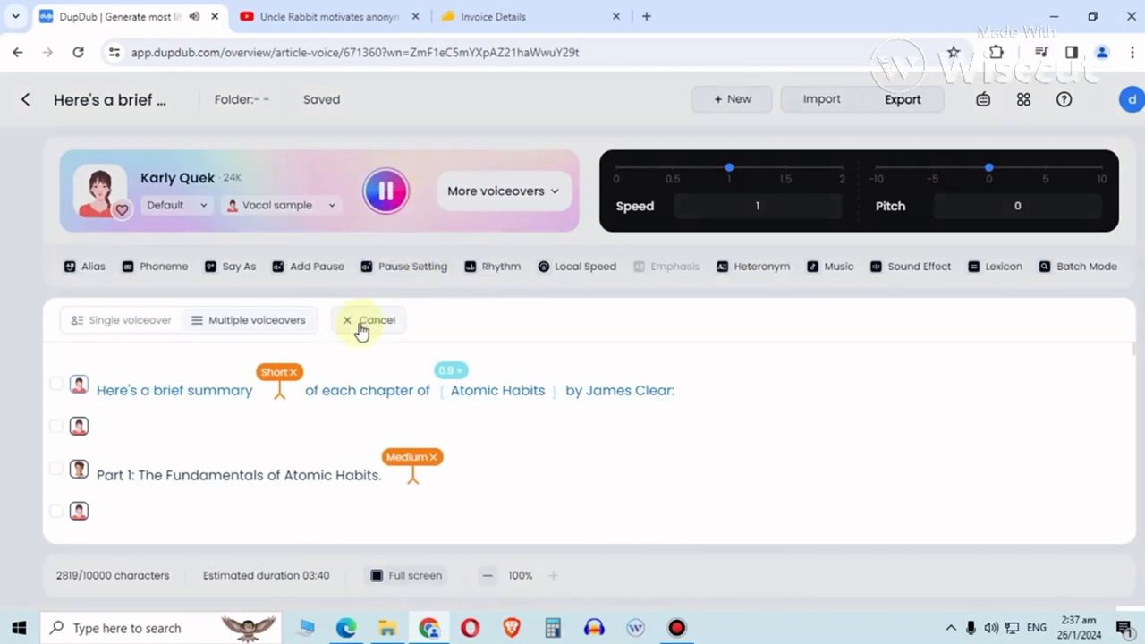
click(369, 318)
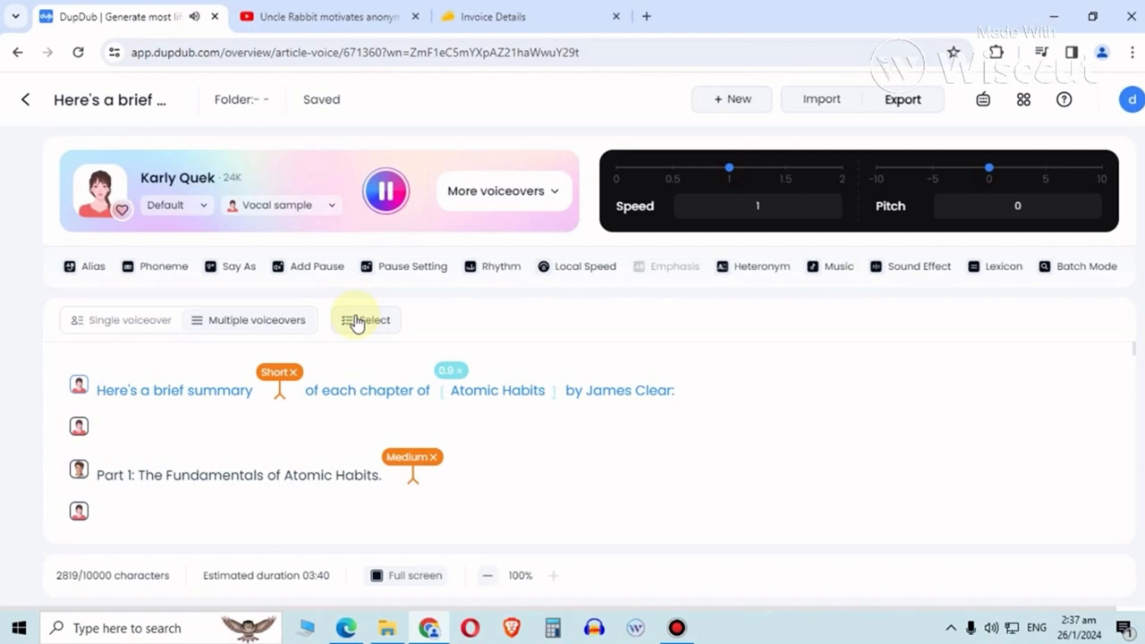
scroll(down, 3)
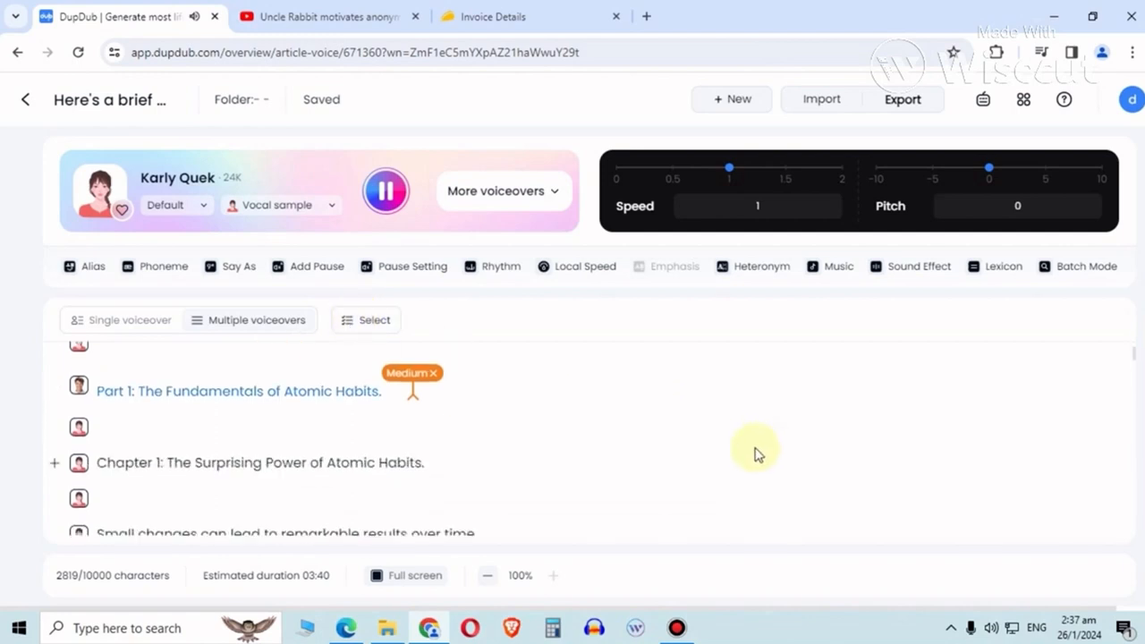
mouse_move(236, 422)
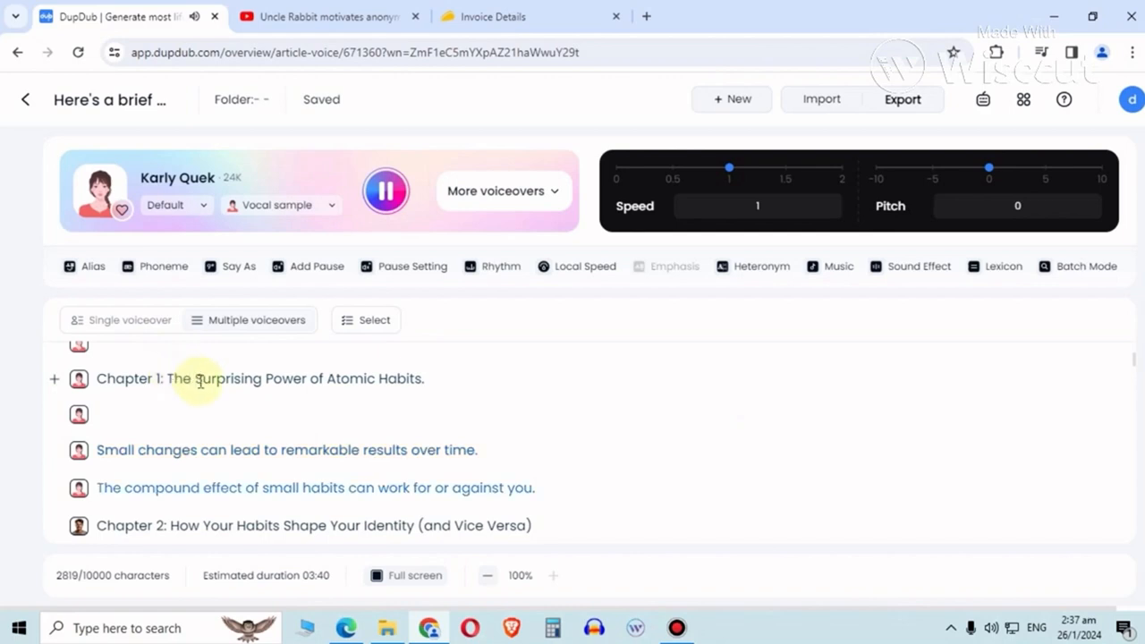
scroll(down, 3)
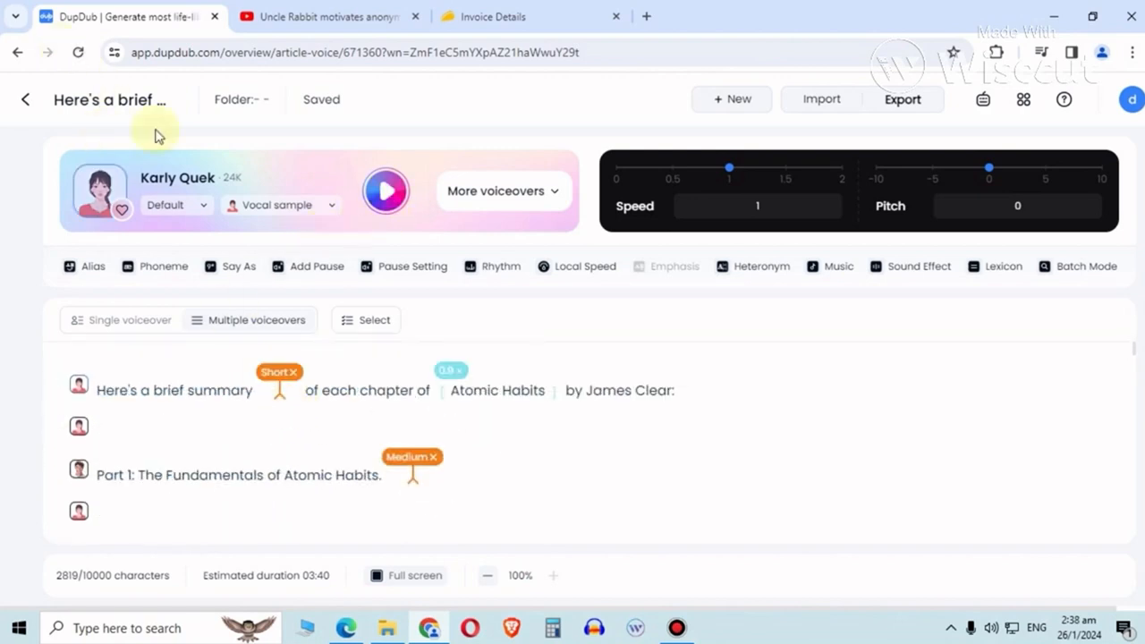
mouse_move(50, 141)
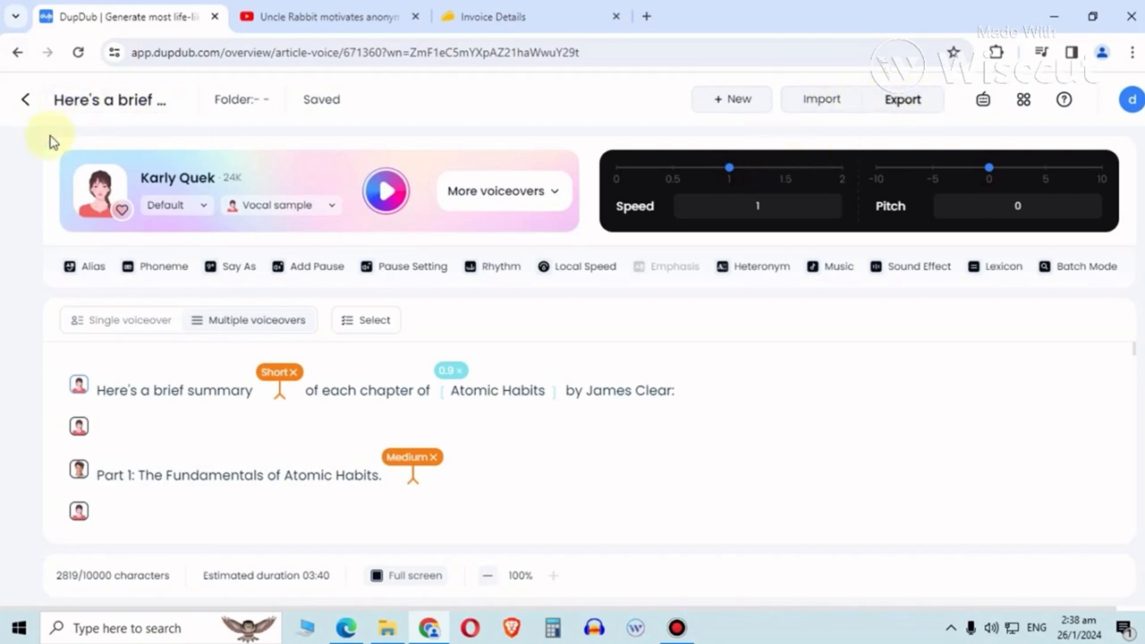
Reopen the summary project, preview its opening sentence, then switch to the text file in the browser.
click(25, 100)
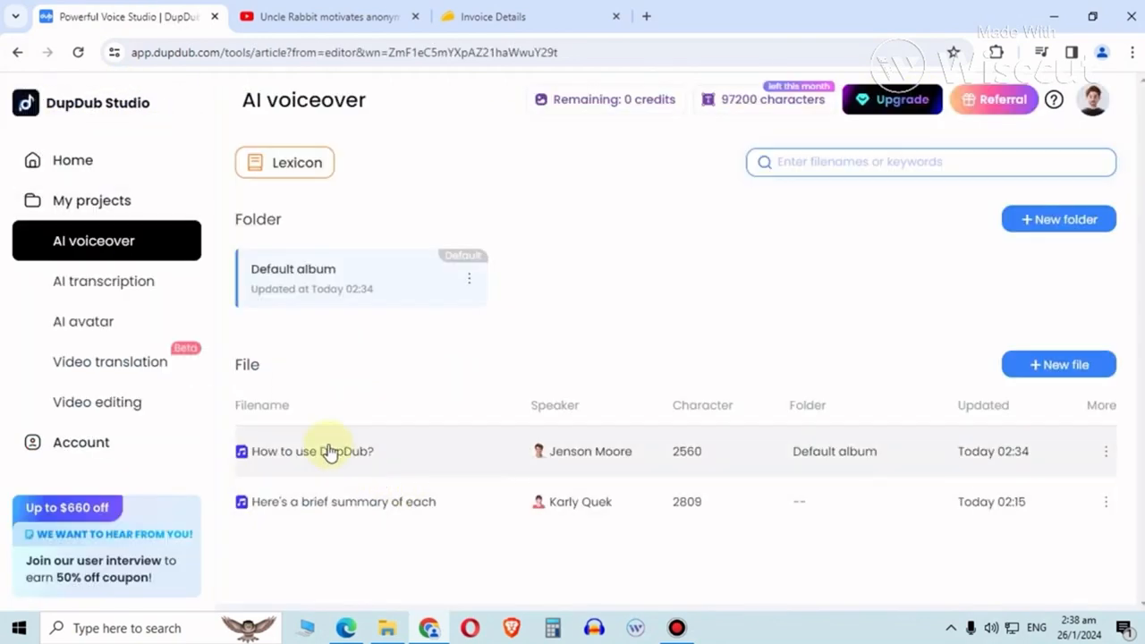
click(313, 451)
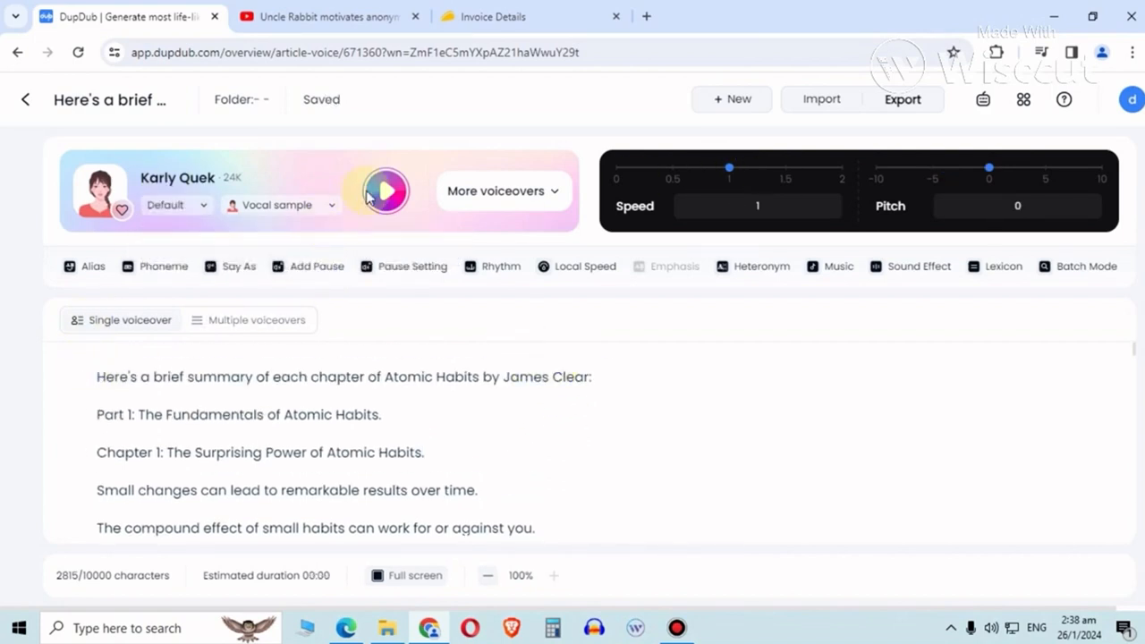
mouse_move(383, 190)
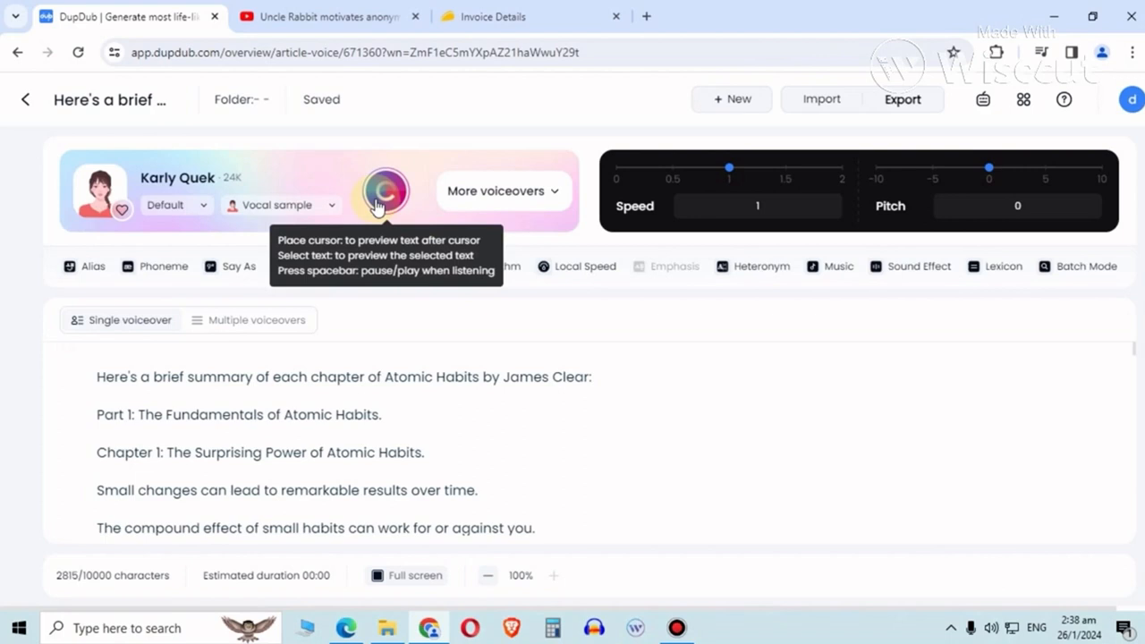
click(385, 191)
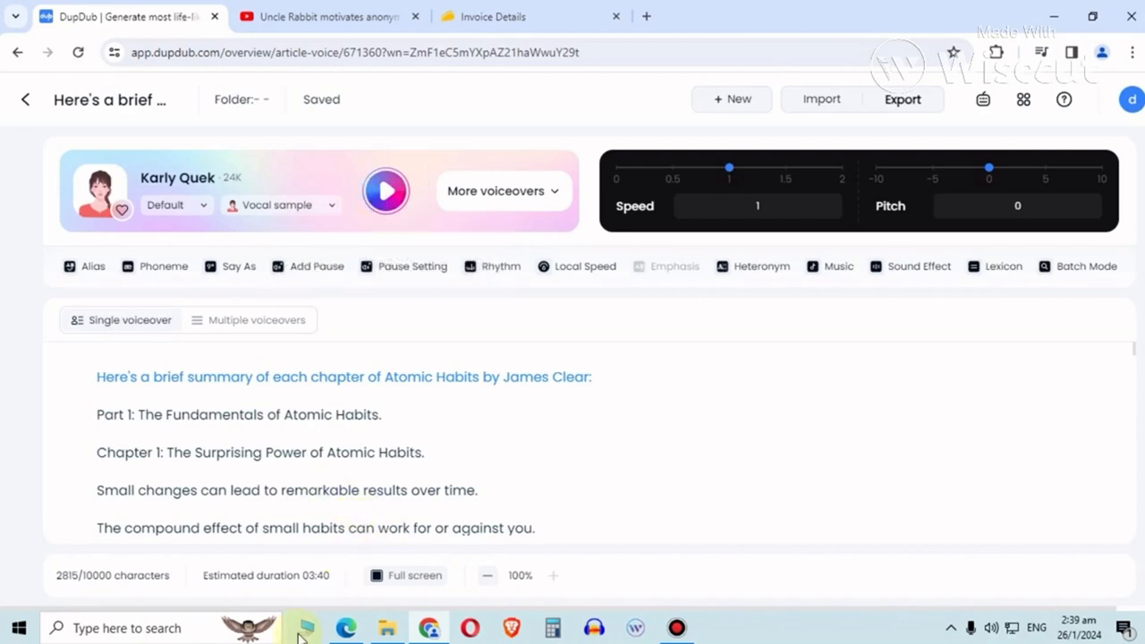
click(345, 626)
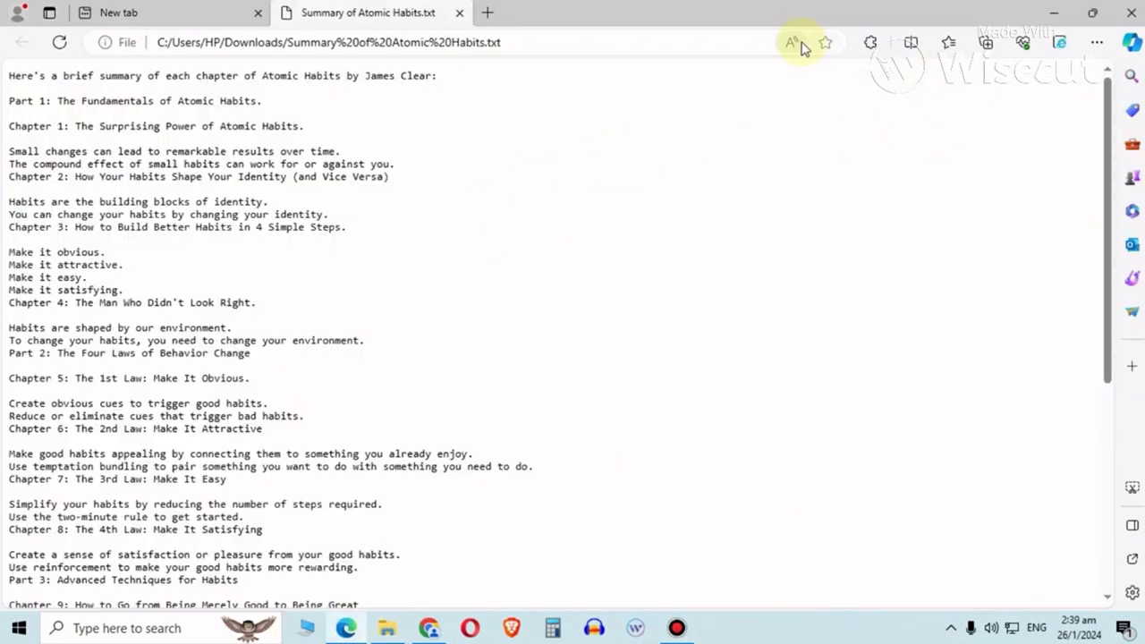
mouse_move(791, 43)
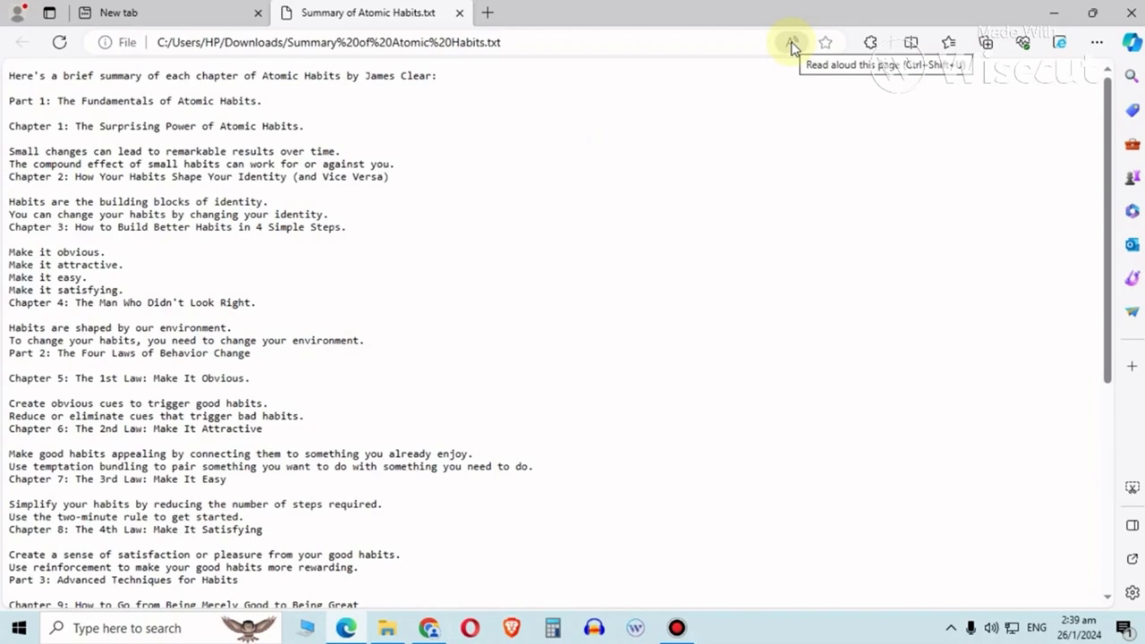
Start Edge Read aloud with the Microsoft Wayne Online (Natural) voice from the first sentence.
click(791, 45)
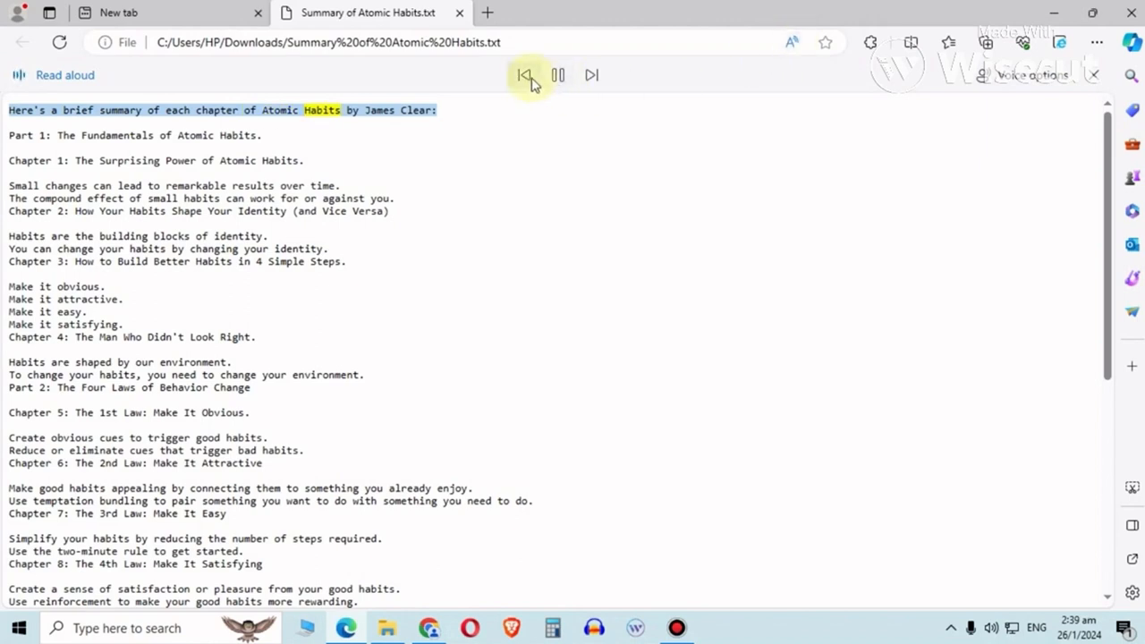
click(558, 75)
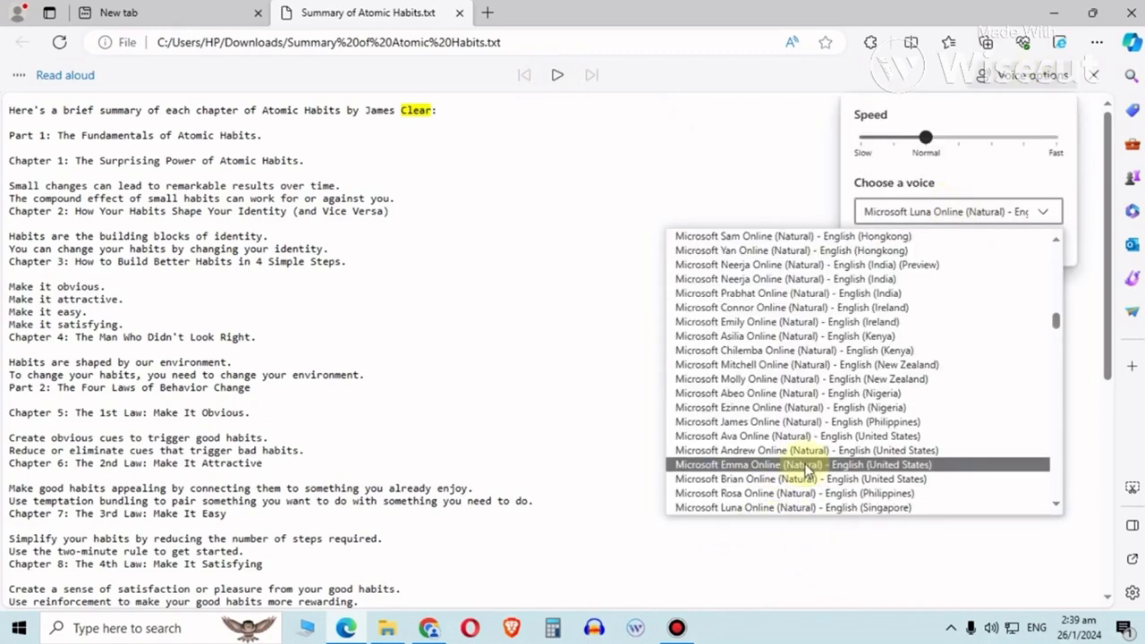
scroll(down, 3)
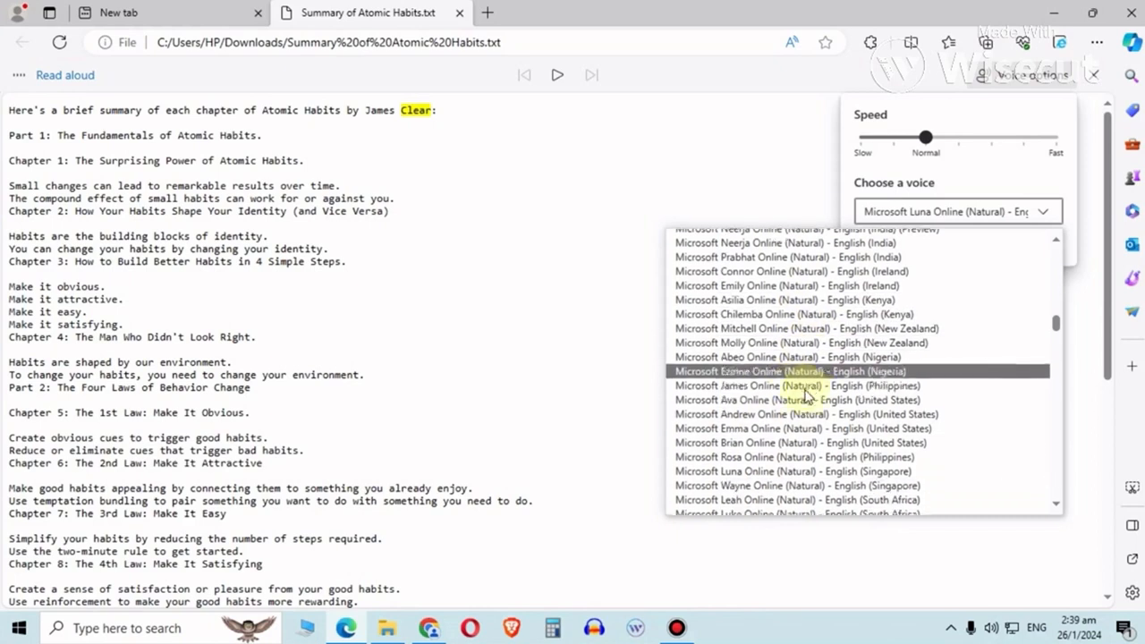
click(794, 485)
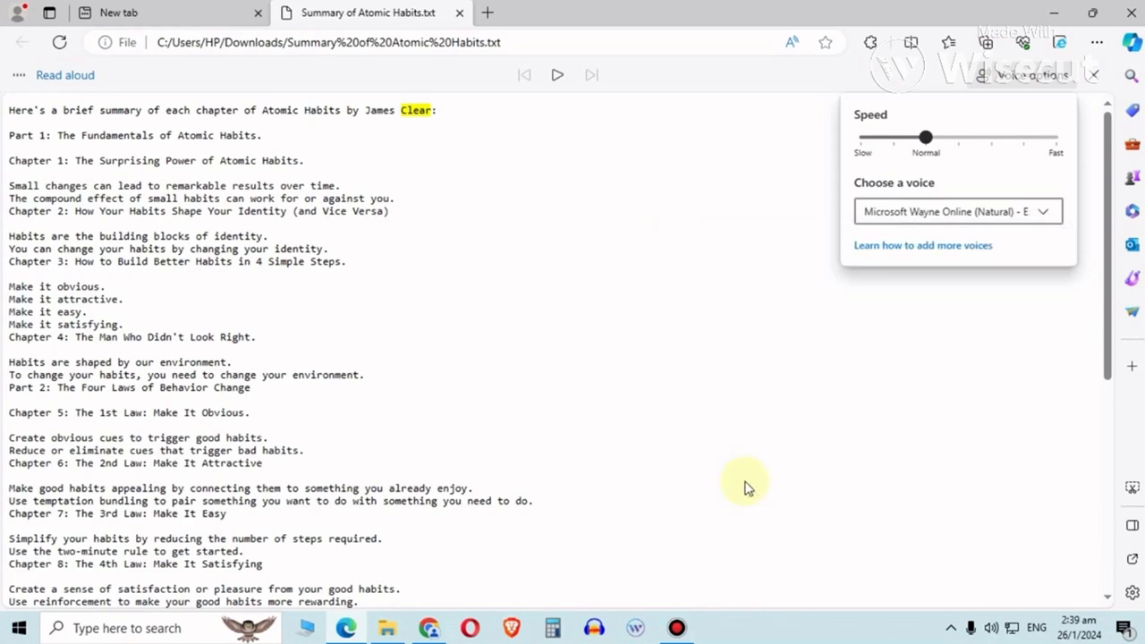
click(525, 75)
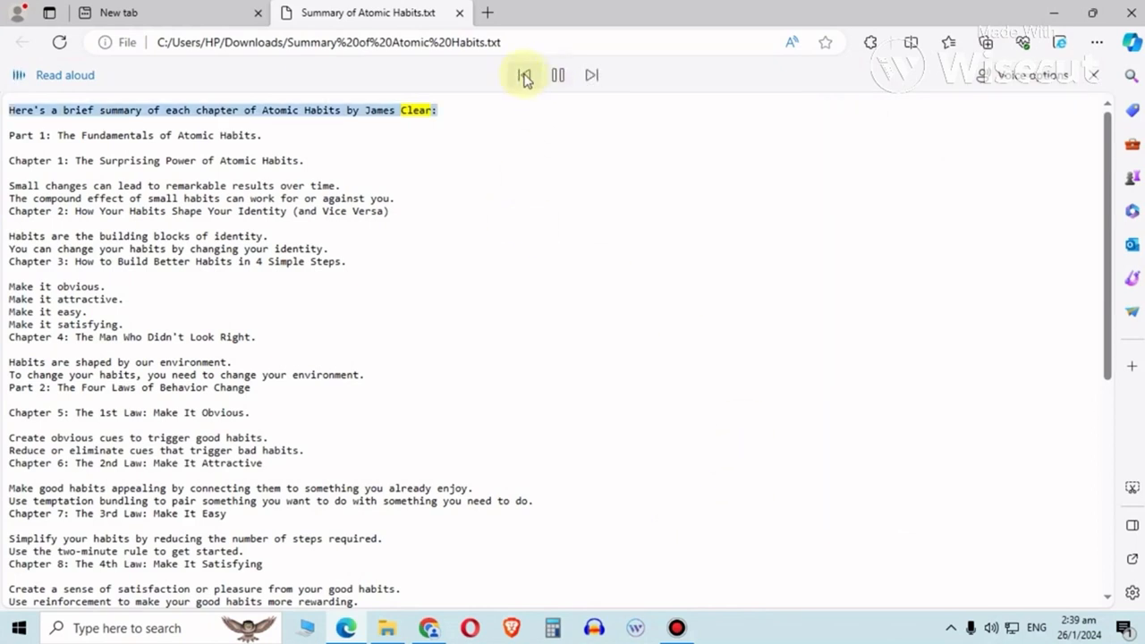
click(523, 75)
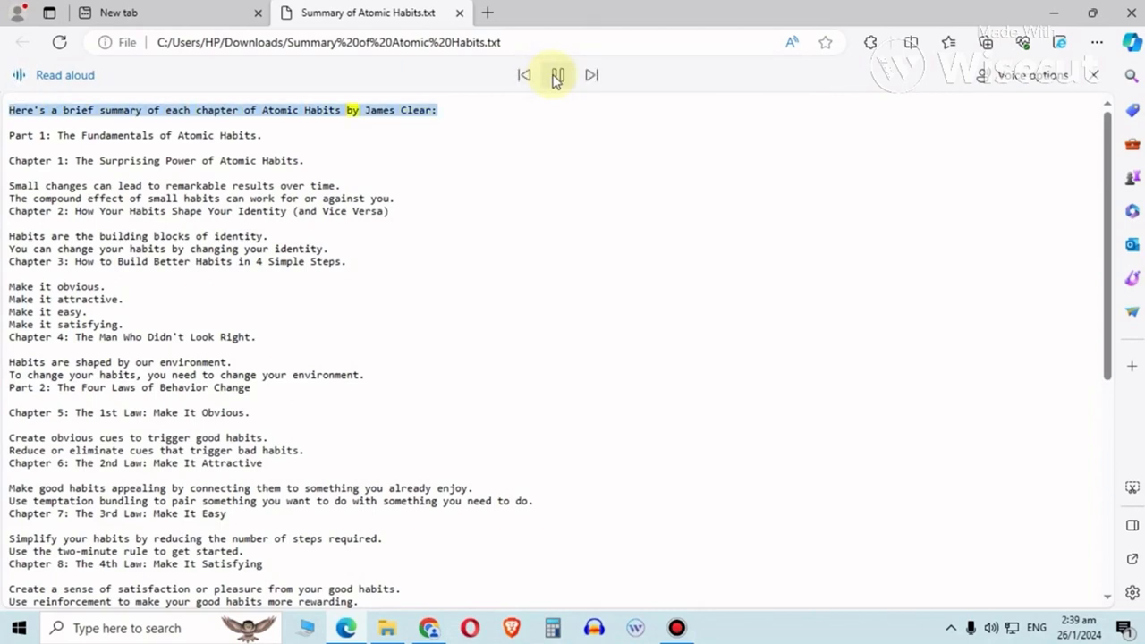
Pause to look at other voices, resume reading and jump back to the sentence start.
click(557, 75)
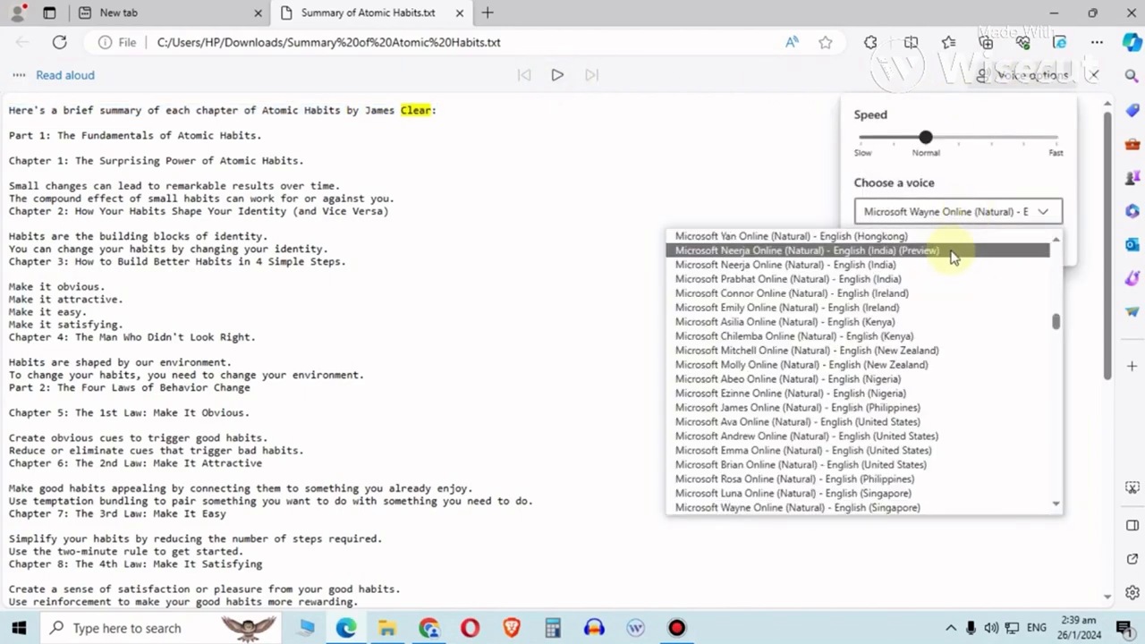
mouse_move(958, 408)
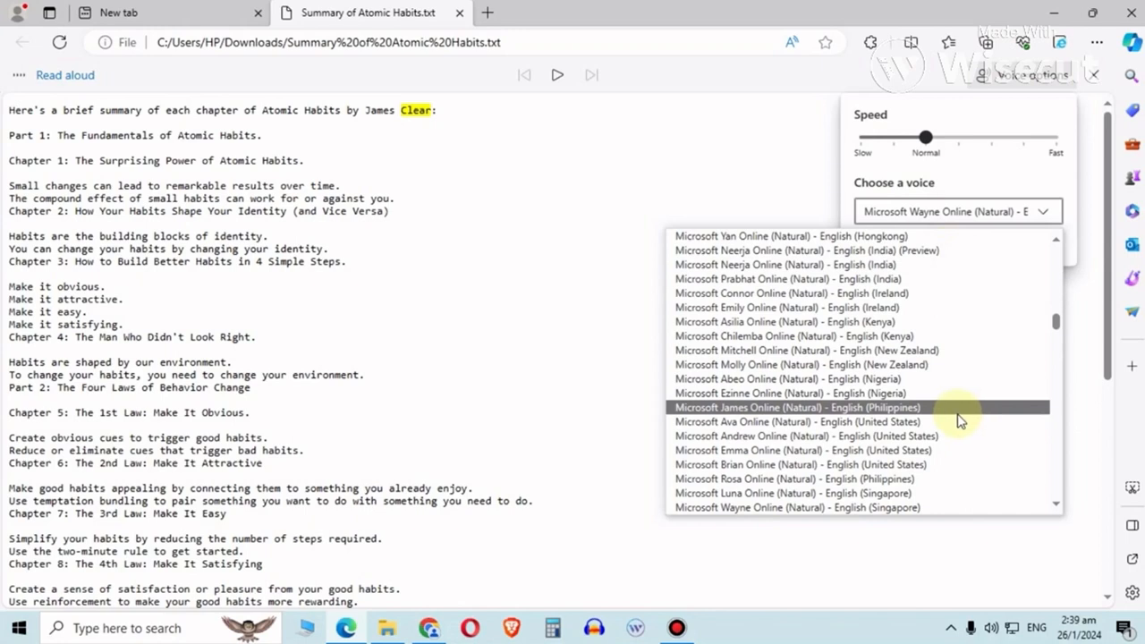
scroll(down, 3)
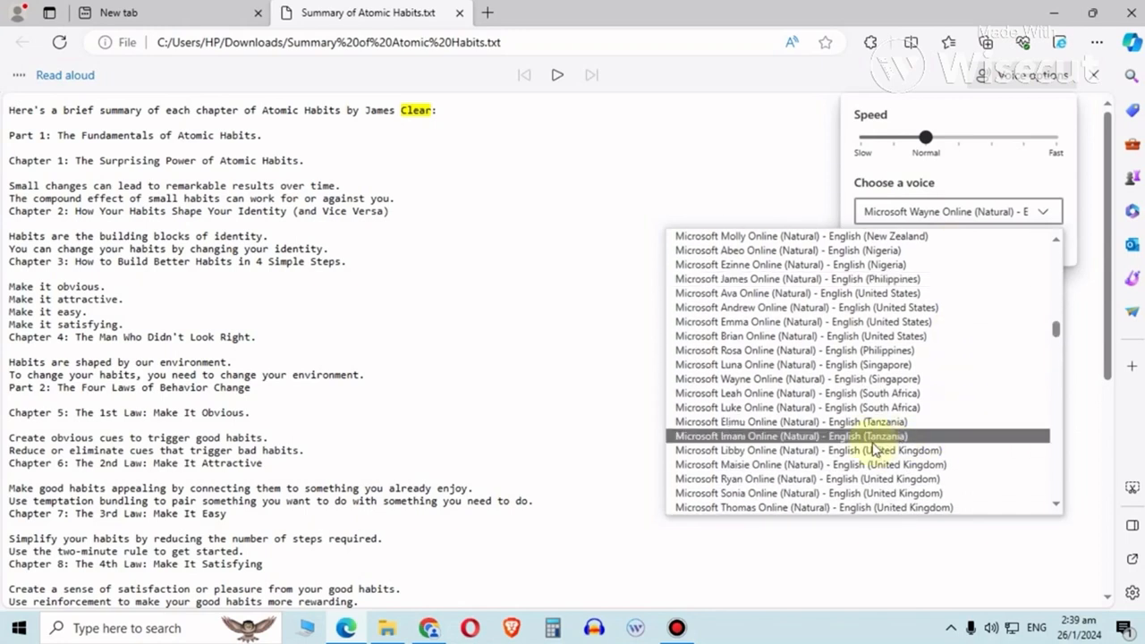
click(556, 75)
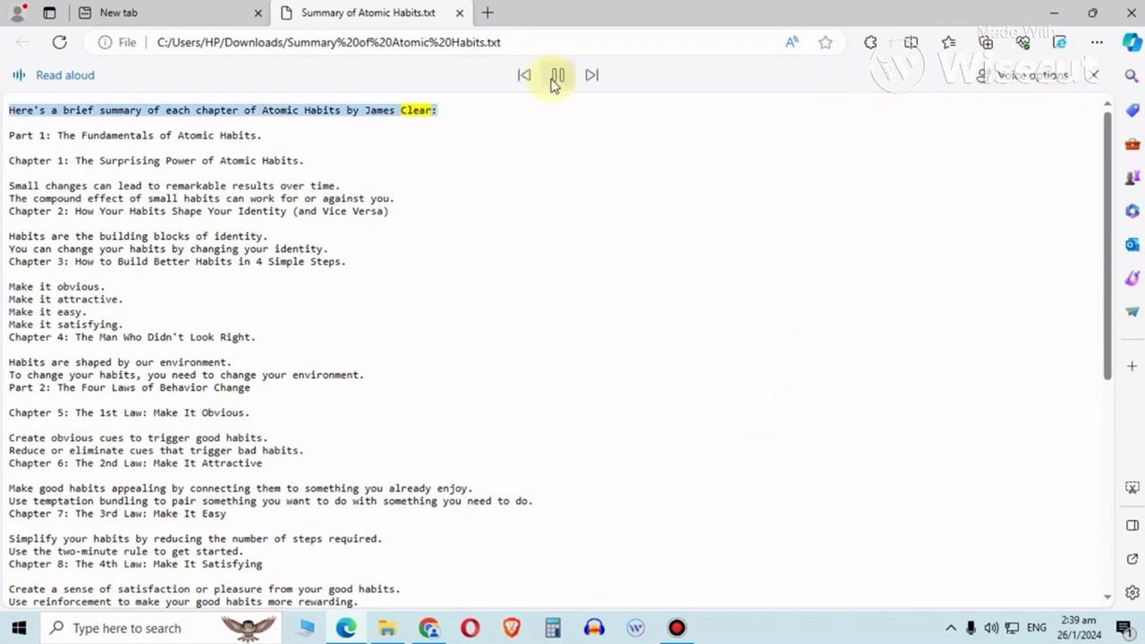
click(559, 75)
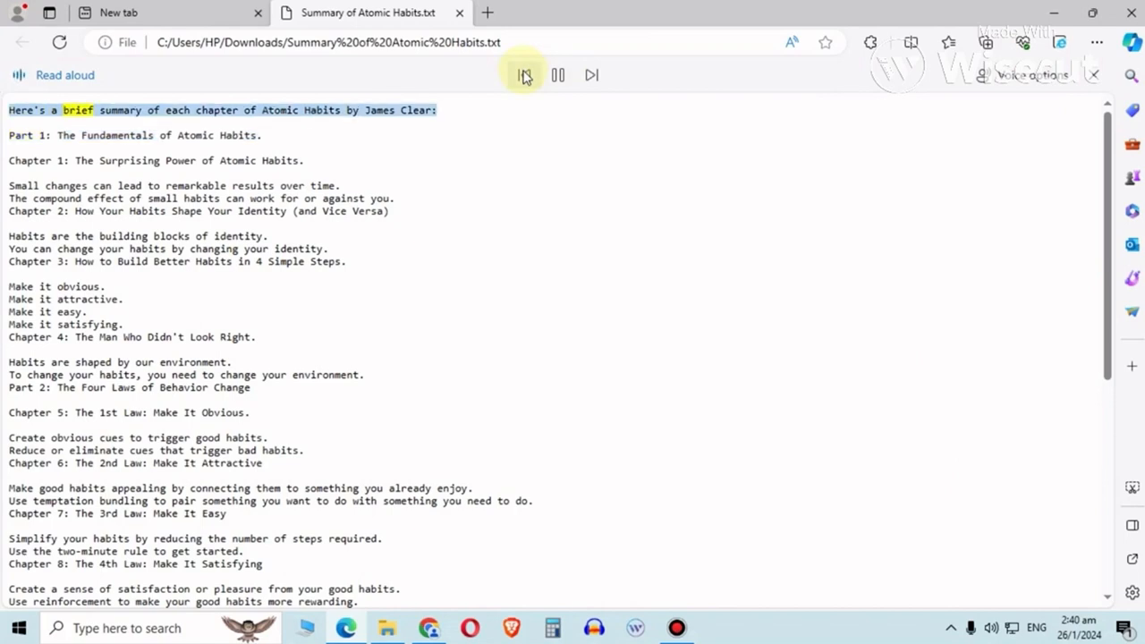
click(128, 16)
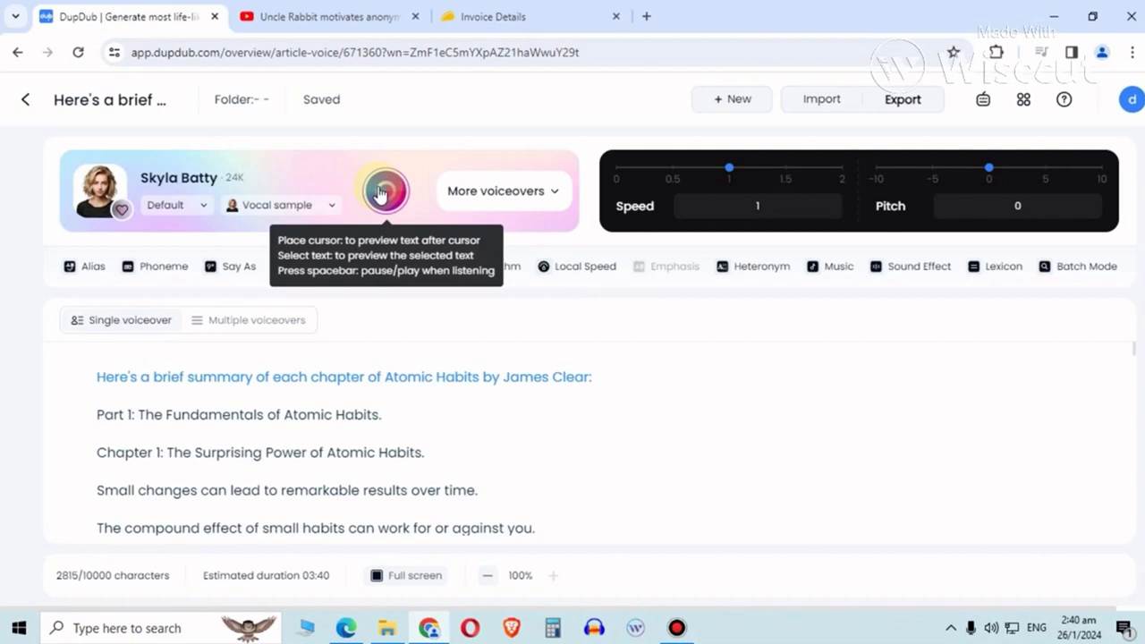
click(383, 190)
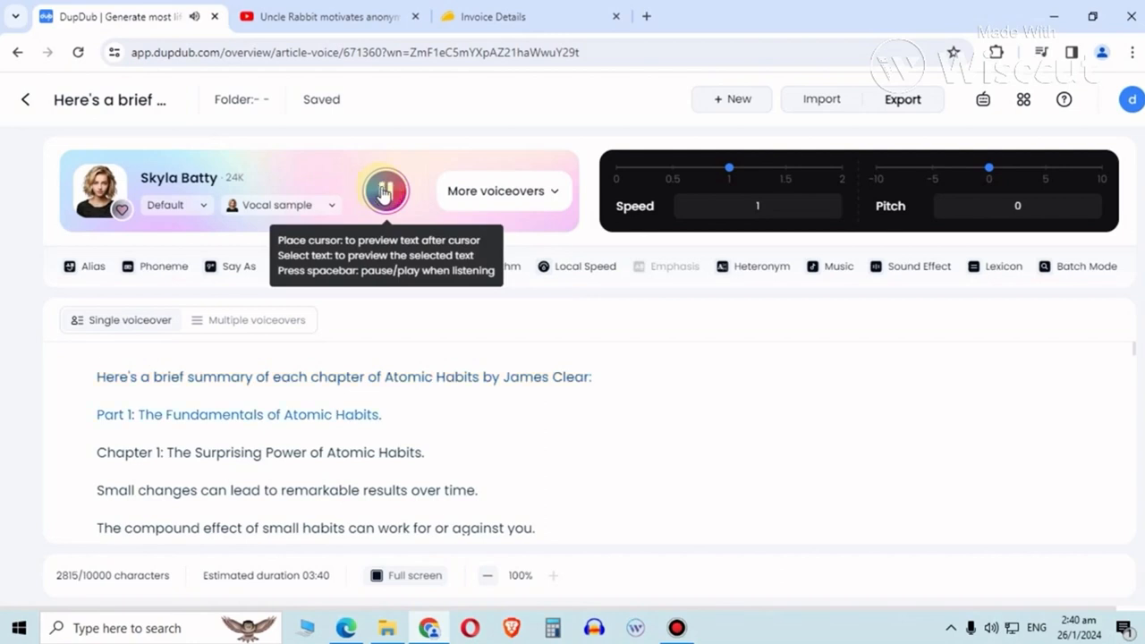
click(385, 190)
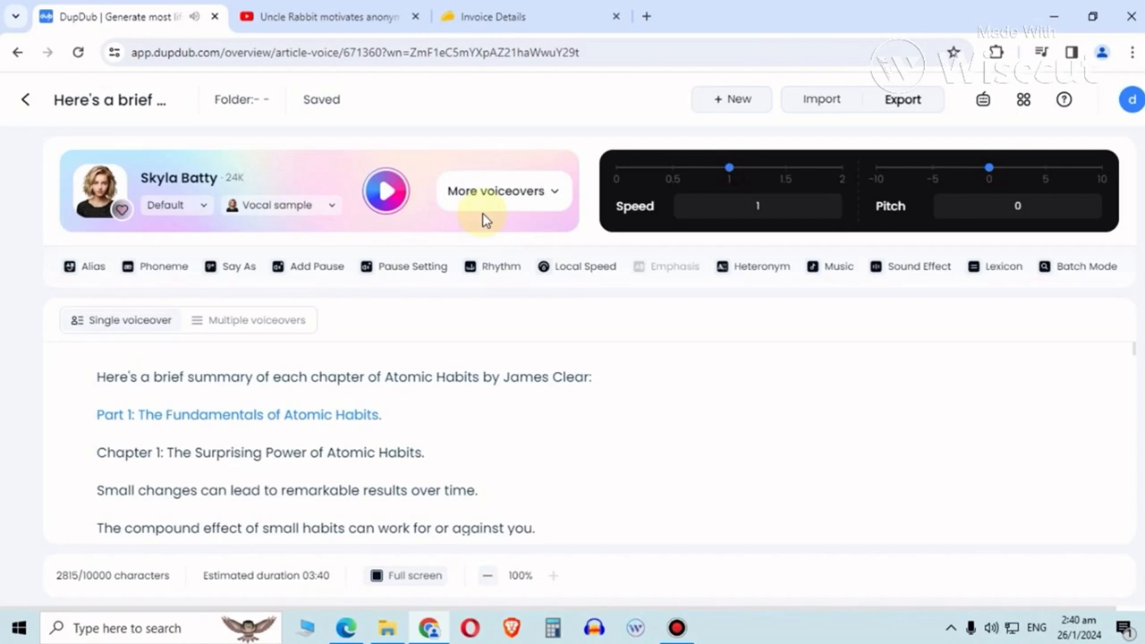
mouse_move(648, 285)
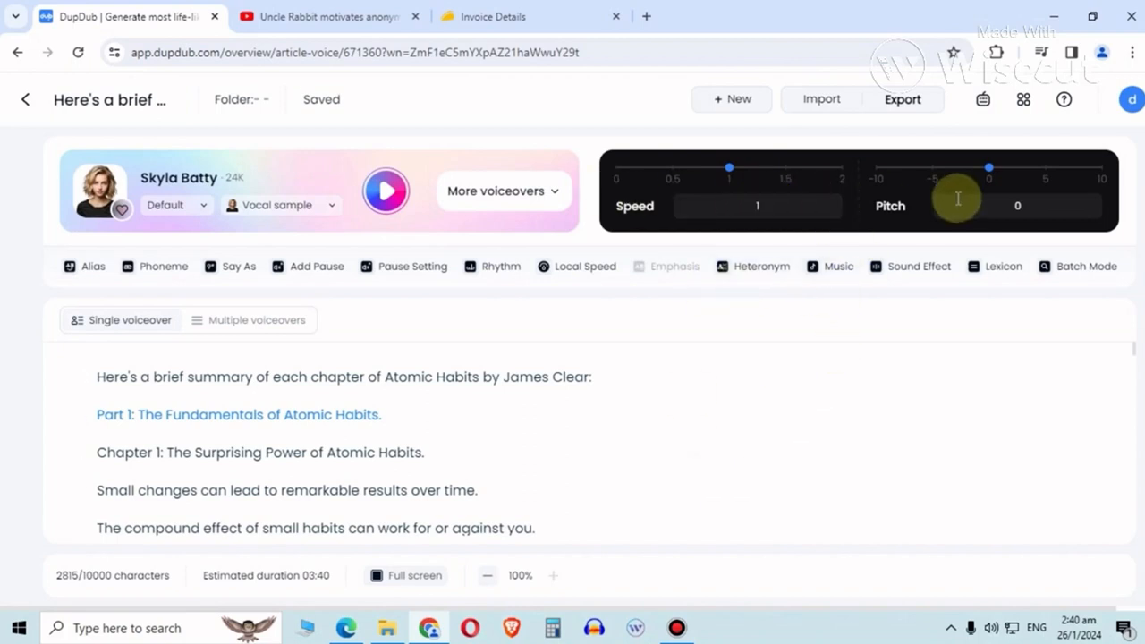
click(367, 13)
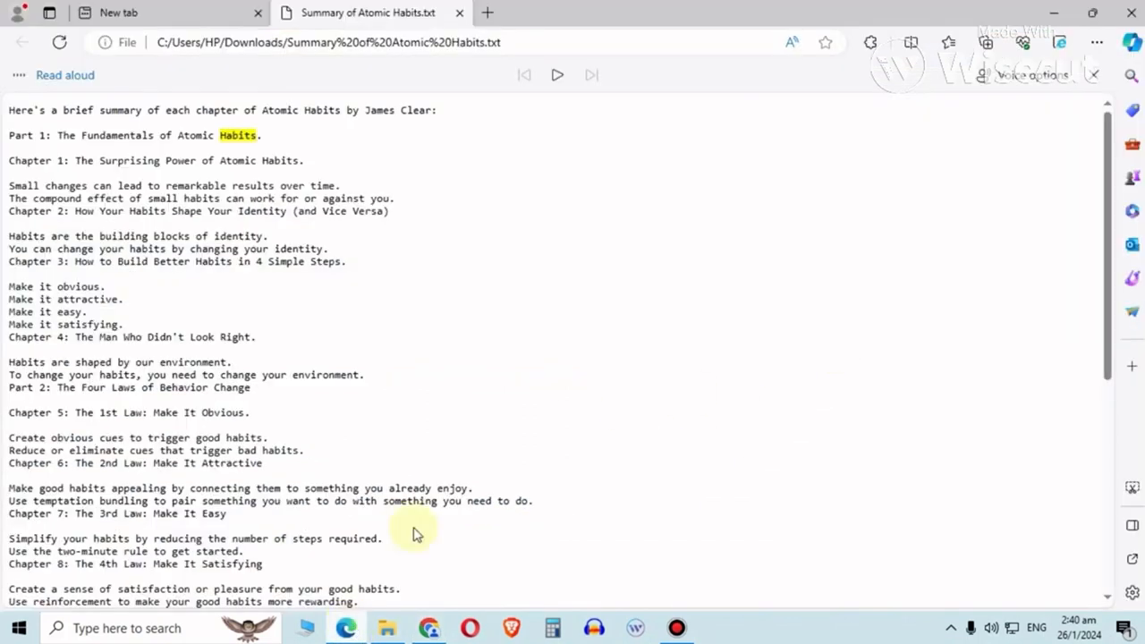
click(1030, 75)
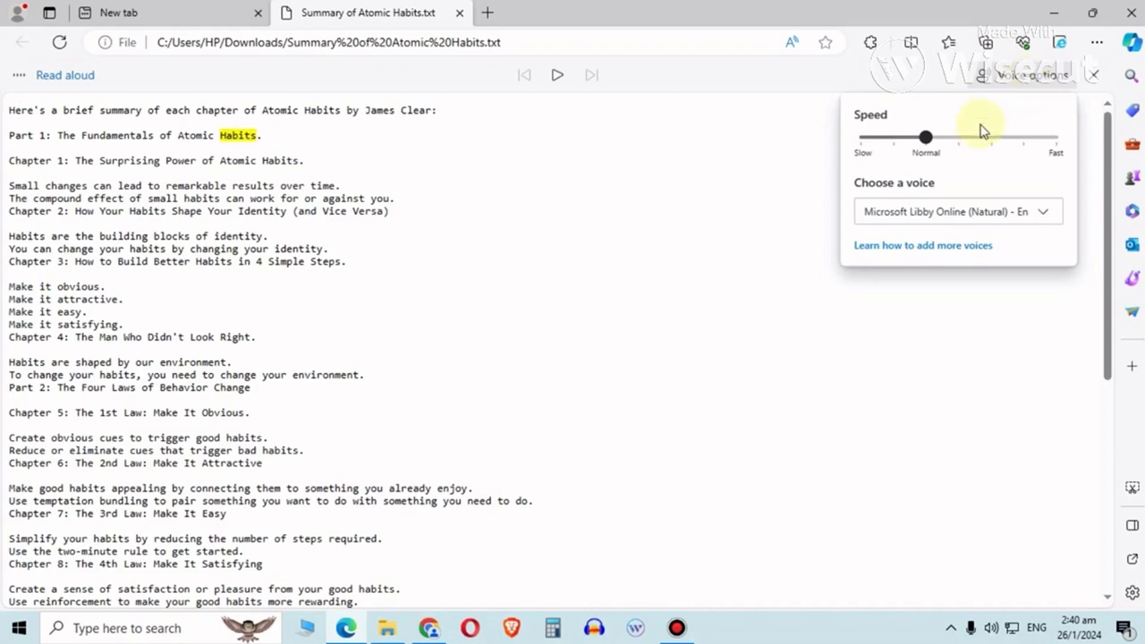
mouse_move(716, 164)
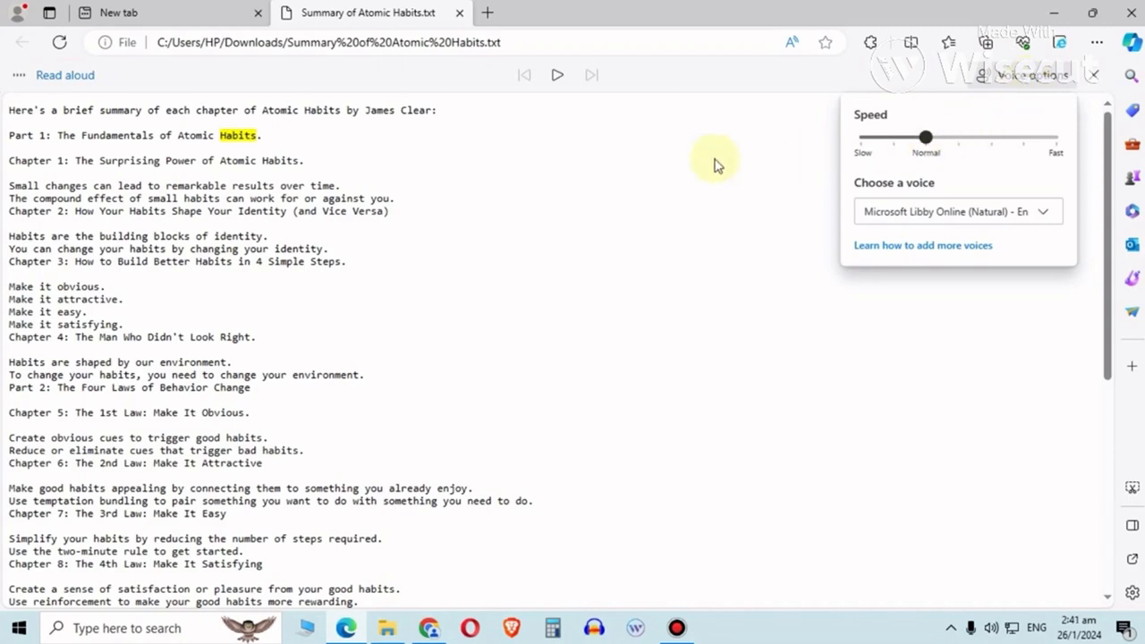
mouse_move(716, 165)
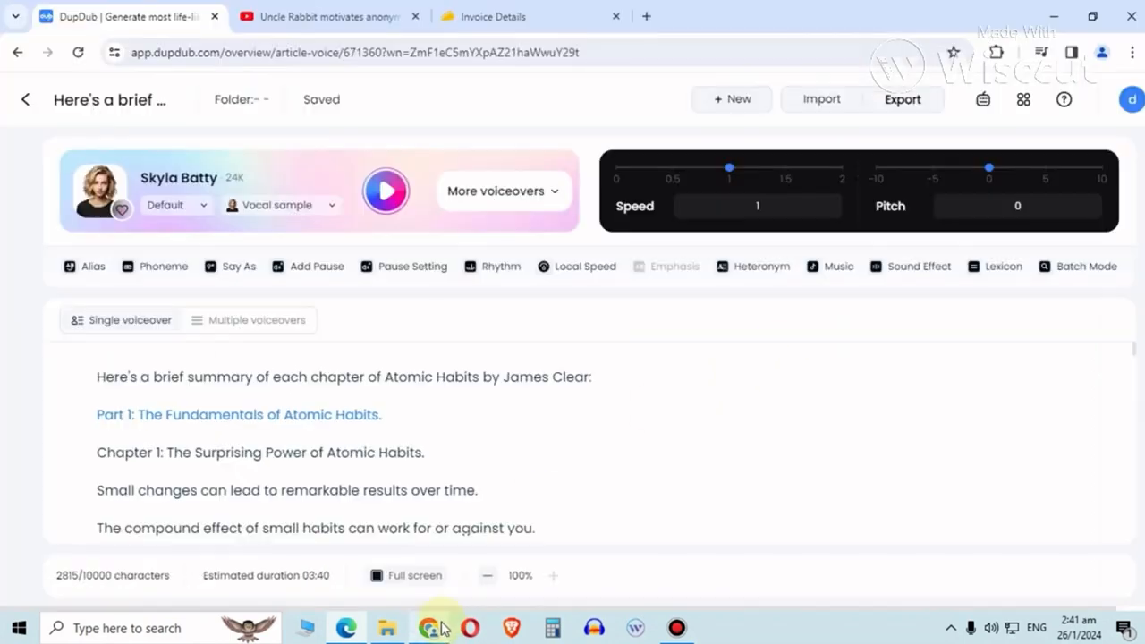
mouse_move(609, 358)
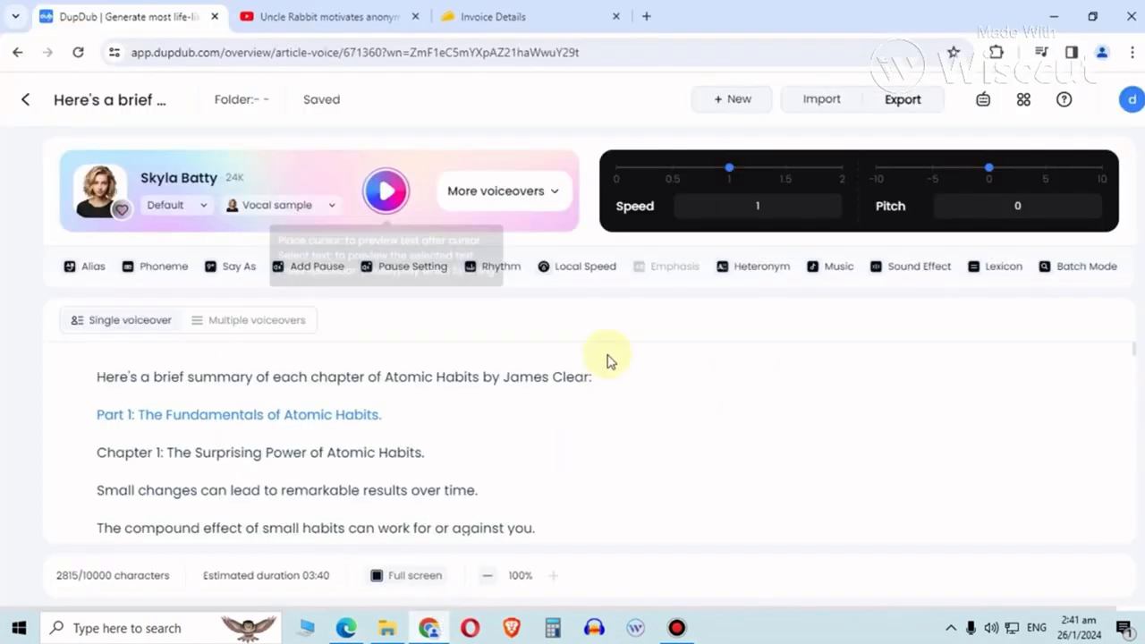
mouse_move(623, 612)
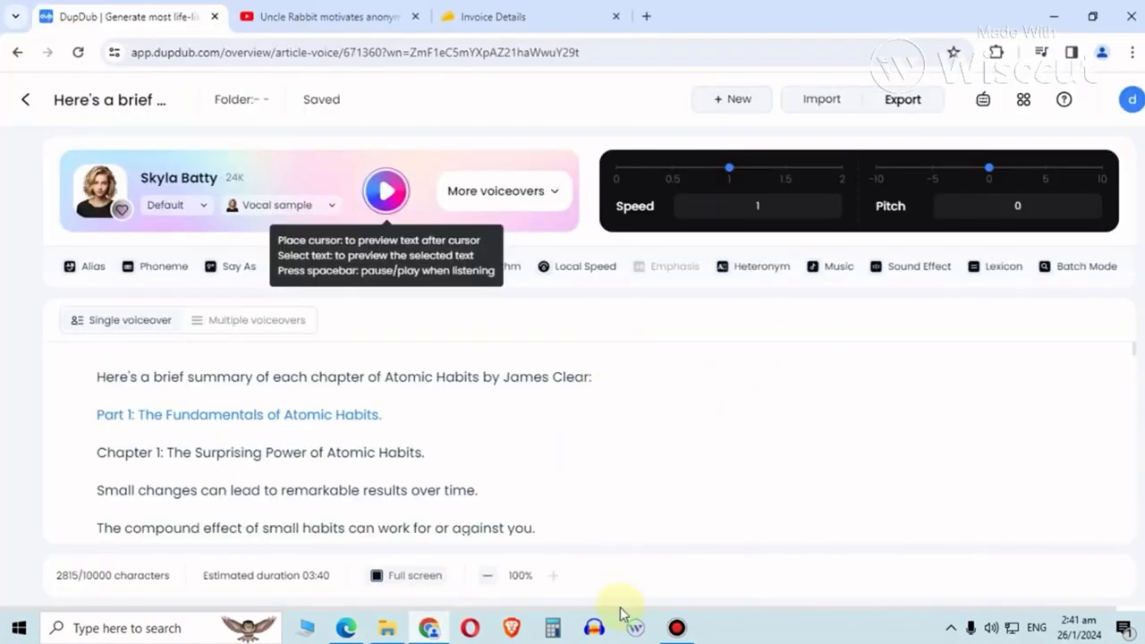
click(595, 627)
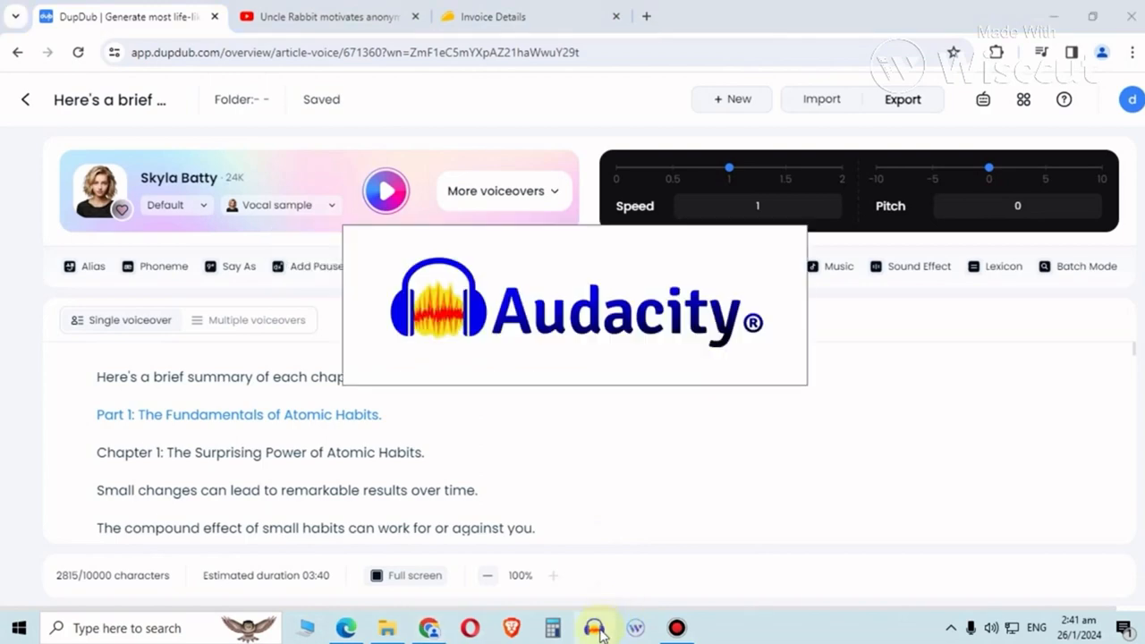
click(594, 627)
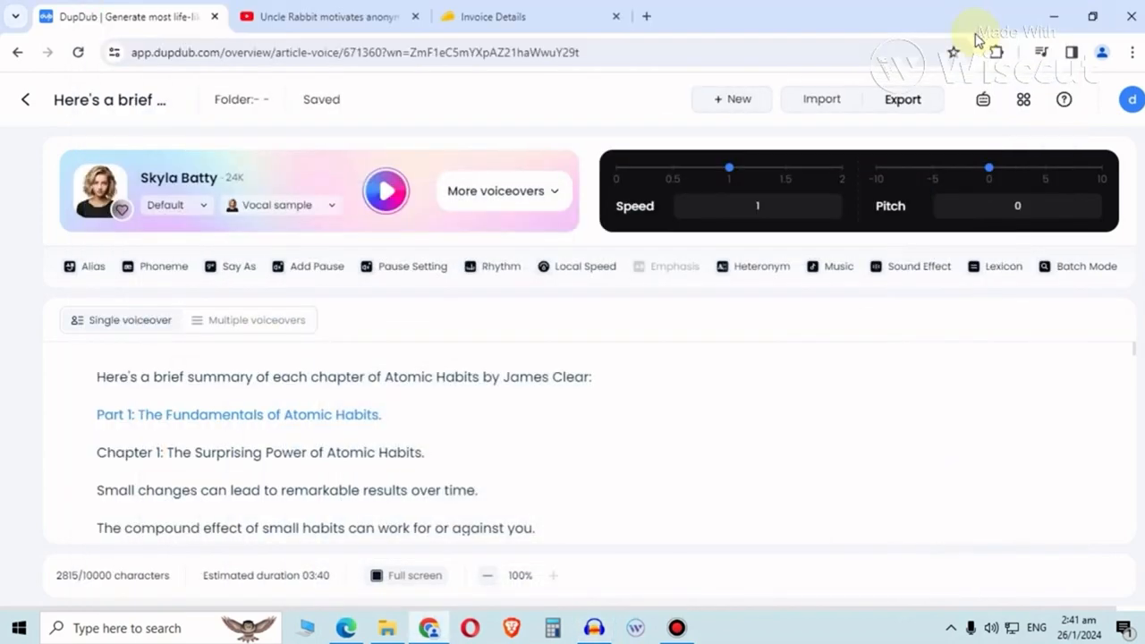
mouse_move(833, 377)
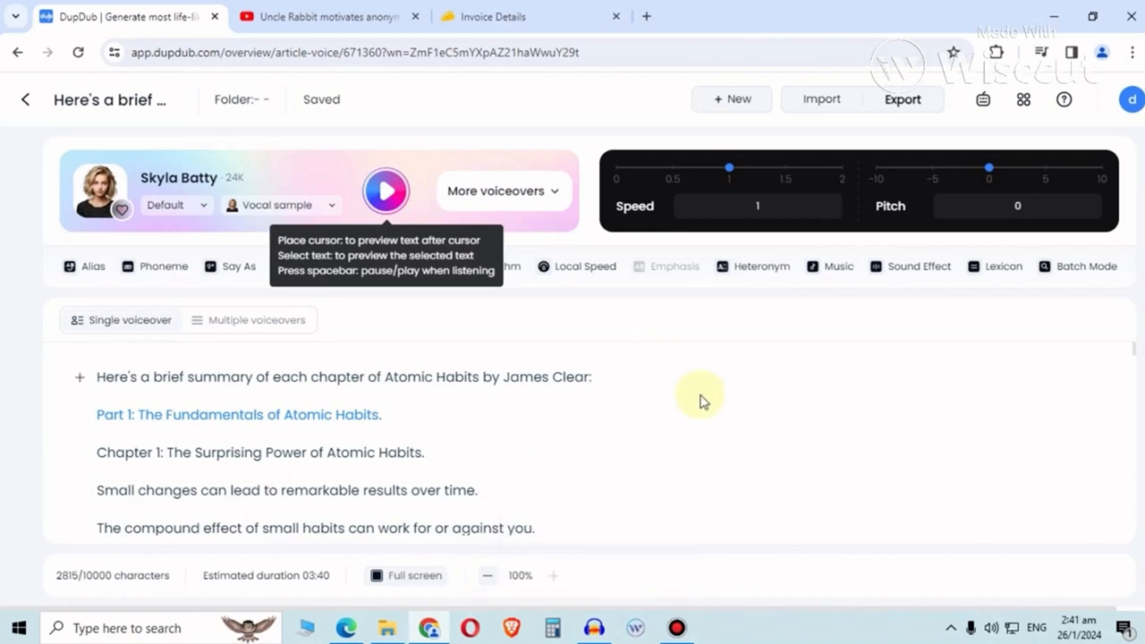
mouse_move(806, 295)
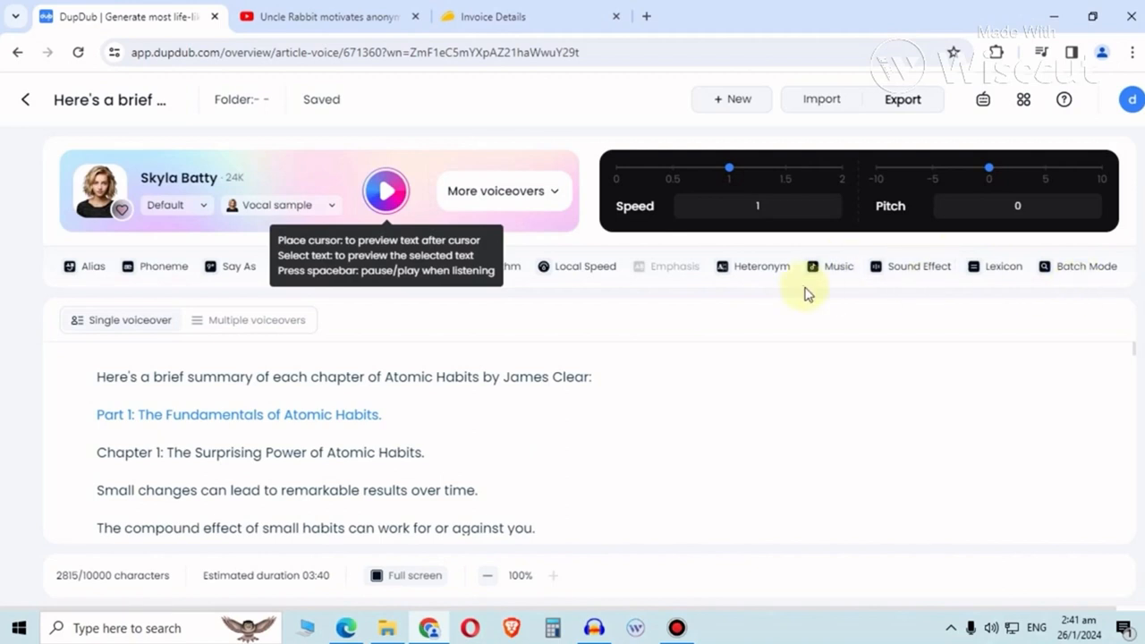
mouse_move(1090, 292)
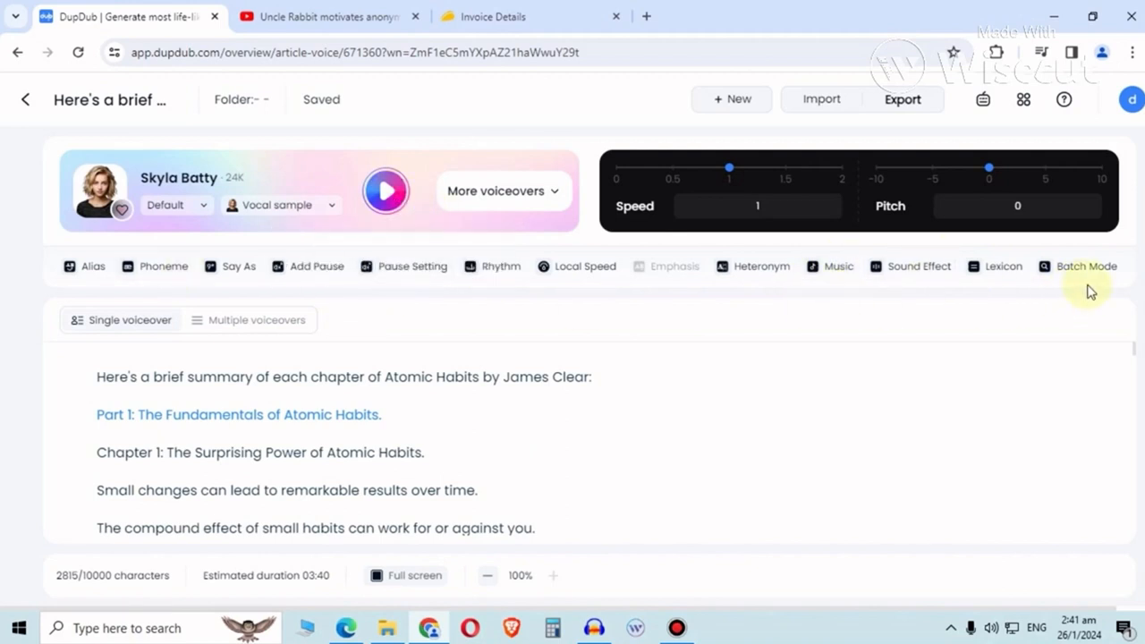
mouse_move(723, 286)
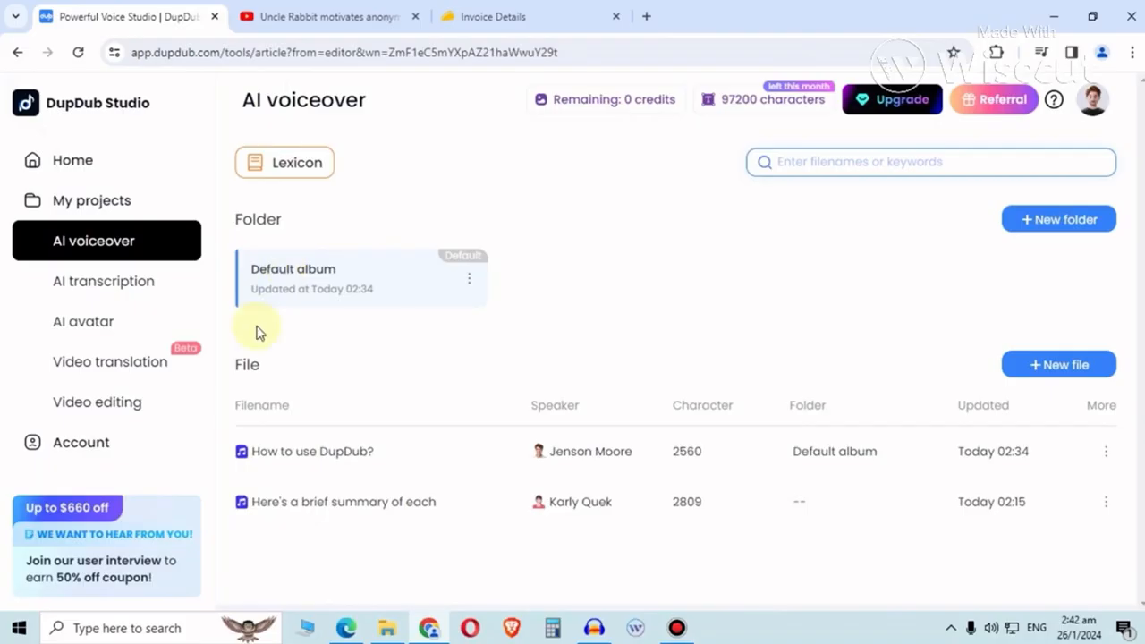
mouse_move(109, 362)
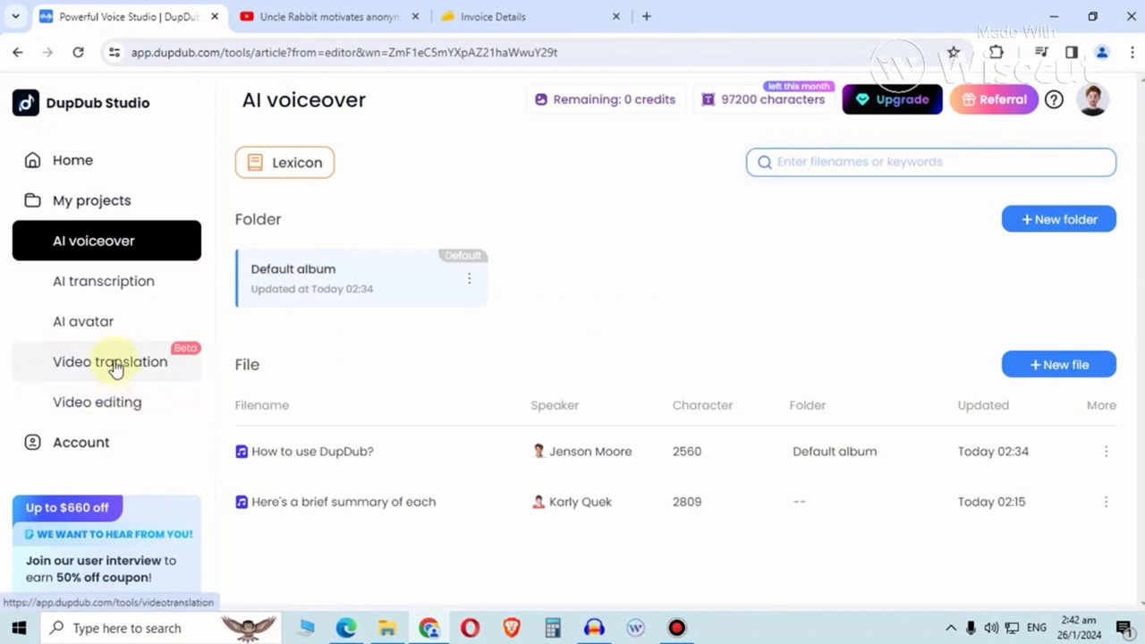
mouse_move(104, 281)
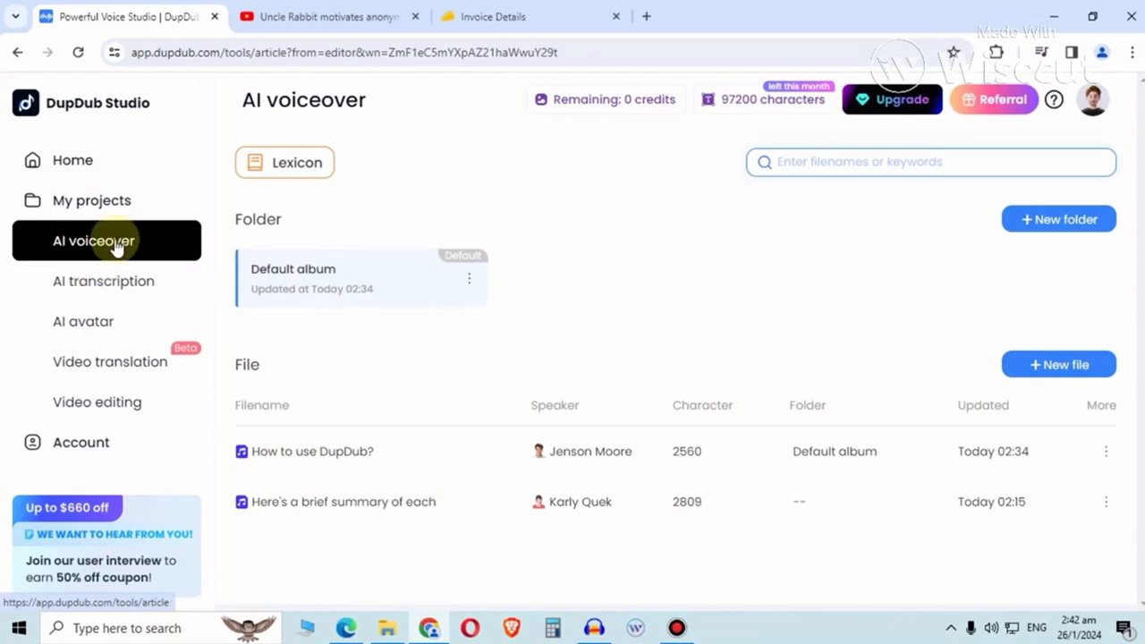
Open the 'How to use DupDub?' project from the AI voiceover file list.
click(312, 451)
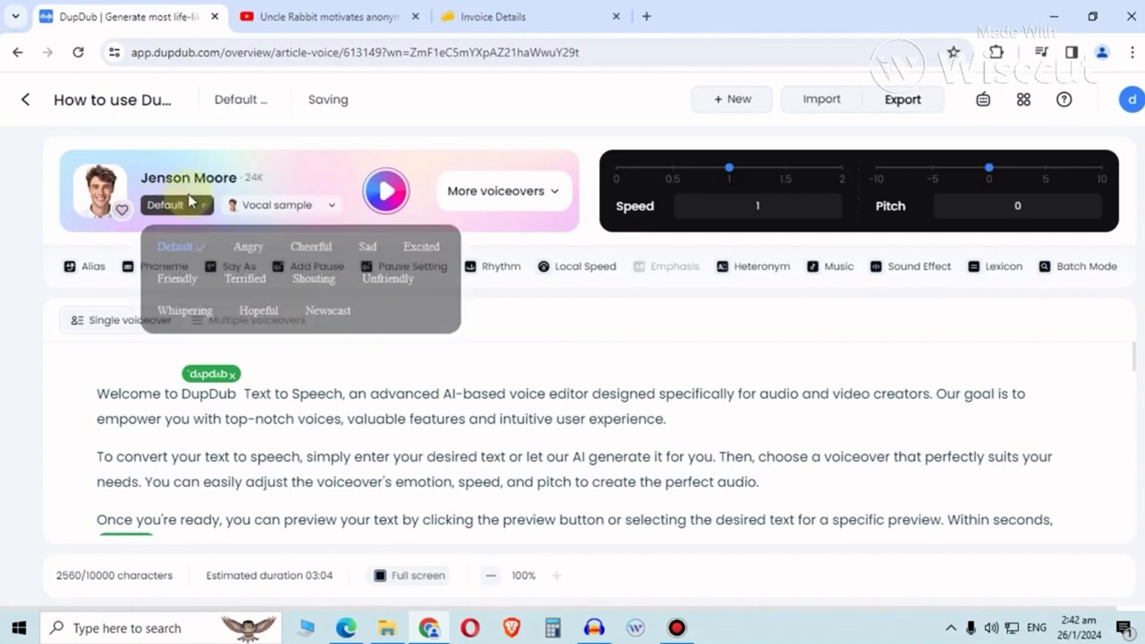
click(497, 190)
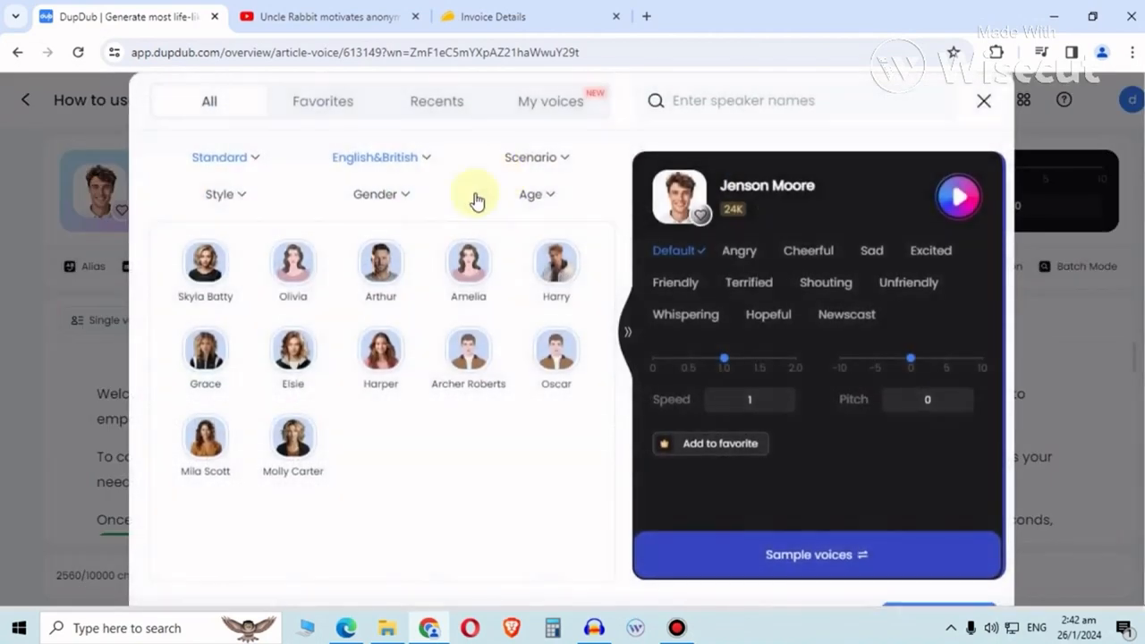
click(219, 158)
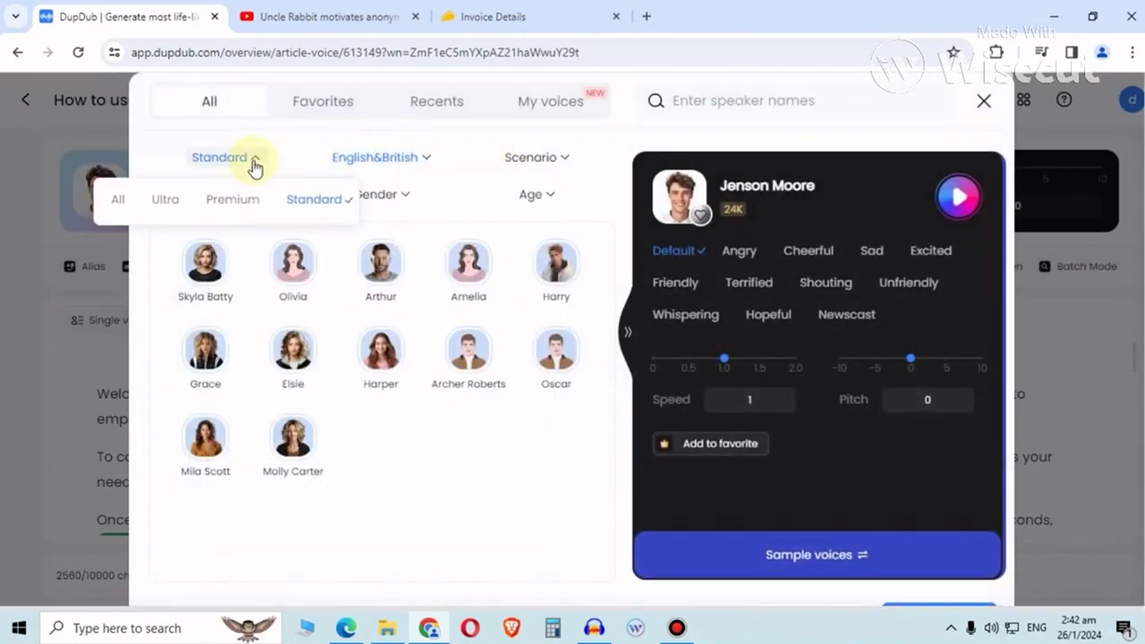
click(564, 498)
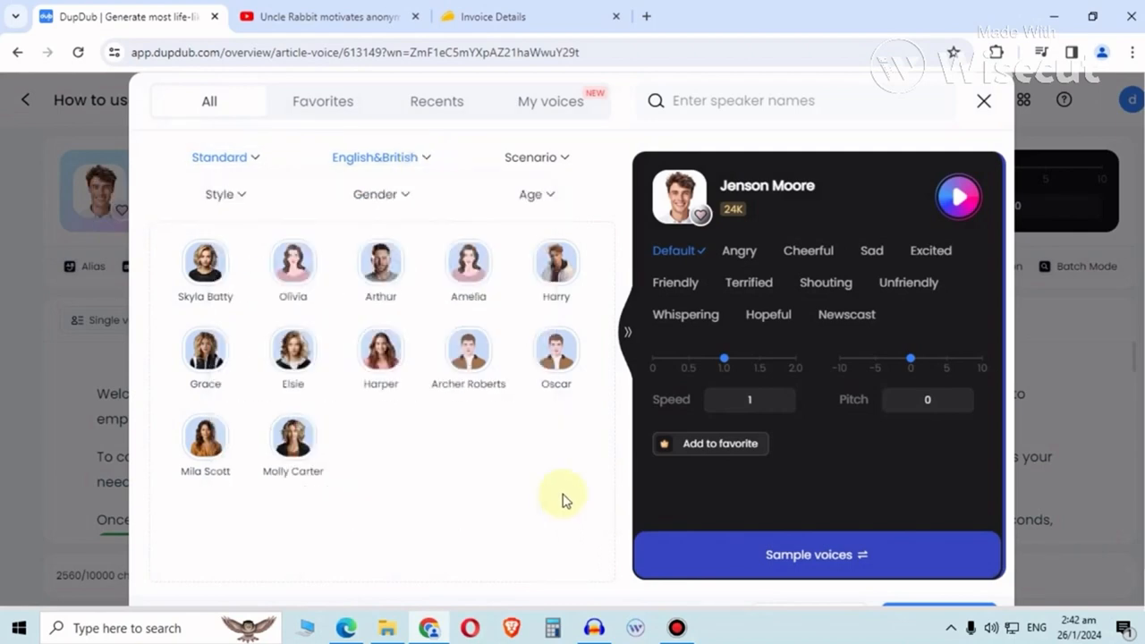
click(376, 158)
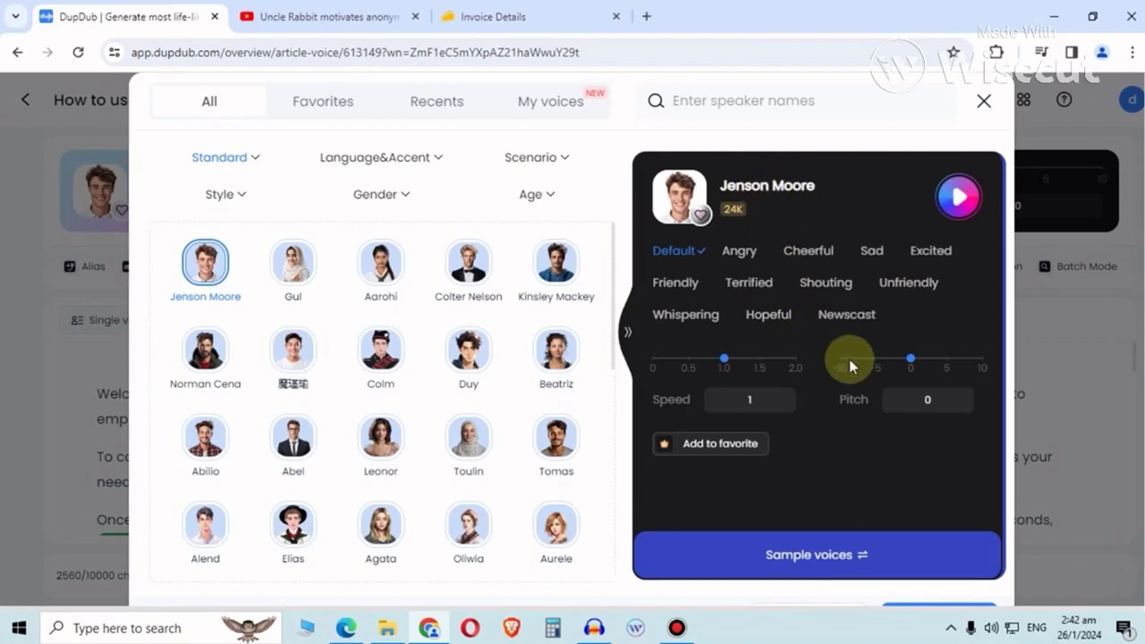
mouse_move(957, 93)
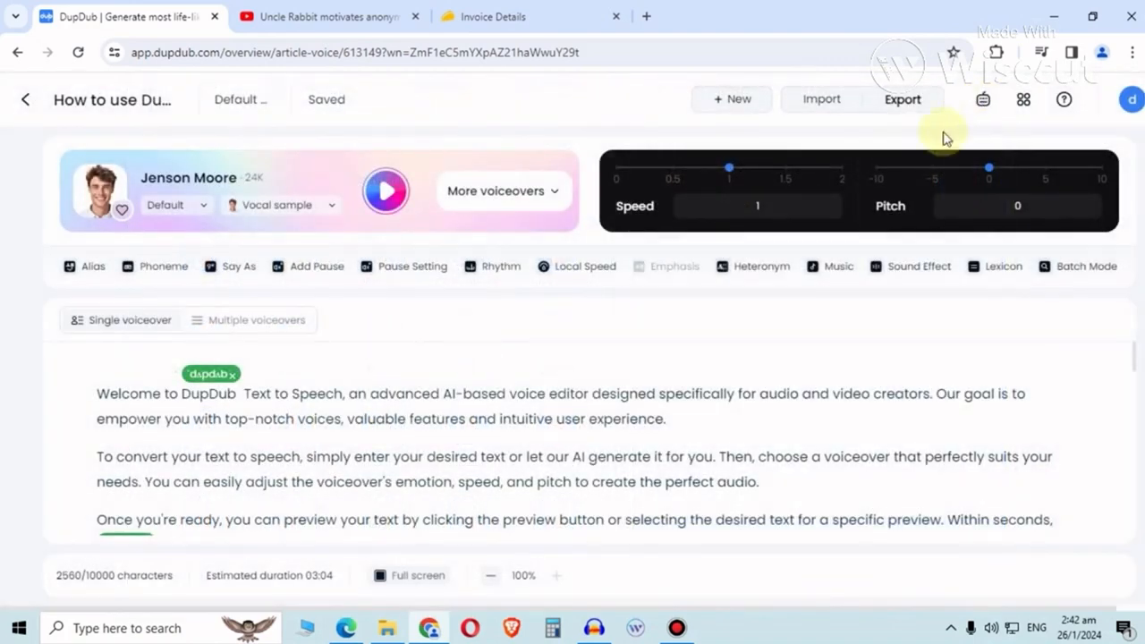
mouse_move(791, 297)
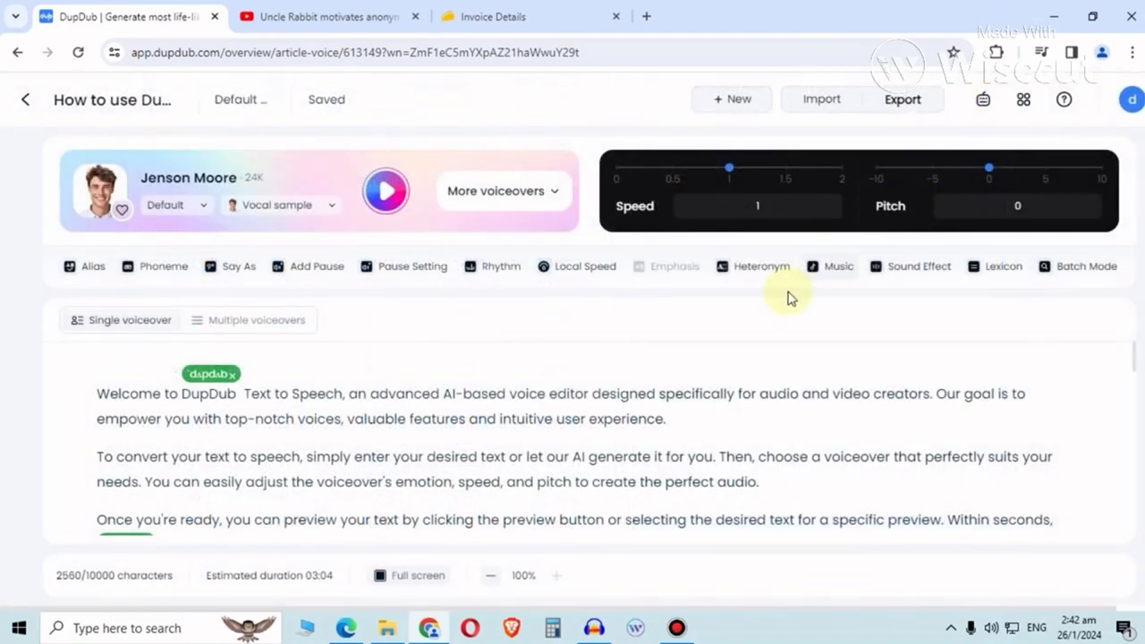
mouse_move(723, 369)
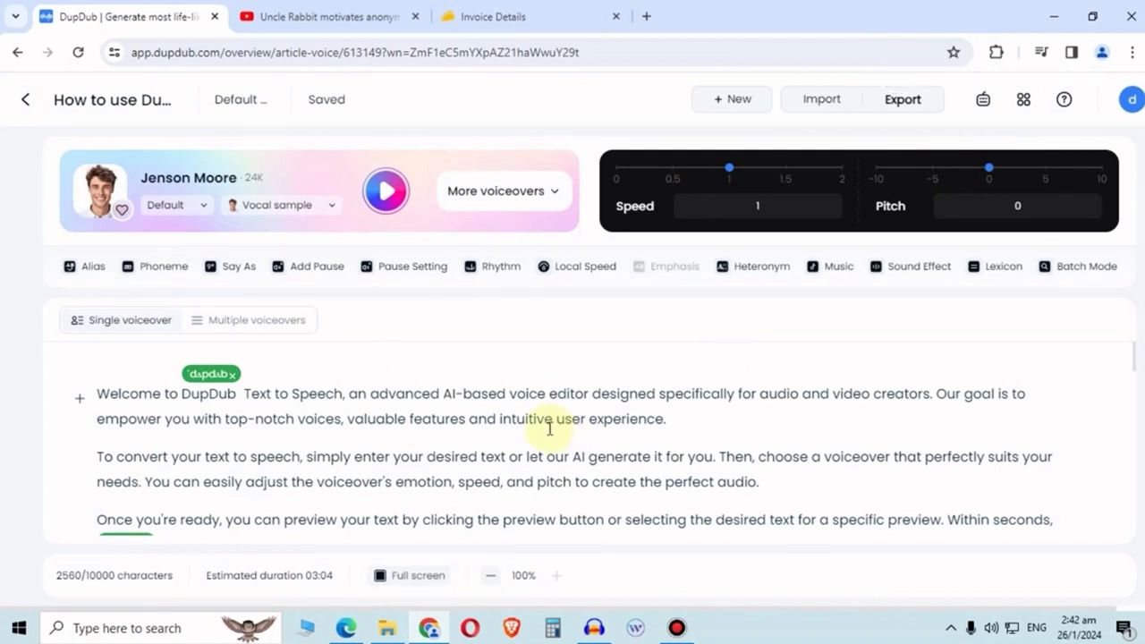
scroll(down, 3)
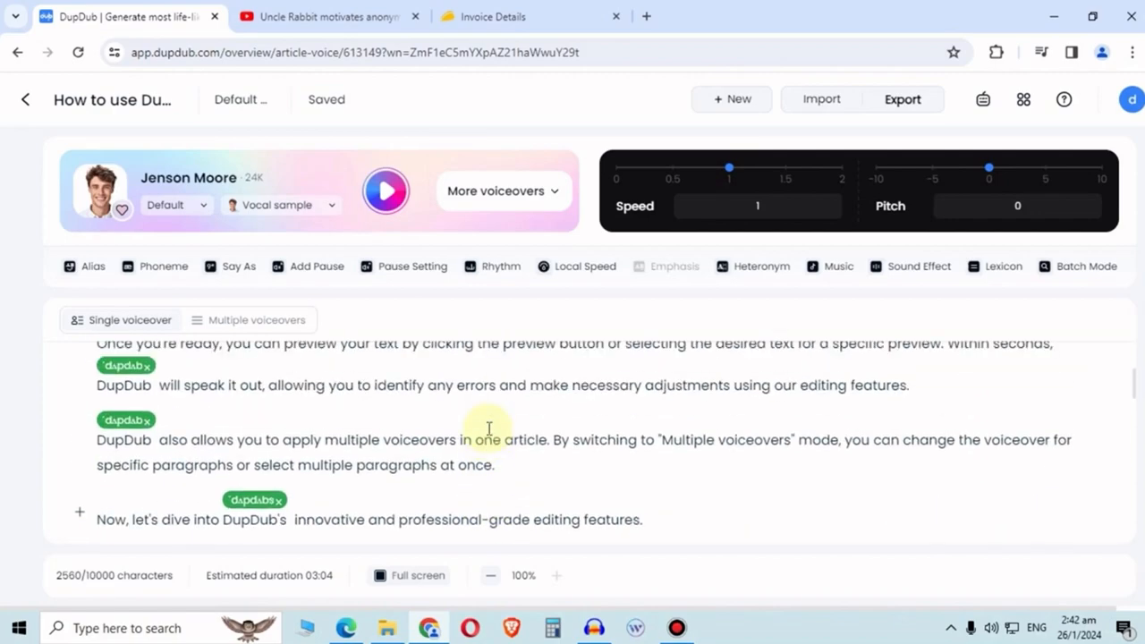